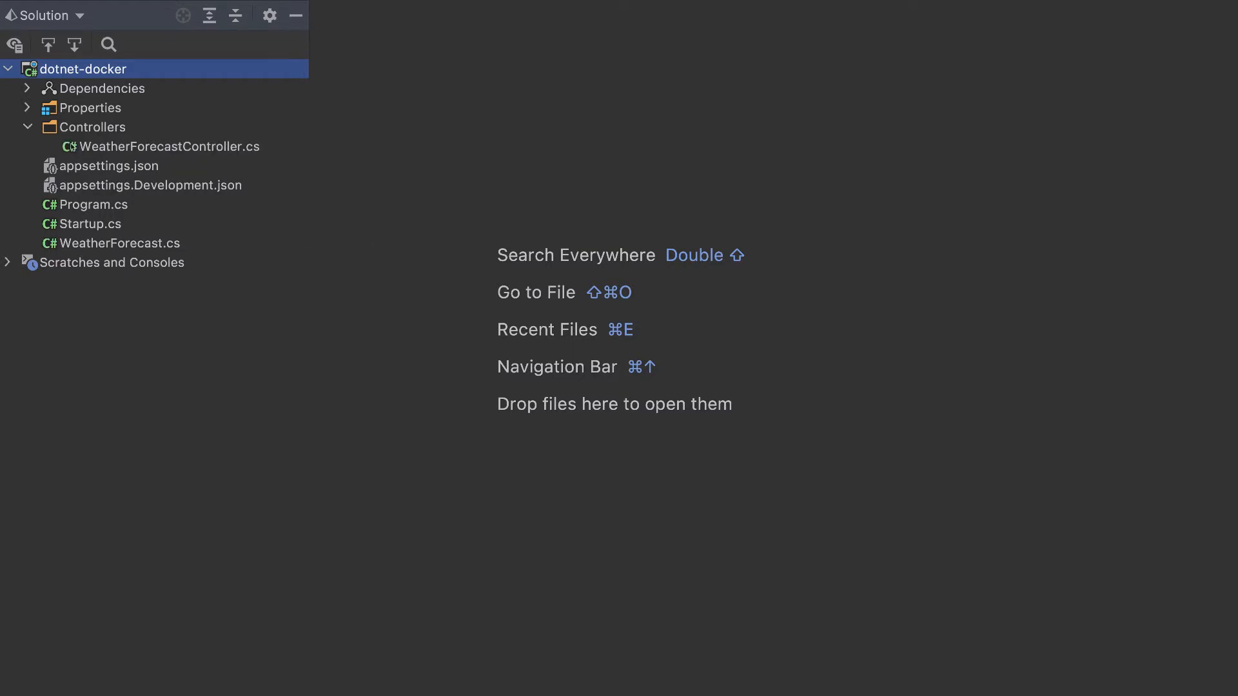
Add an empty file named Dockerfile to the dotnet-docker project root and open it
{"action": "double_click", "coordinate": [166, 146]}
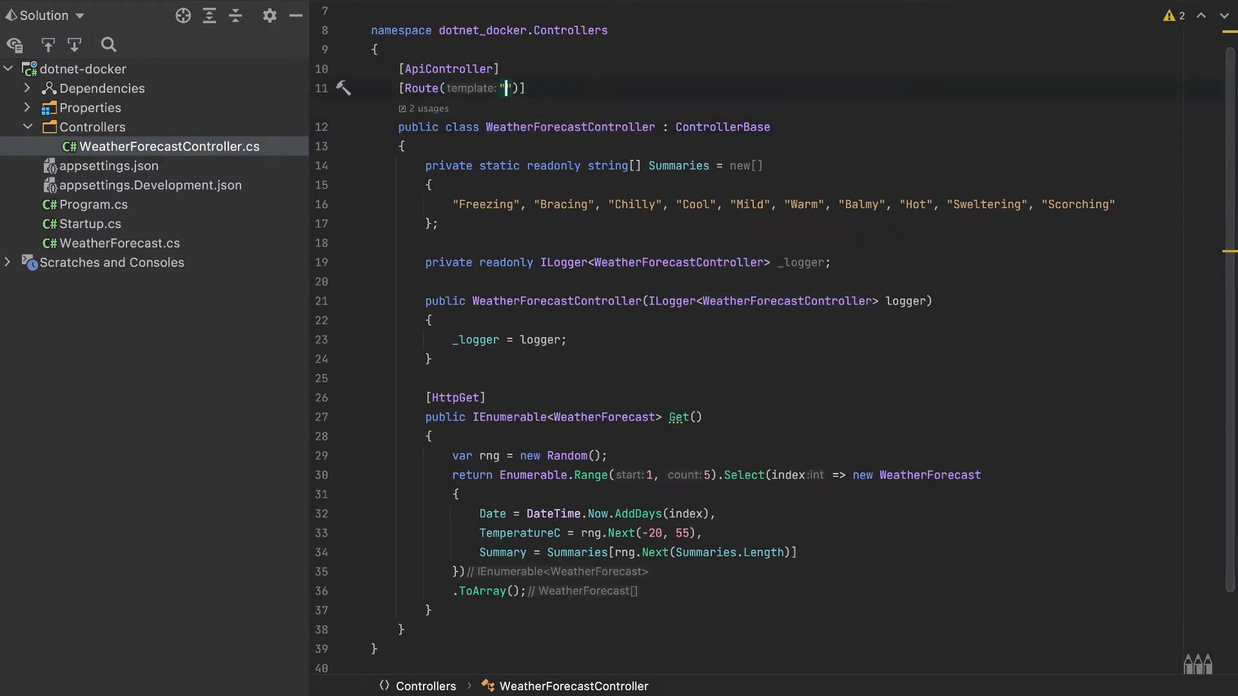
{"action": "left_click", "coordinate": [632, 204]}
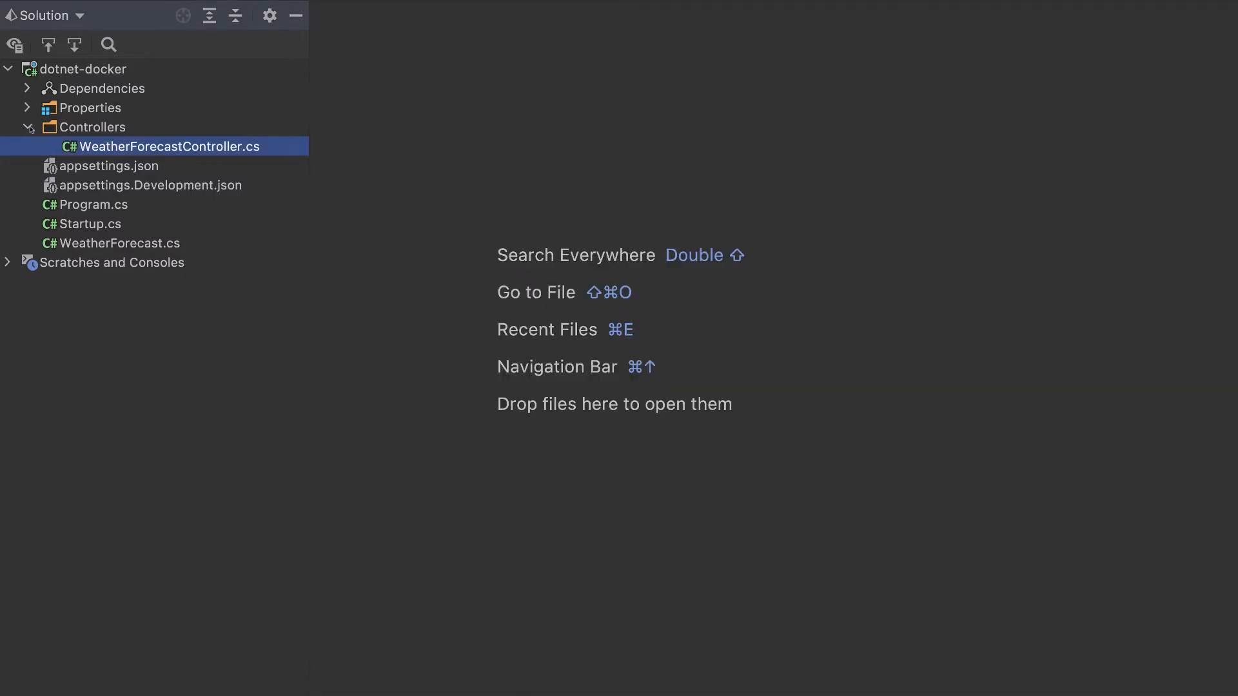
{"action": "right_click", "coordinate": [87, 69]}
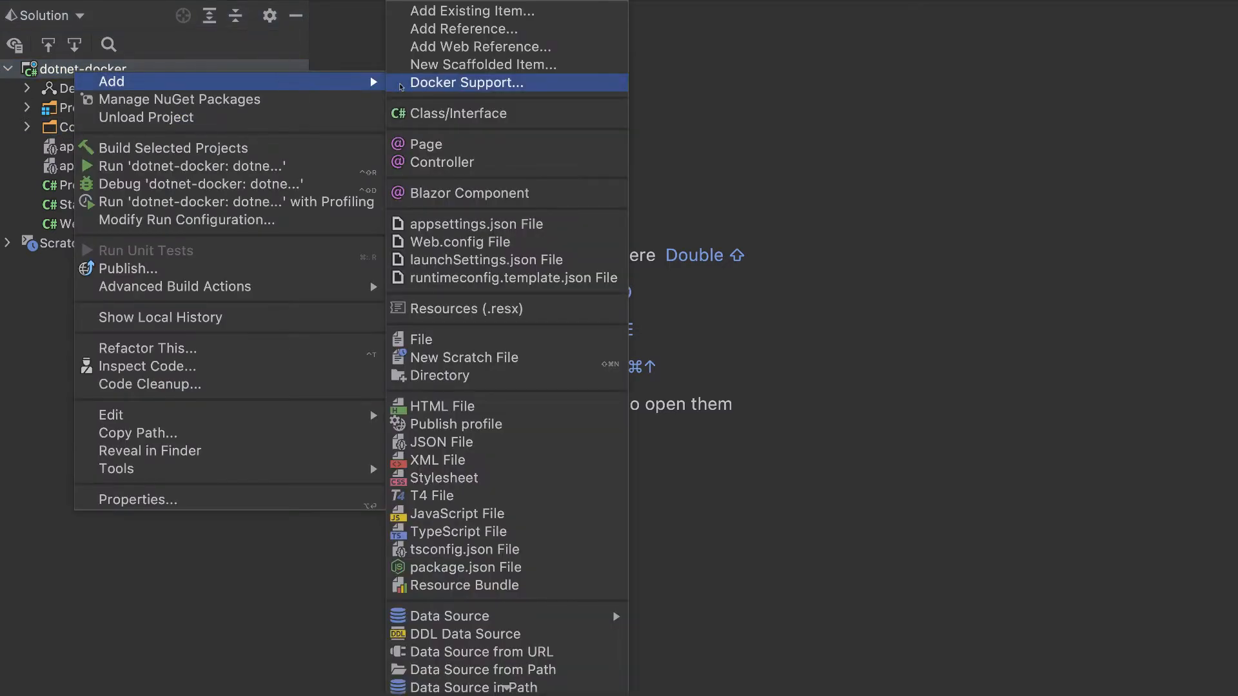
{"action": "left_click", "coordinate": [420, 339]}
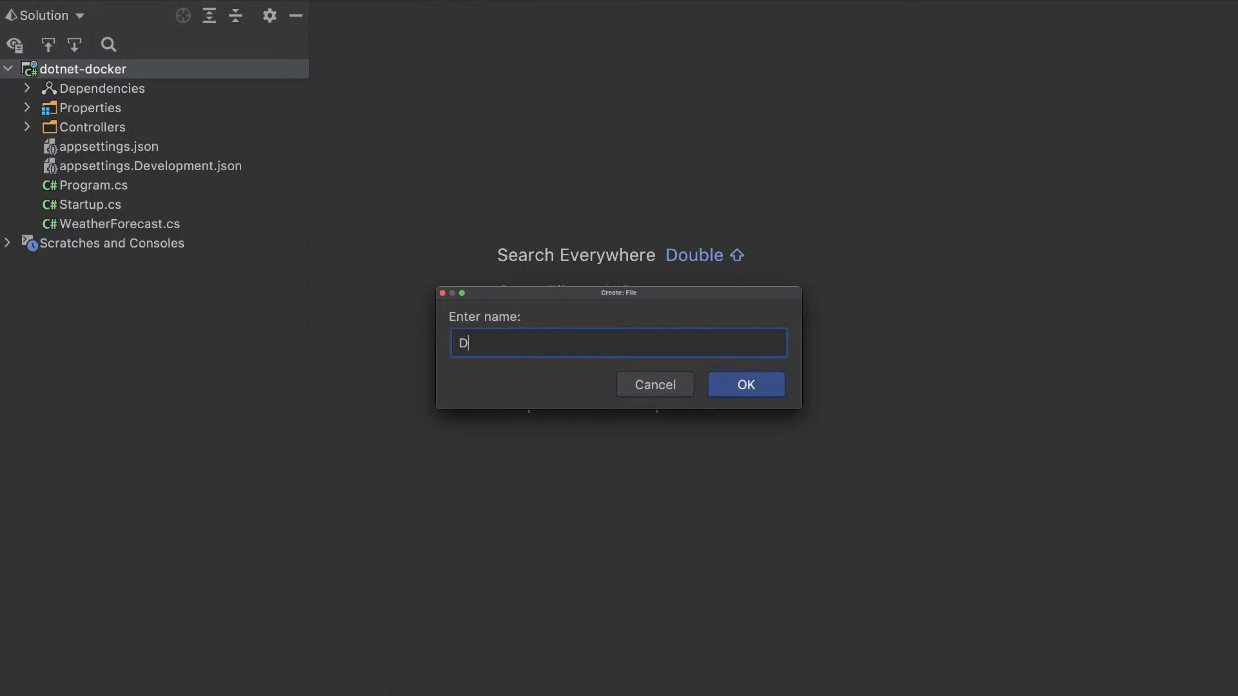
{"action": "type", "text": "ockerfile"}
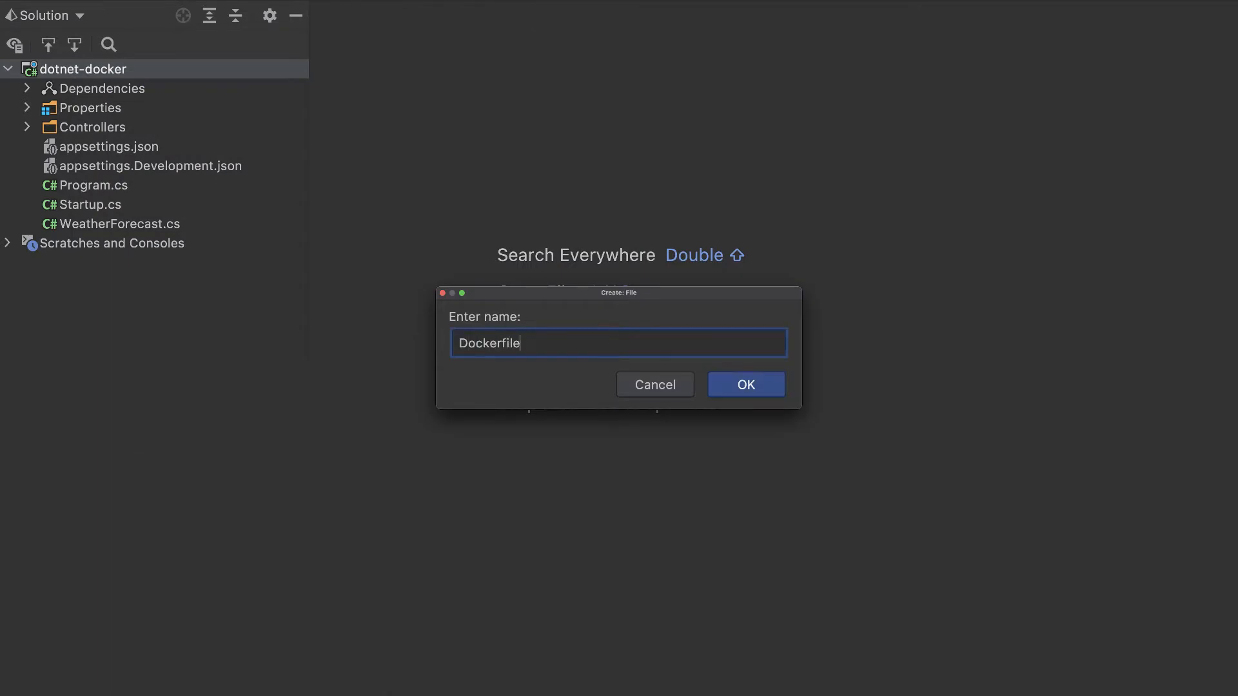
{"action": "left_click", "coordinate": [744, 384]}
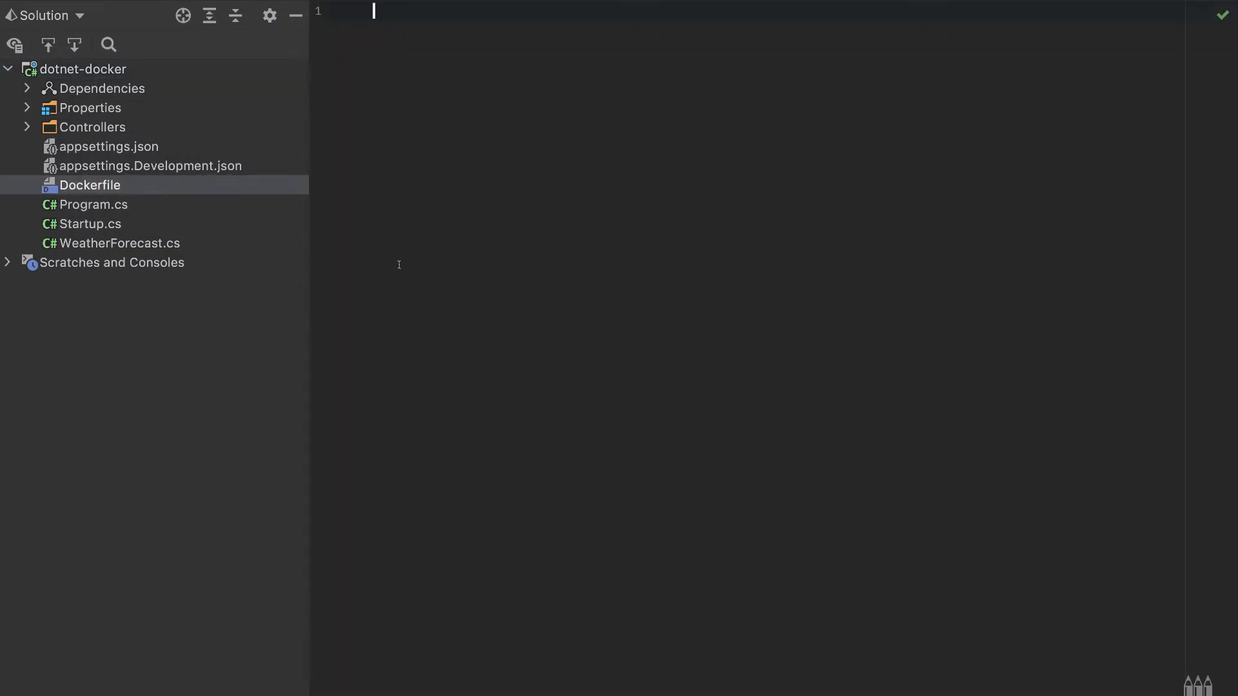
{"action": "mouse_move", "coordinate": [479, 263]}
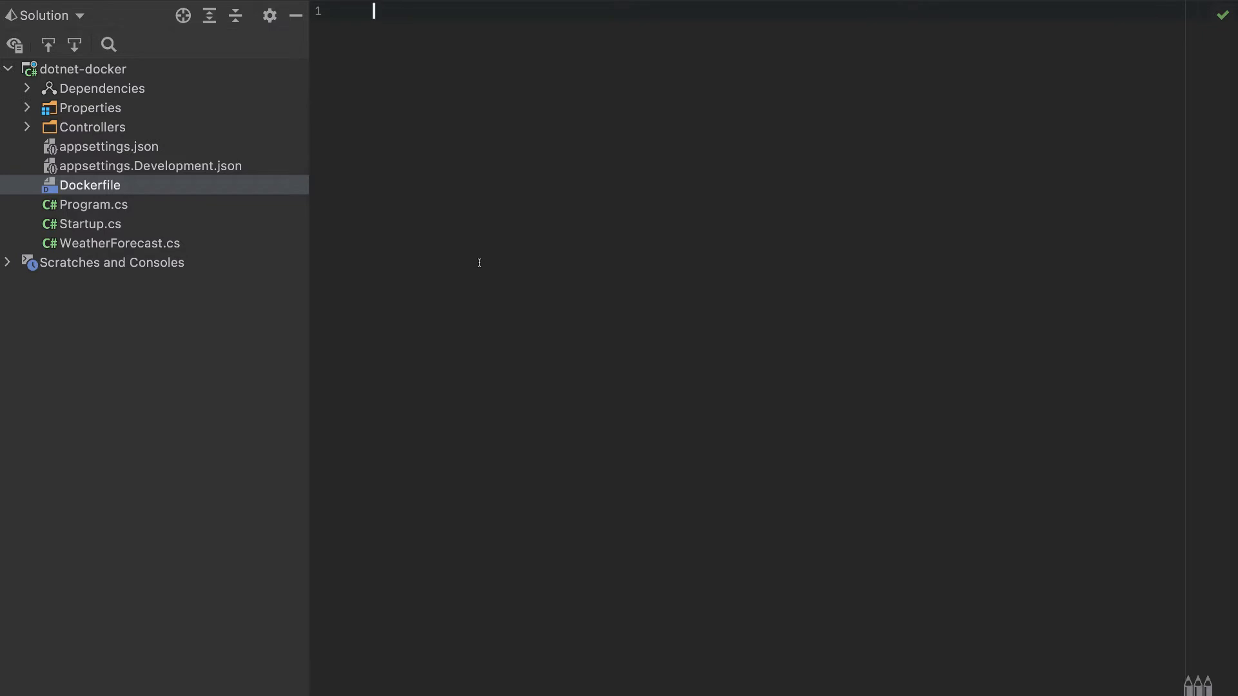
Write FROM mcr.microsoft.com/dotnet/sdk:5.0 as build as the Dockerfile's first line
{"action": "type", "text": "FR"}
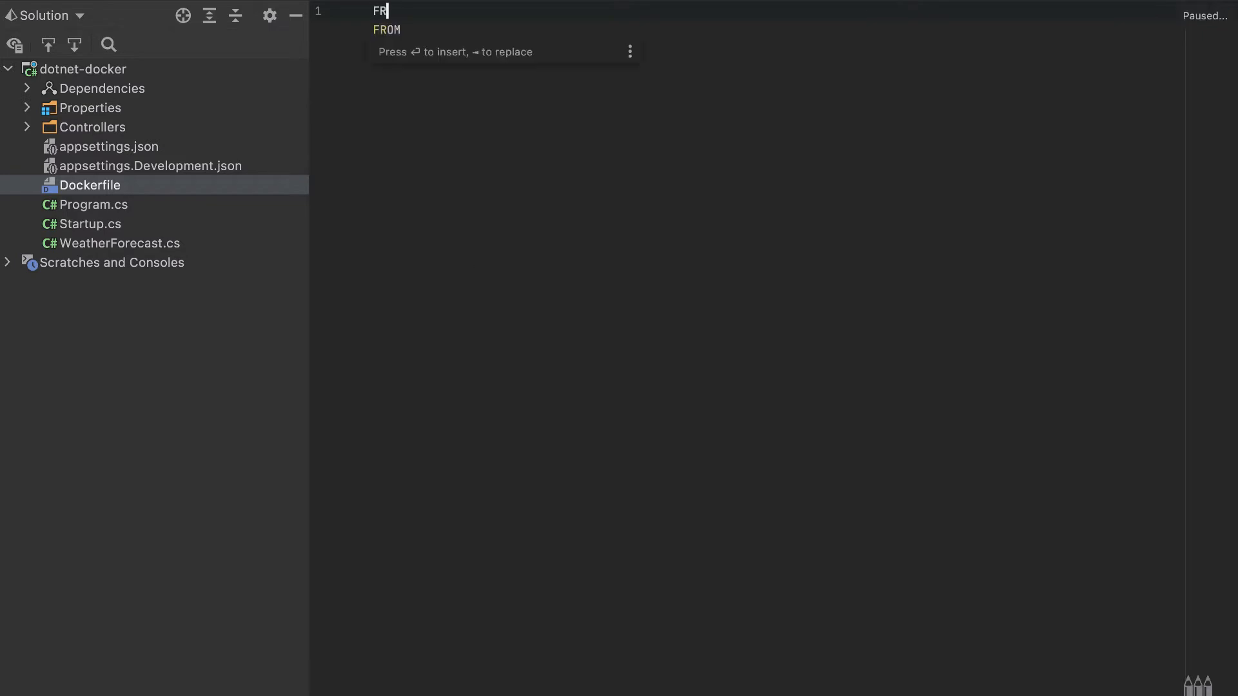
{"action": "type", "text": "OM_m"}
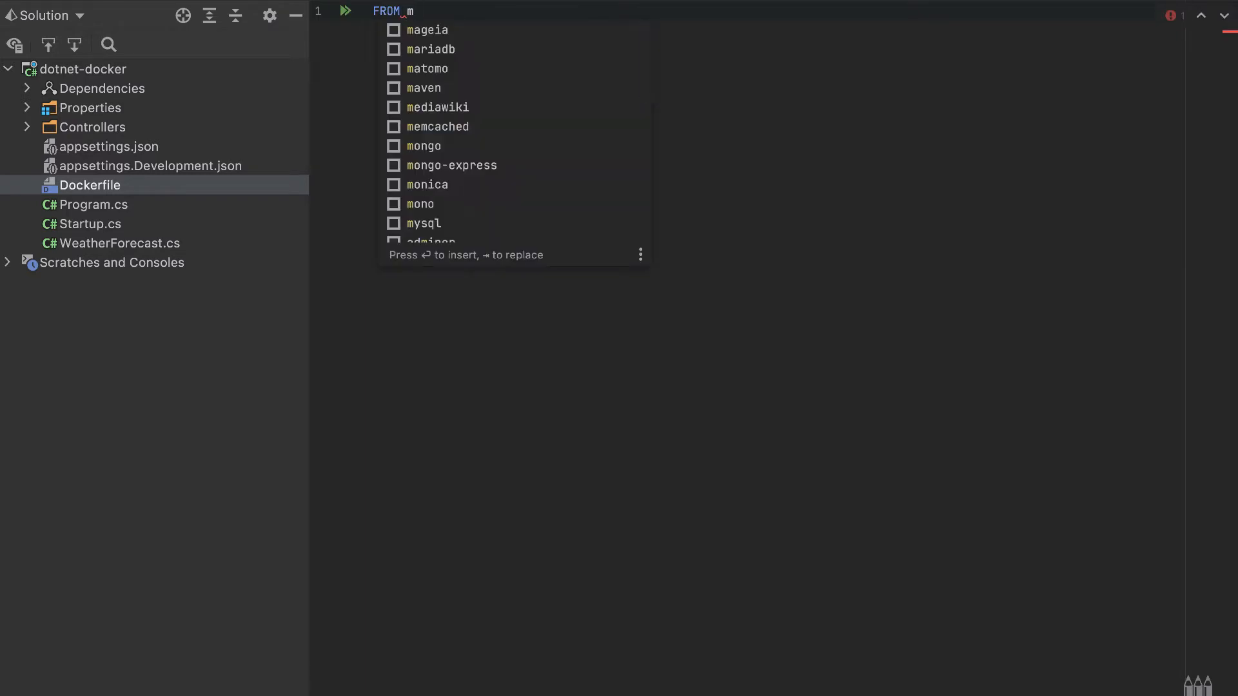
{"action": "type", "text": "c"}
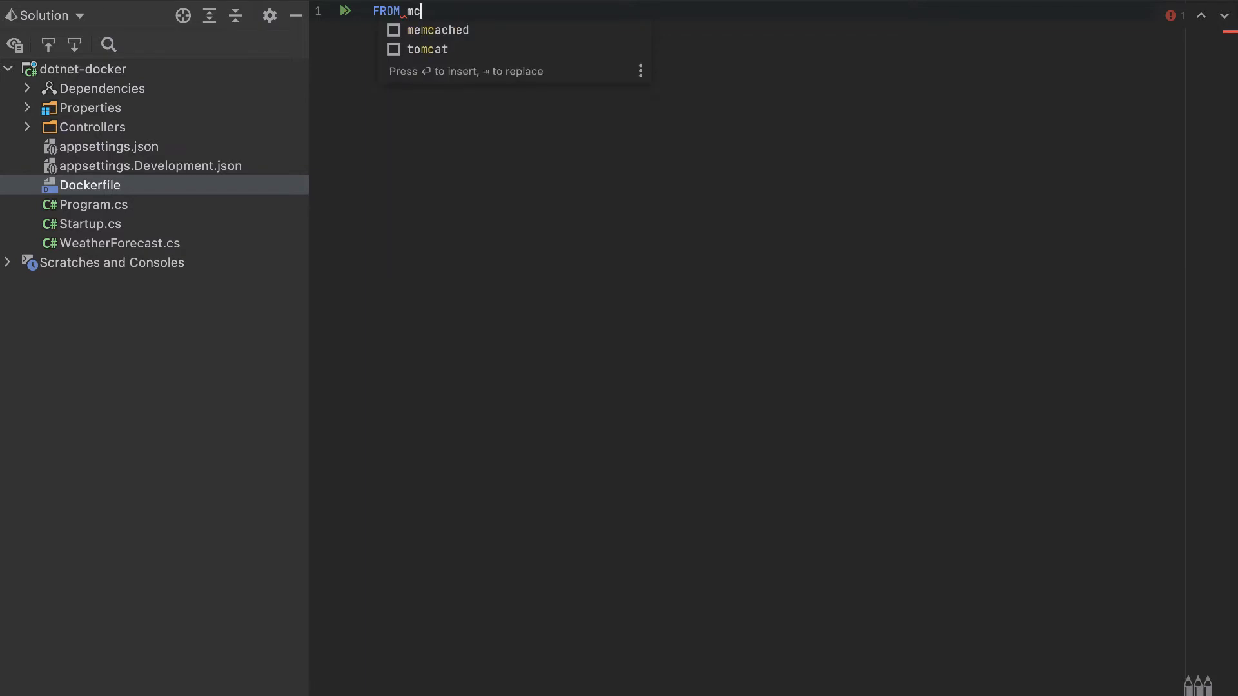
{"action": "type", "text": "r"}
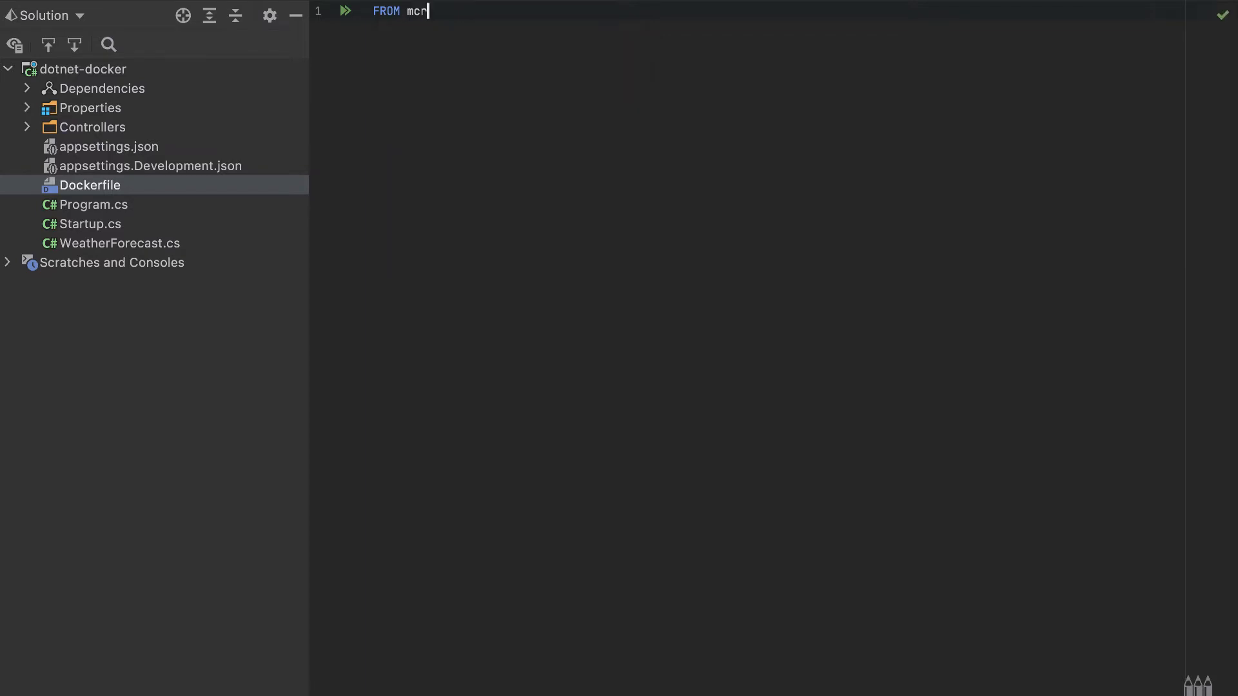
{"action": "type", "text": "."}
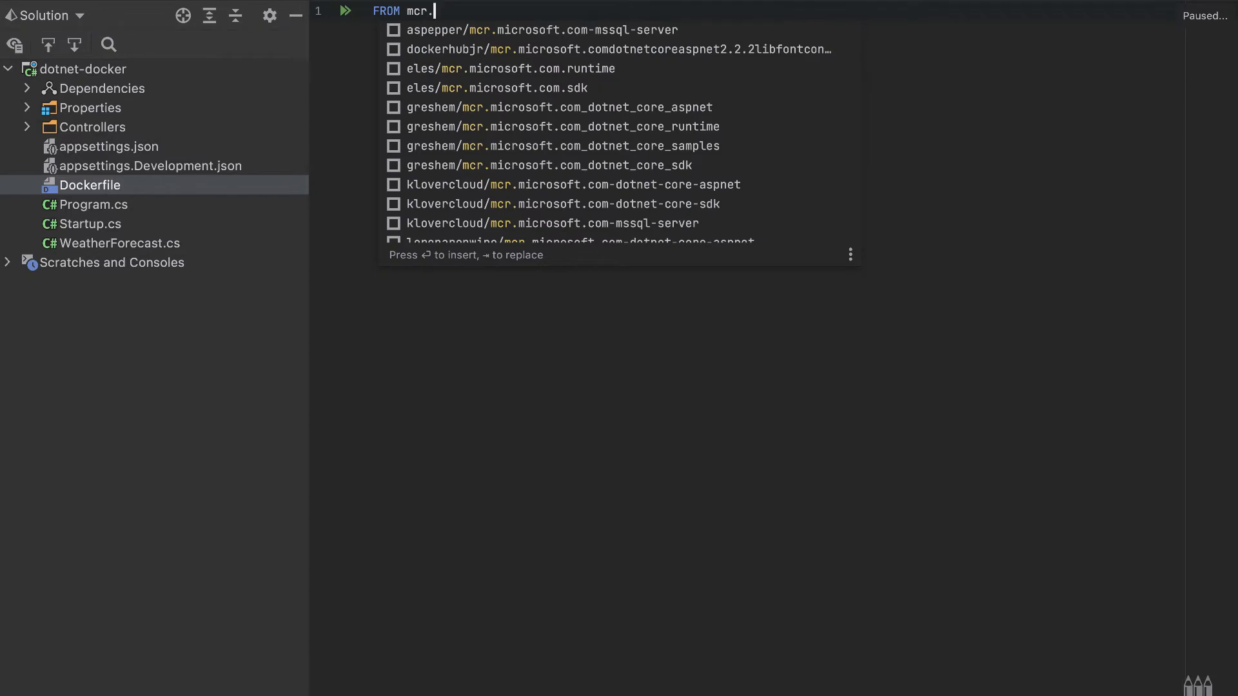
{"action": "type", "text": "micr"}
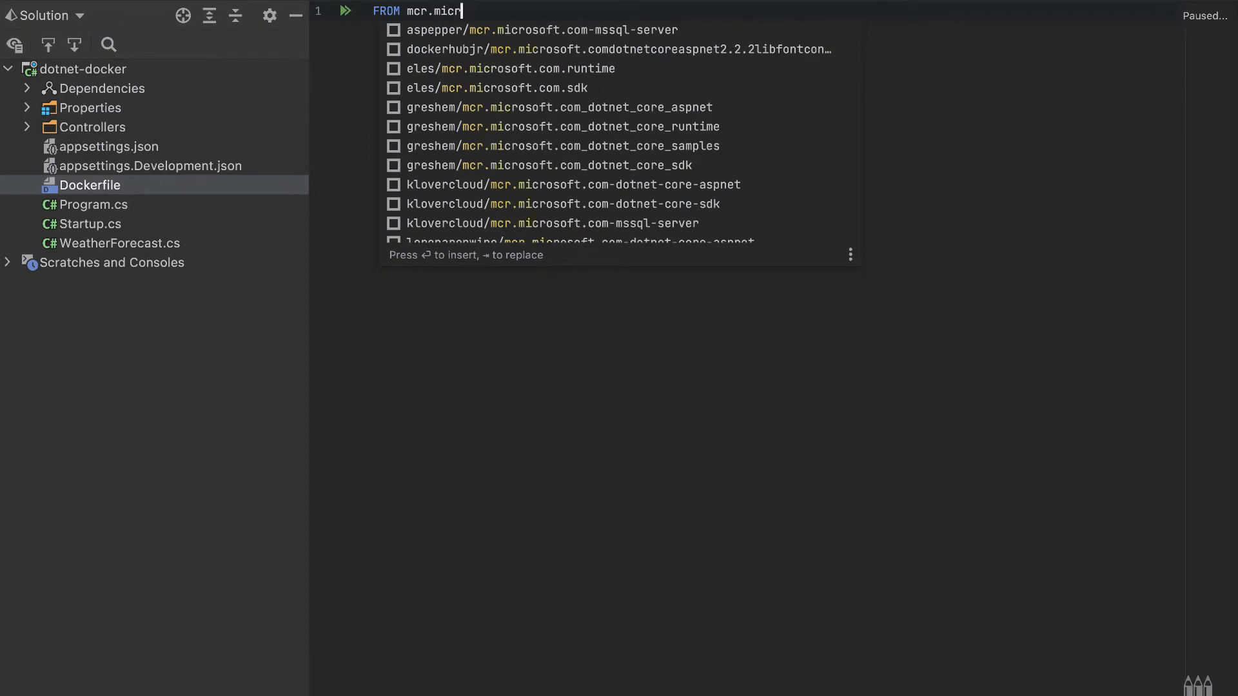
{"action": "type", "text": "osoft"}
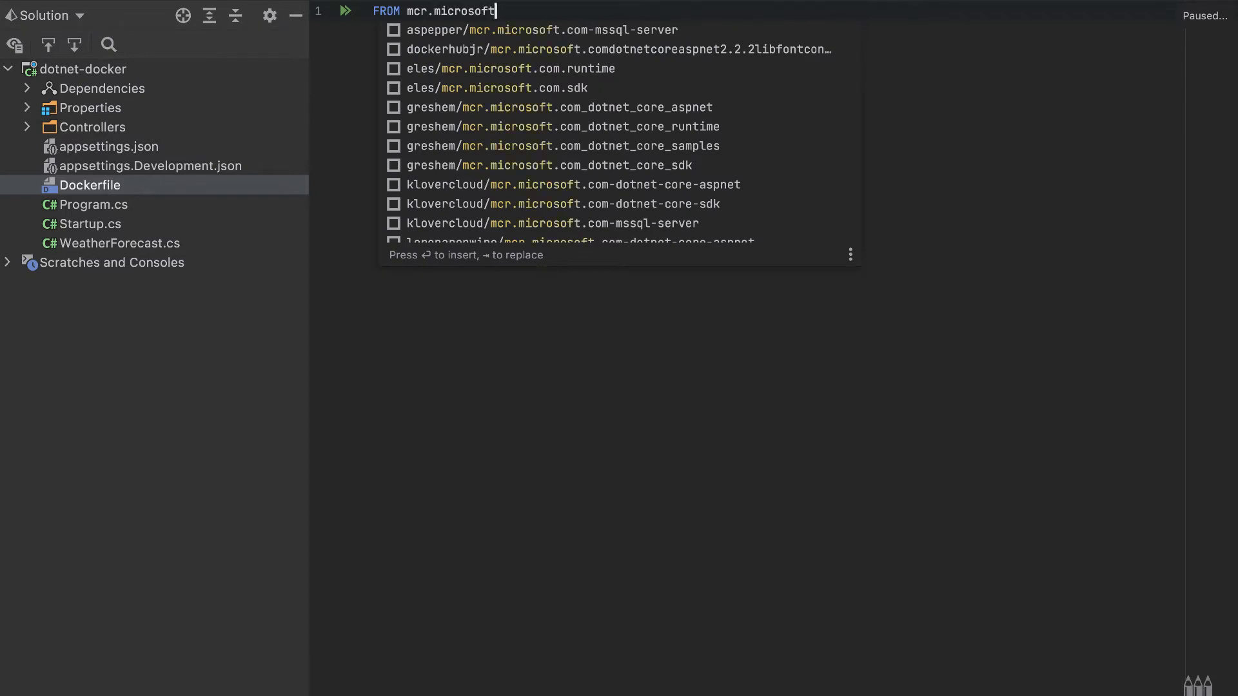
{"action": "type", "text": ".com"}
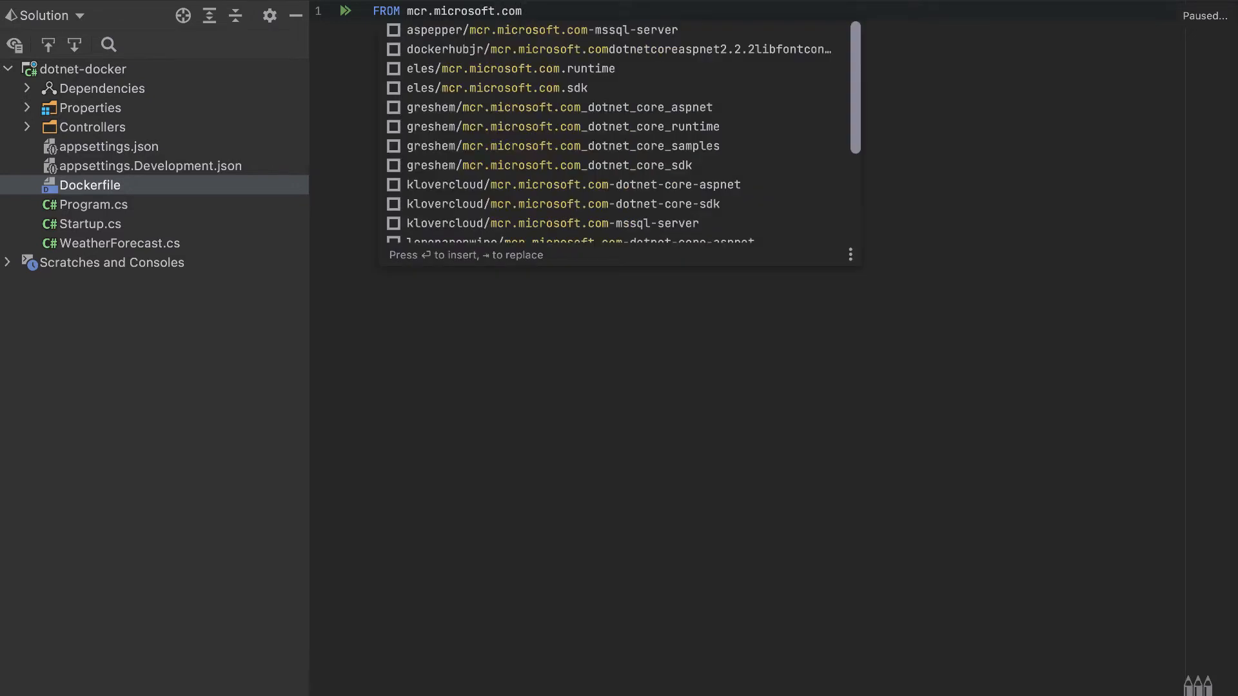
{"action": "type", "text": "/dote"}
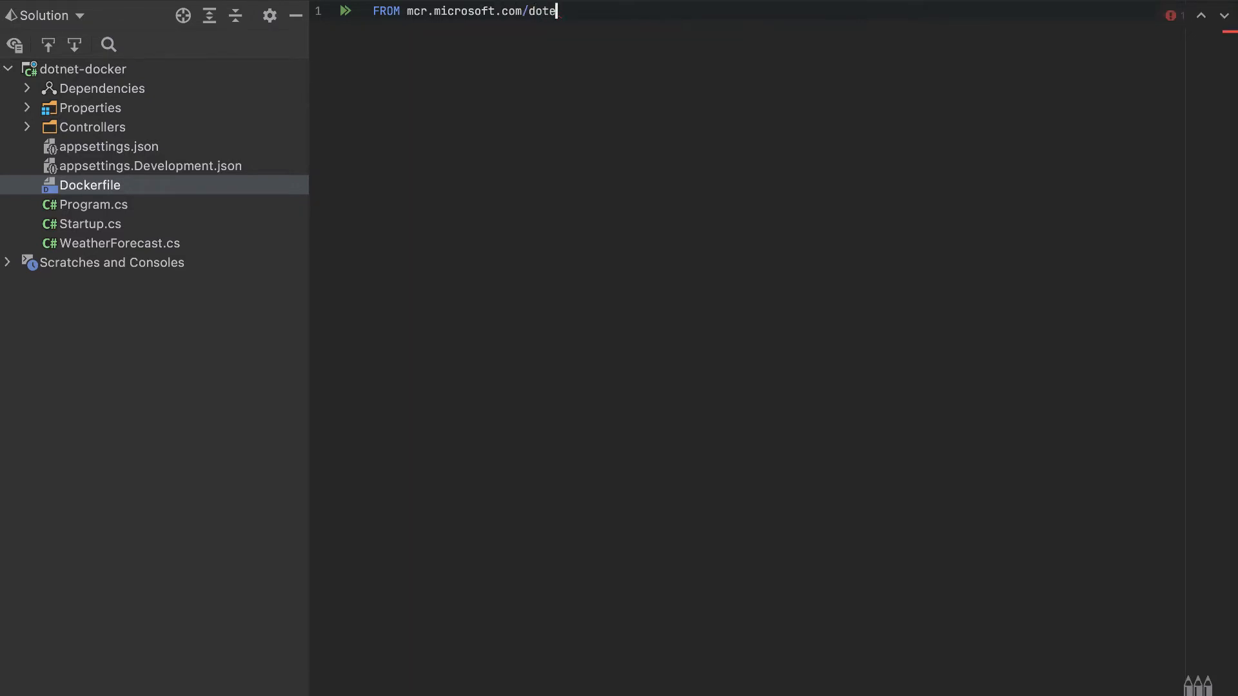
{"action": "type", "text": "net/"}
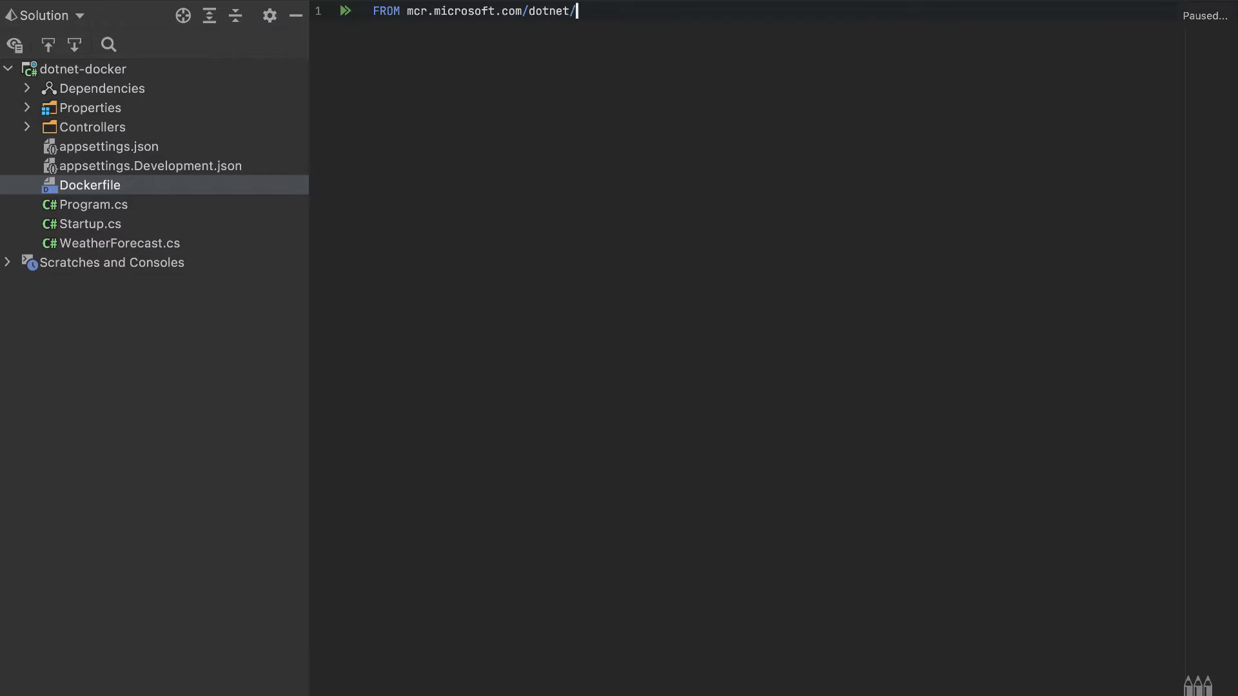
{"action": "type", "text": "sdk"}
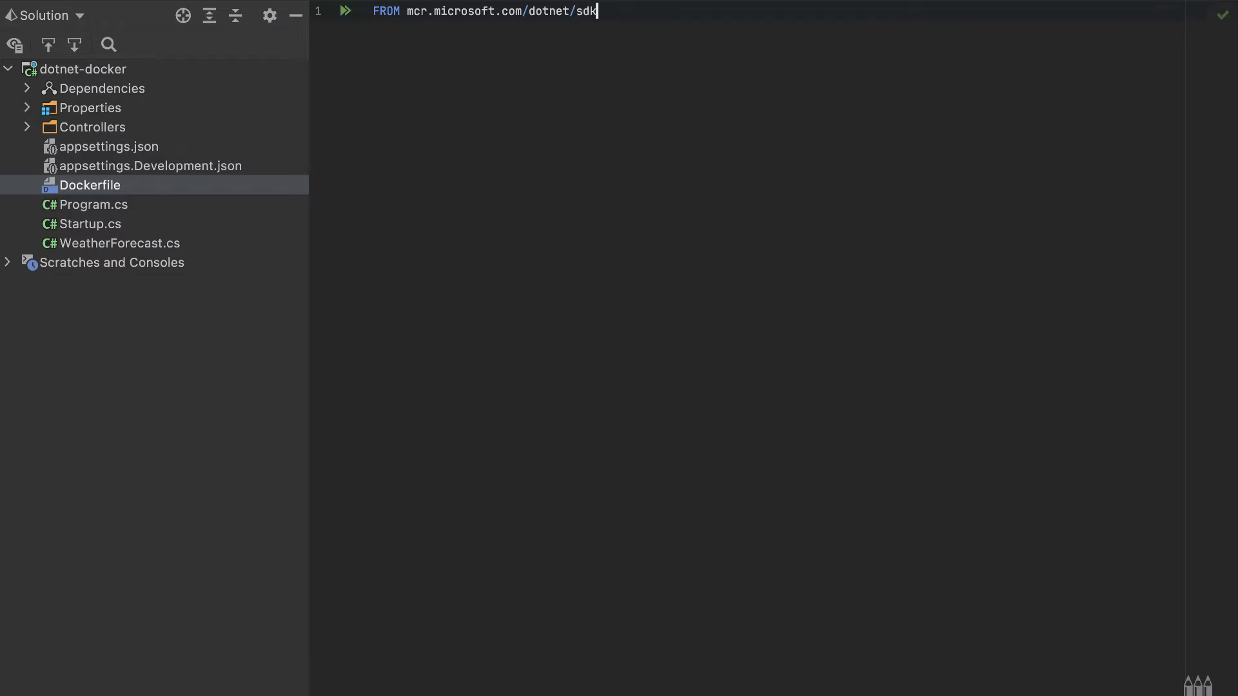
{"action": "type", "text": ":5"}
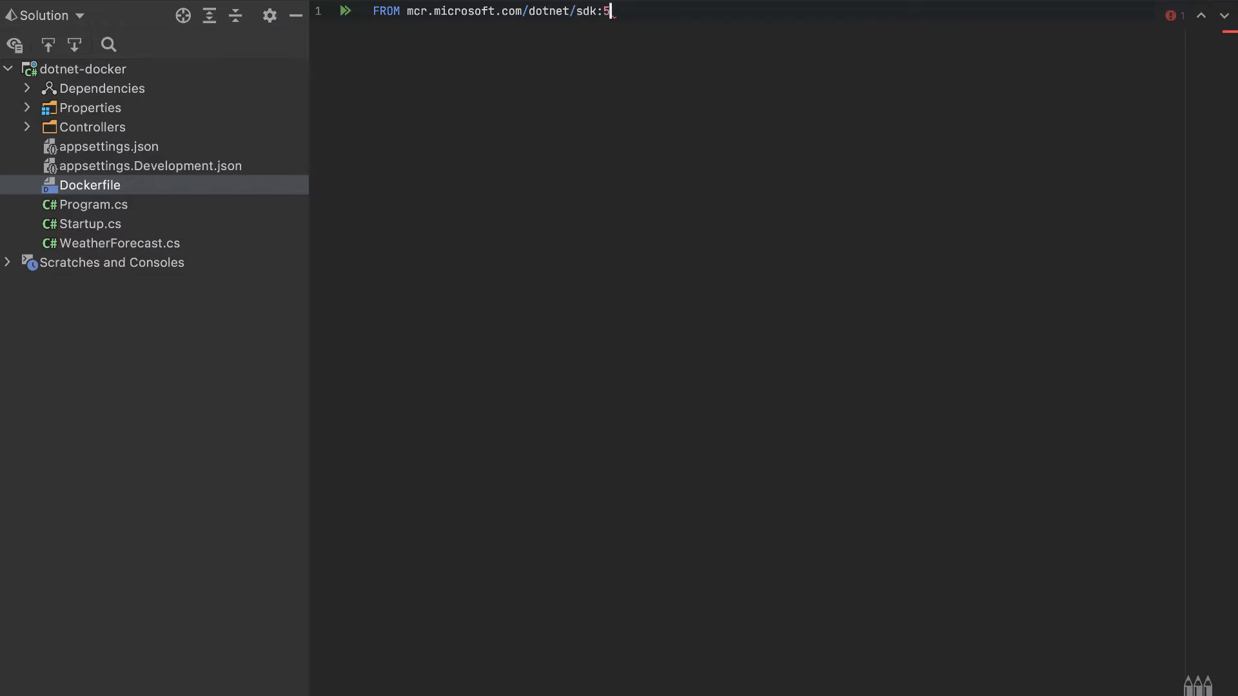
{"action": "type", "text": ".0 as"}
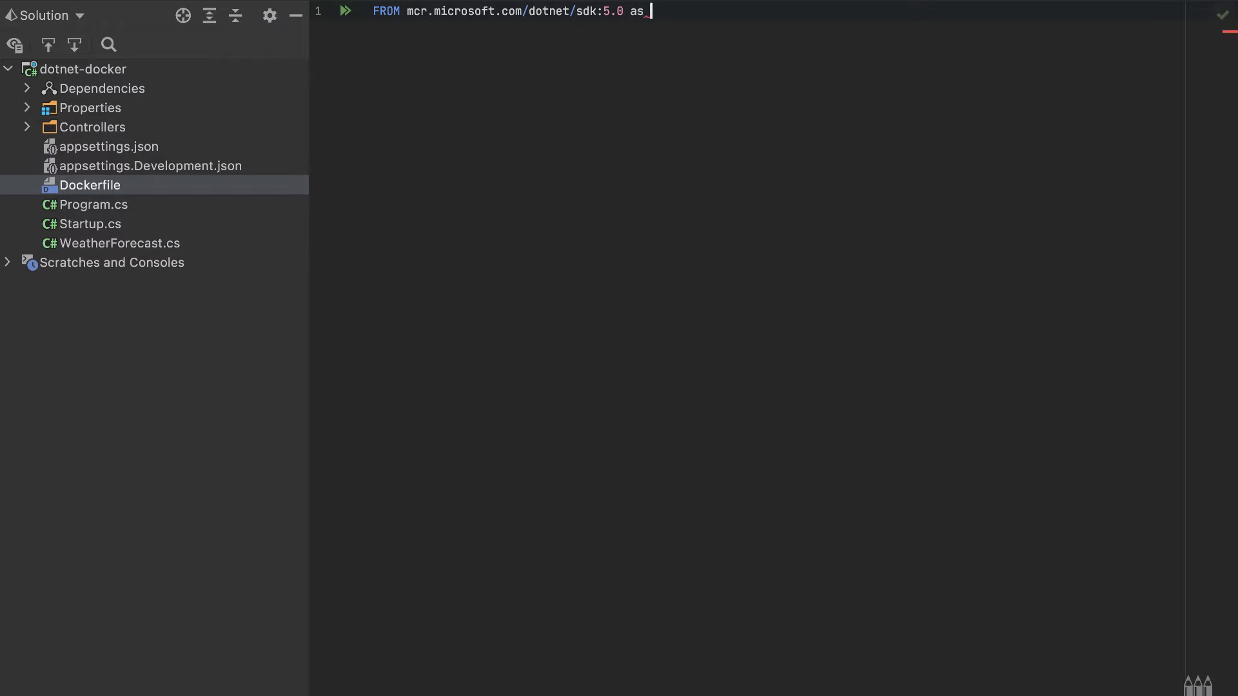
{"action": "type", "text": "build"}
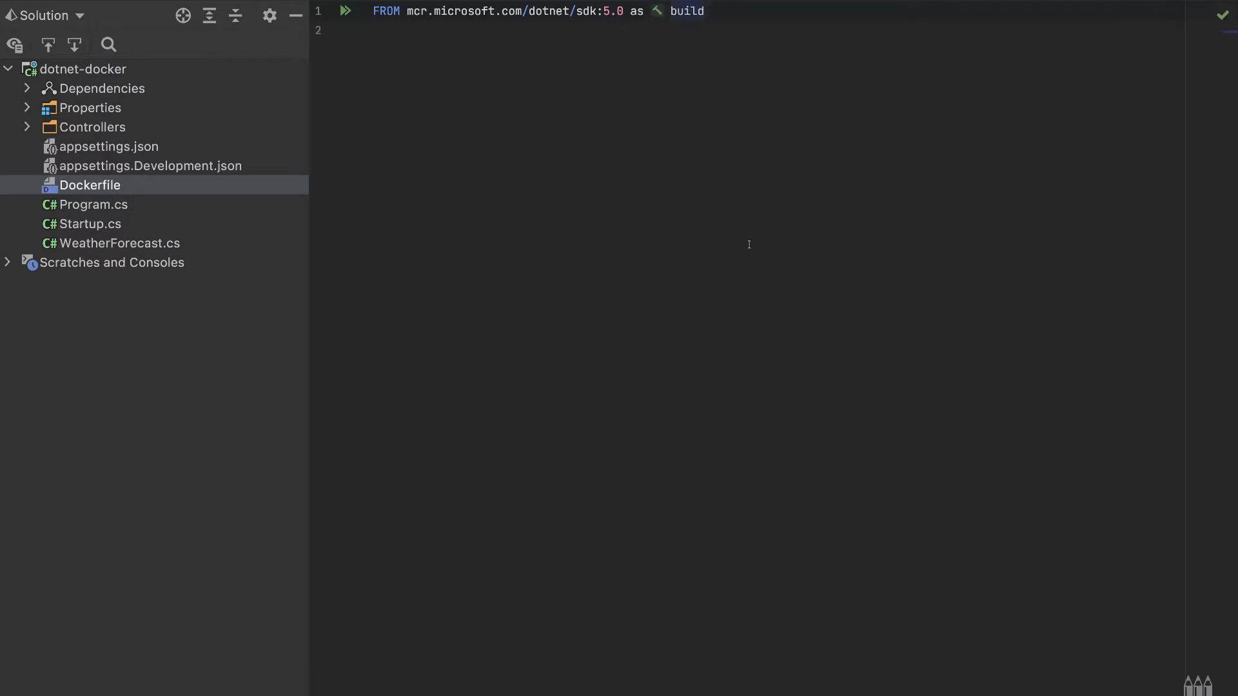
{"action": "mouse_move", "coordinate": [753, 232]}
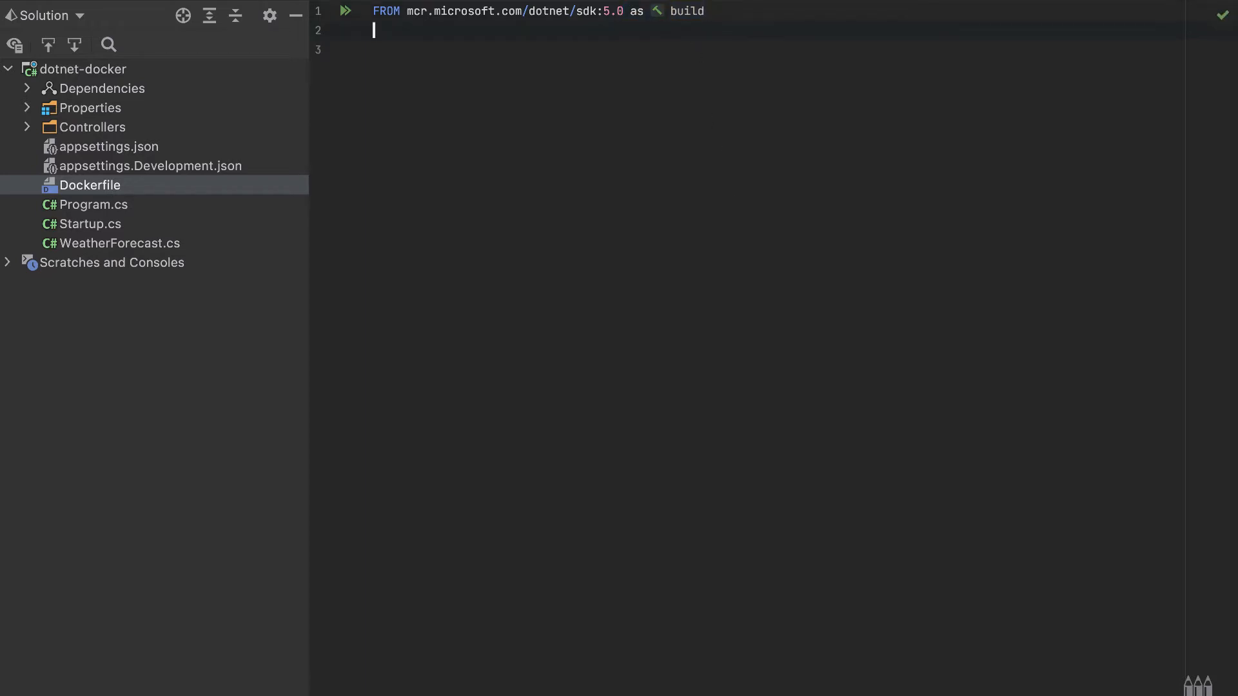
Add WORKDIR /app and a COPY line bringing dotnet-docker.csproj into the working directory
{"action": "type", "text": "WORKDIR /ap"}
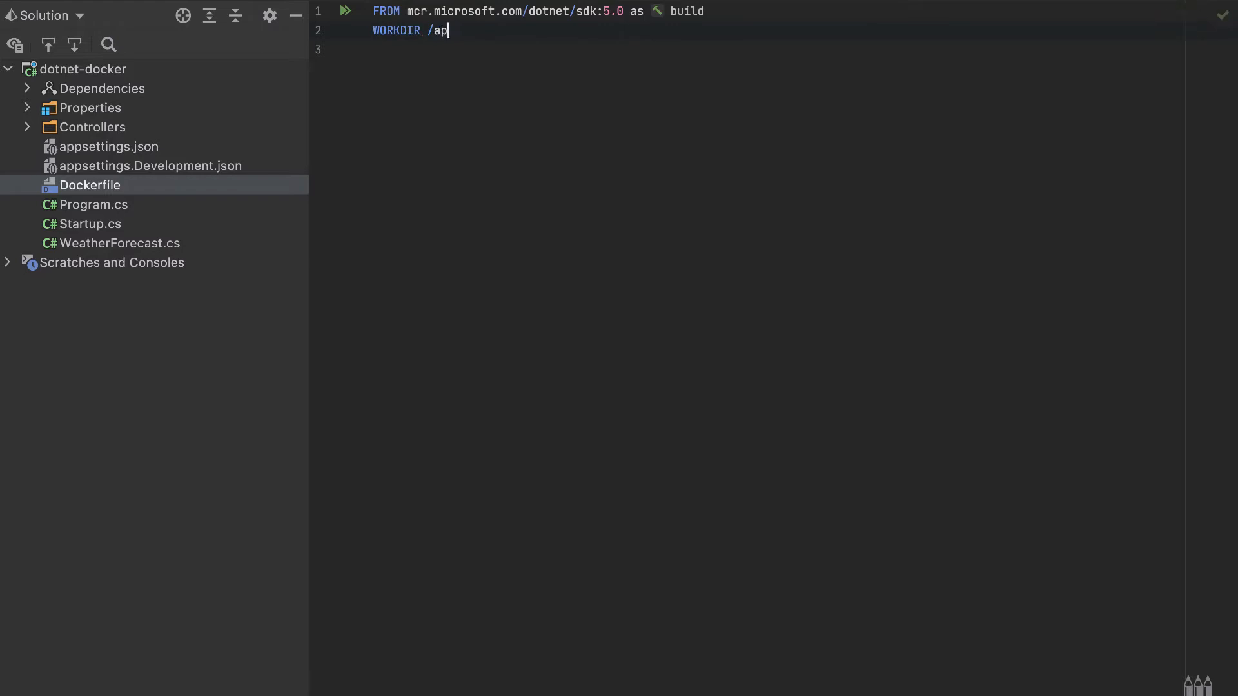
{"action": "type", "text": "p"}
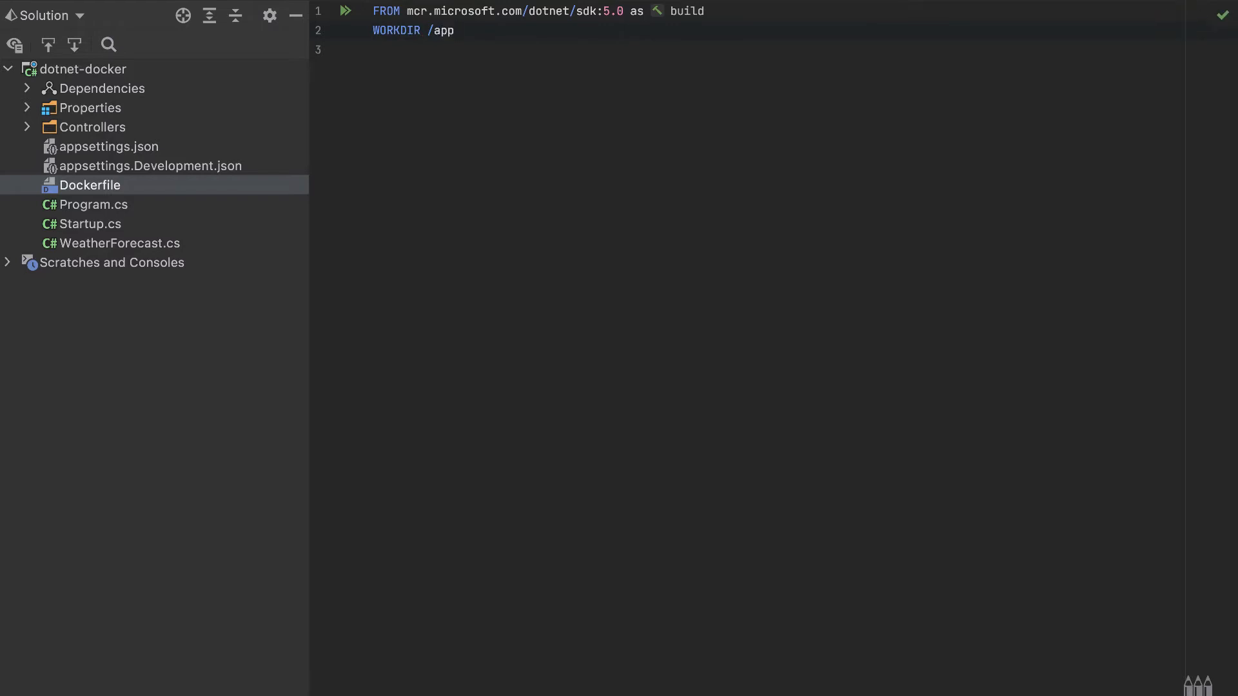
{"action": "key", "text": "enter"}
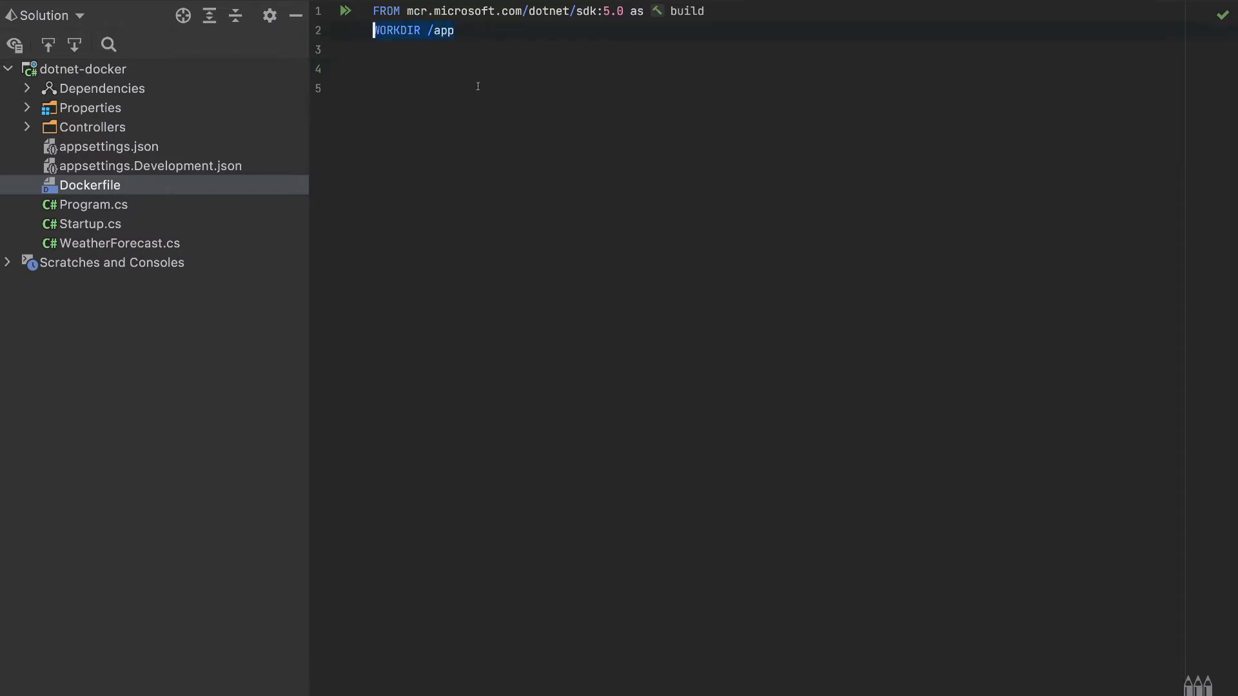
{"action": "type", "text": "C"}
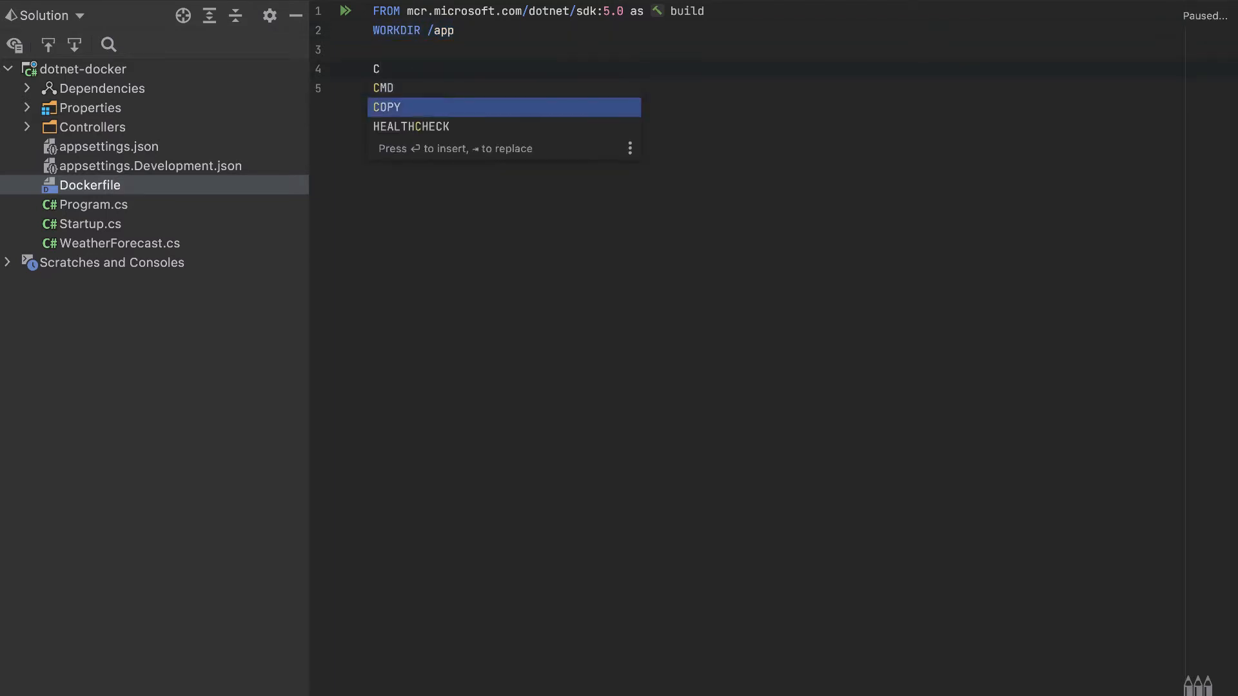
{"action": "key", "text": "Enter"}
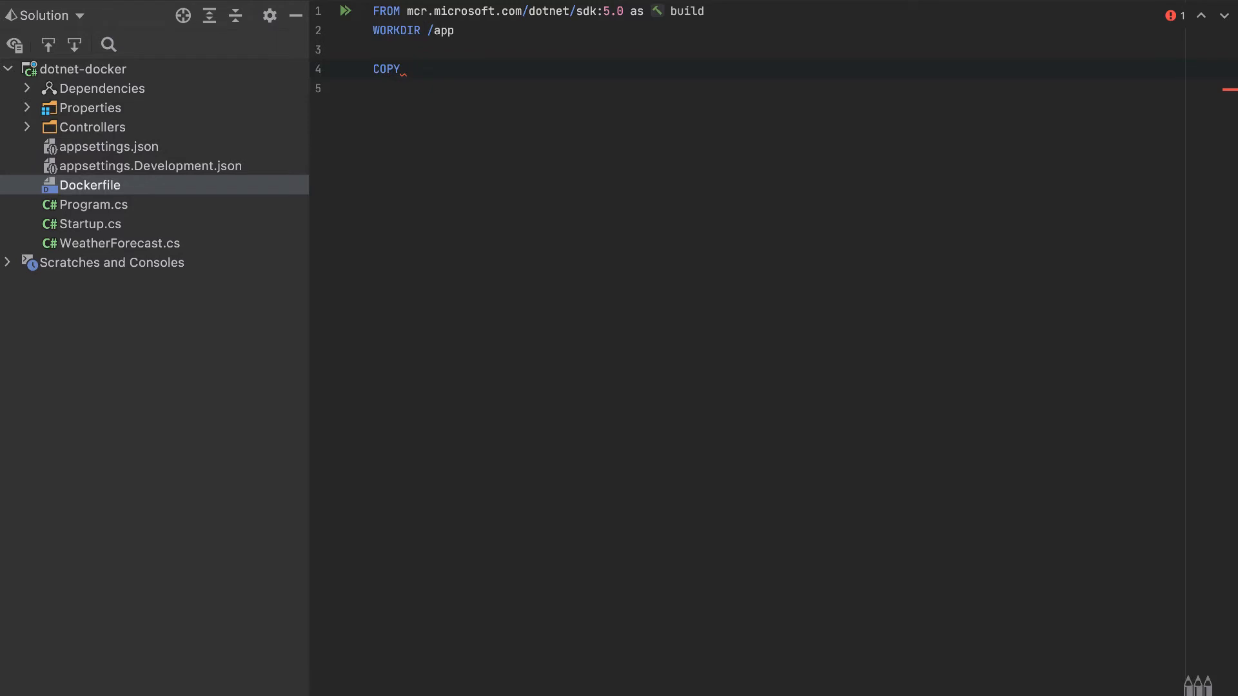
{"action": "type", "text": "*.c"}
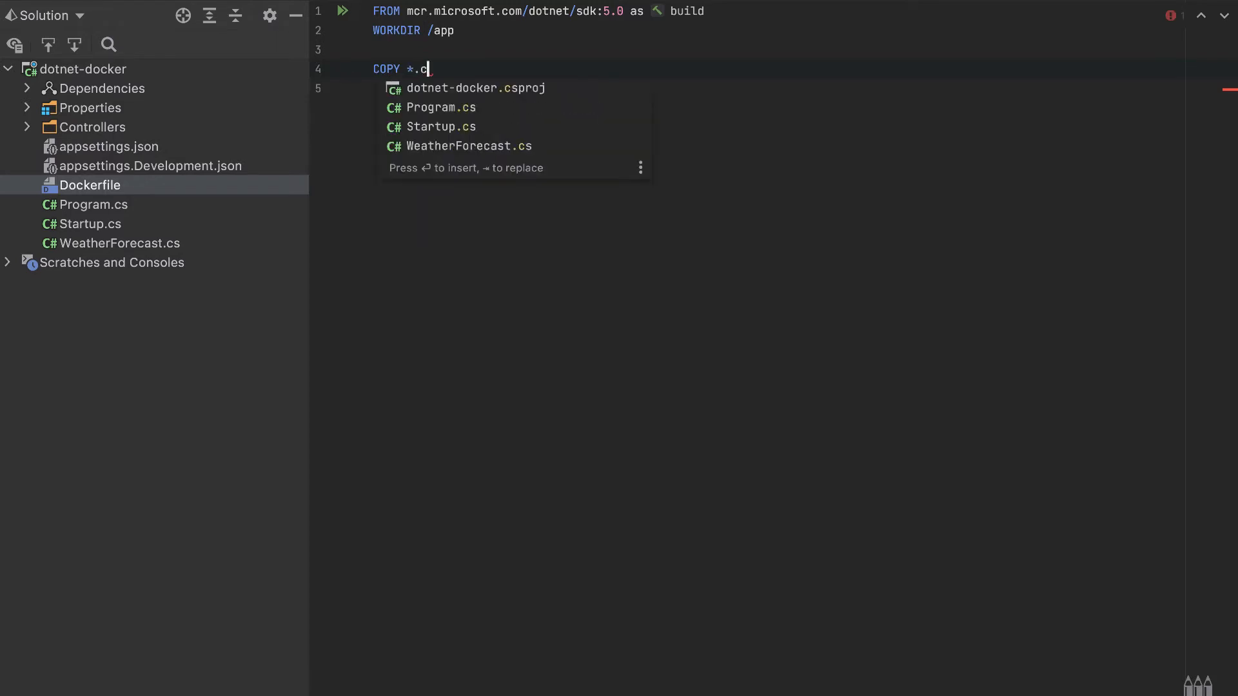
{"action": "type", "text": "sp"}
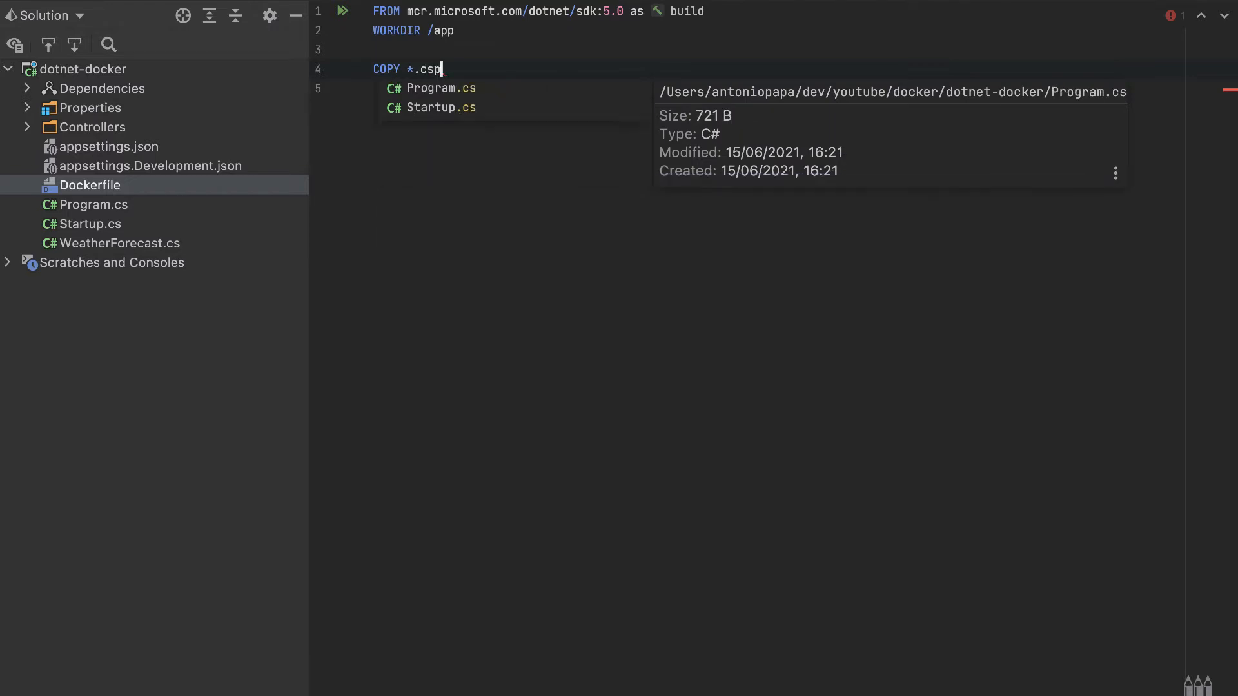
{"action": "type", "text": "dotnet-docker.csproj"}
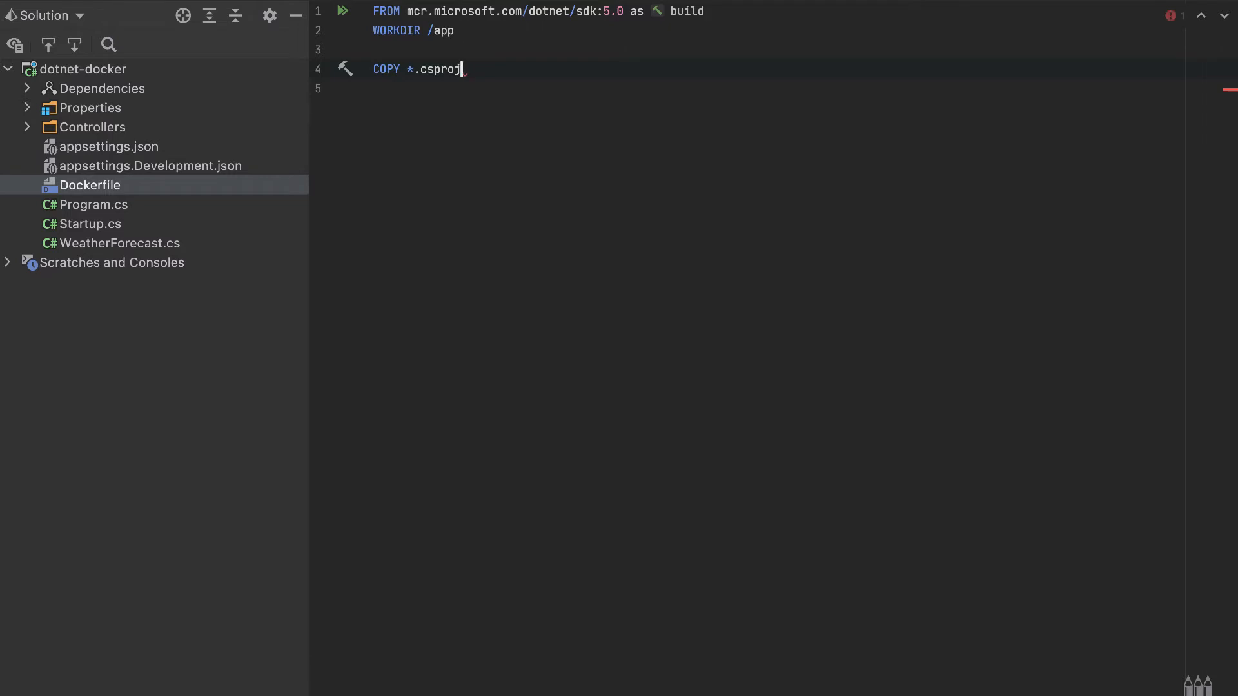
{"action": "type", "text": "."}
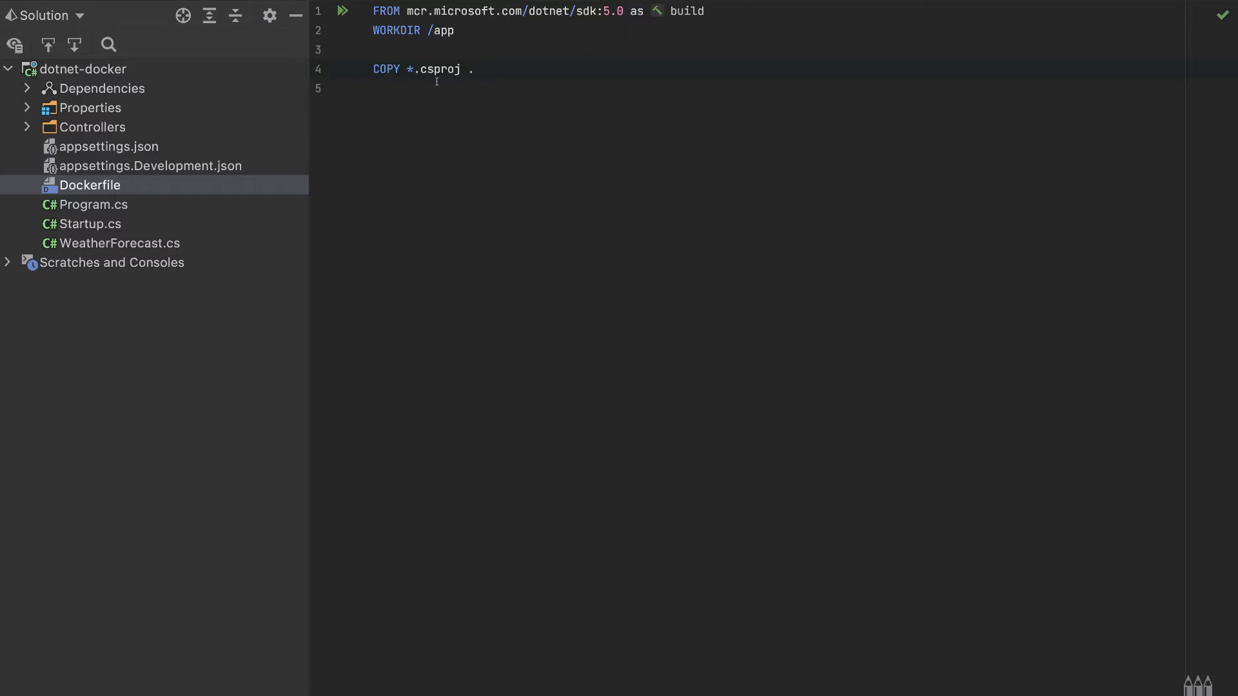
{"action": "mouse_move", "coordinate": [325, 152]}
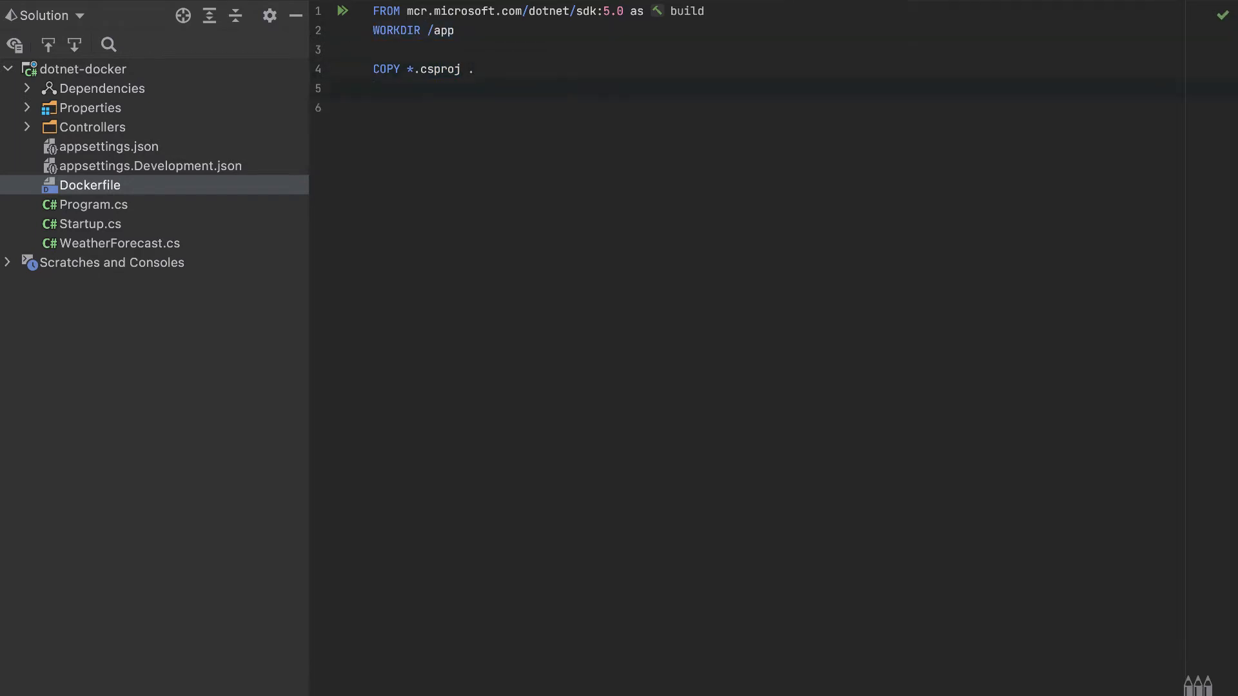
Add RUN dotnet restore followed by COPY . . to bring in the remaining sources
{"action": "type", "text": "RUN don"}
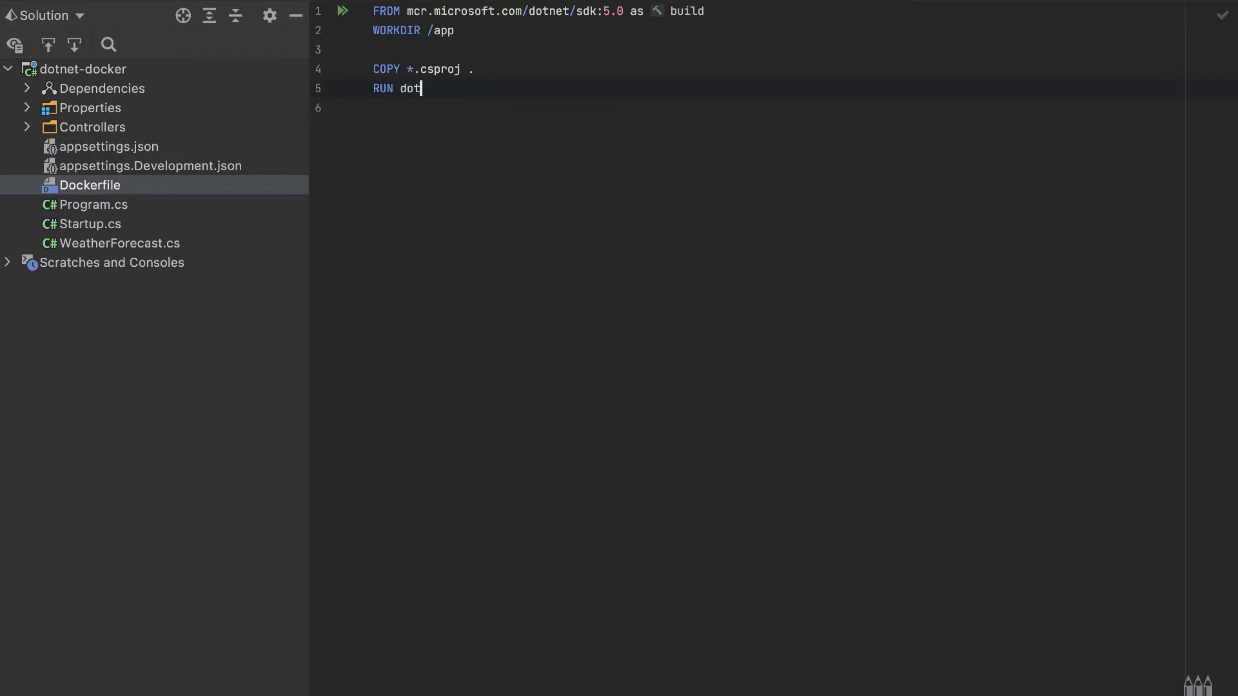
{"action": "type", "text": "net restore"}
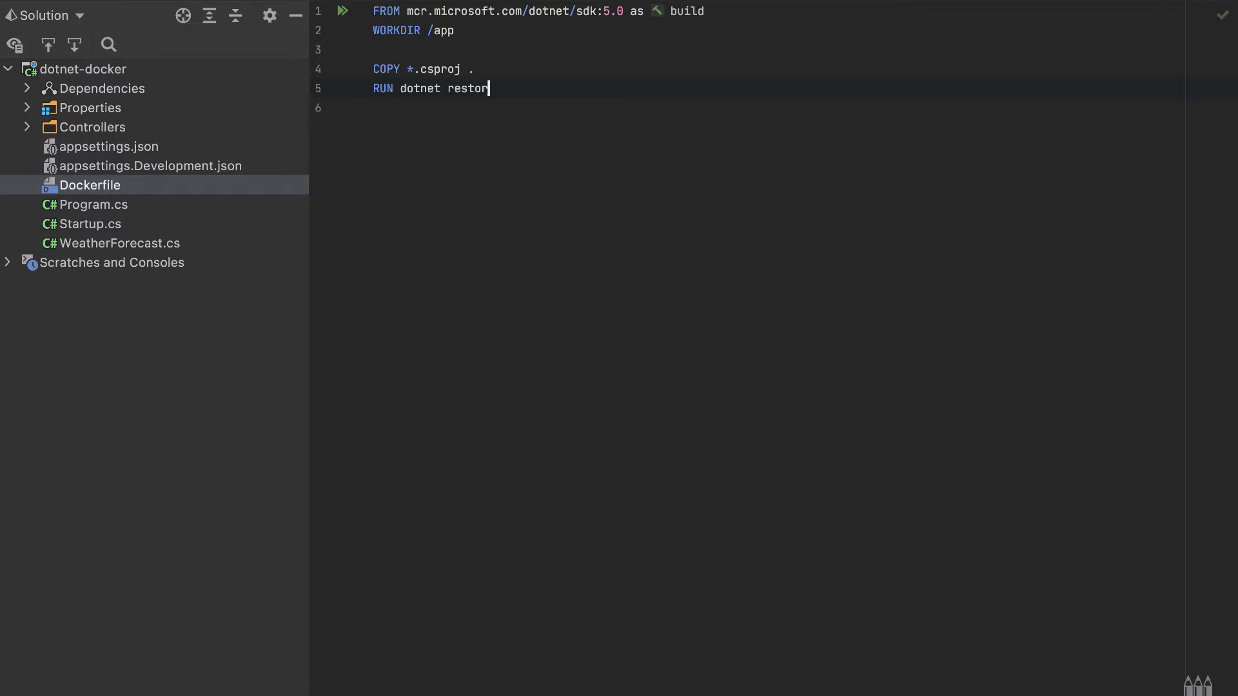
{"action": "key", "text": "enter"}
{"action": "type", "text": "COPY"}
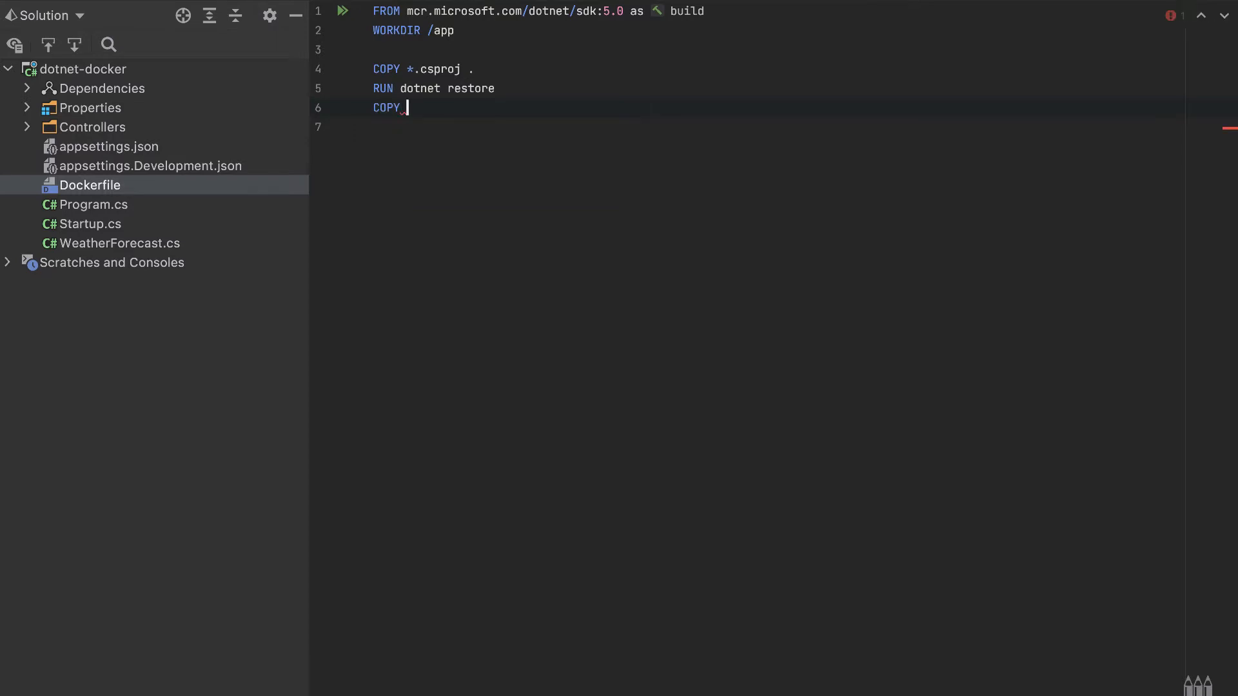
{"action": "type", "text": ". ."}
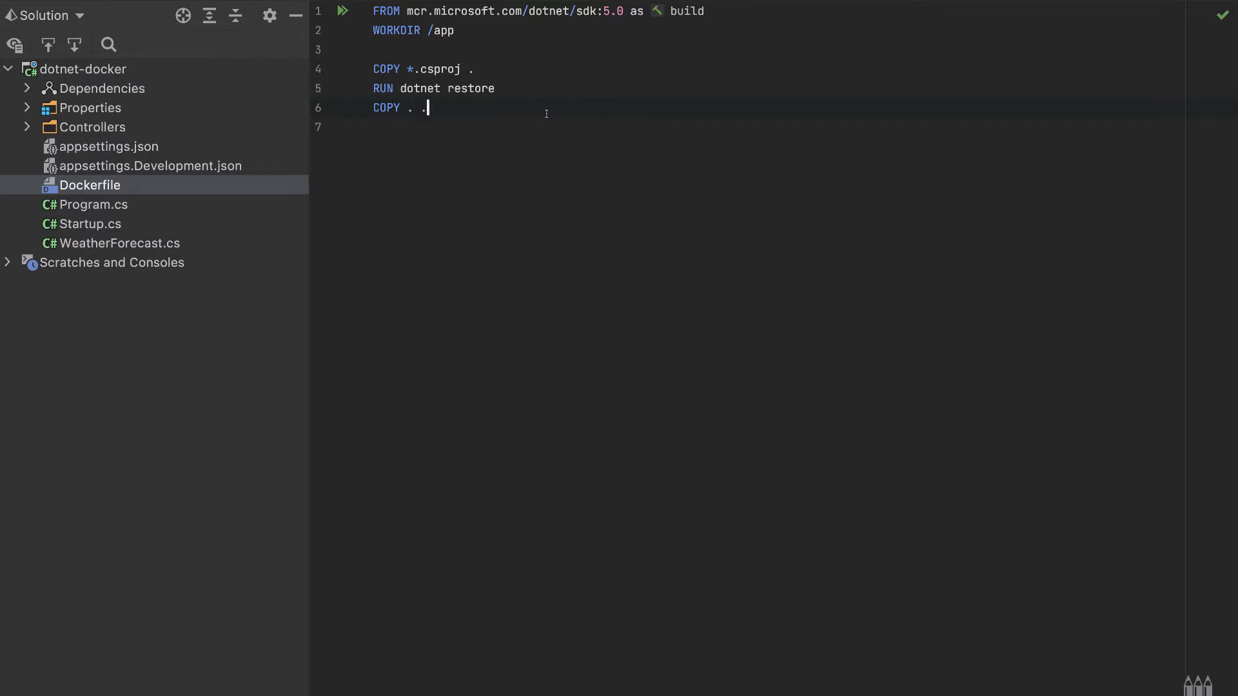
{"action": "key", "text": "enter"}
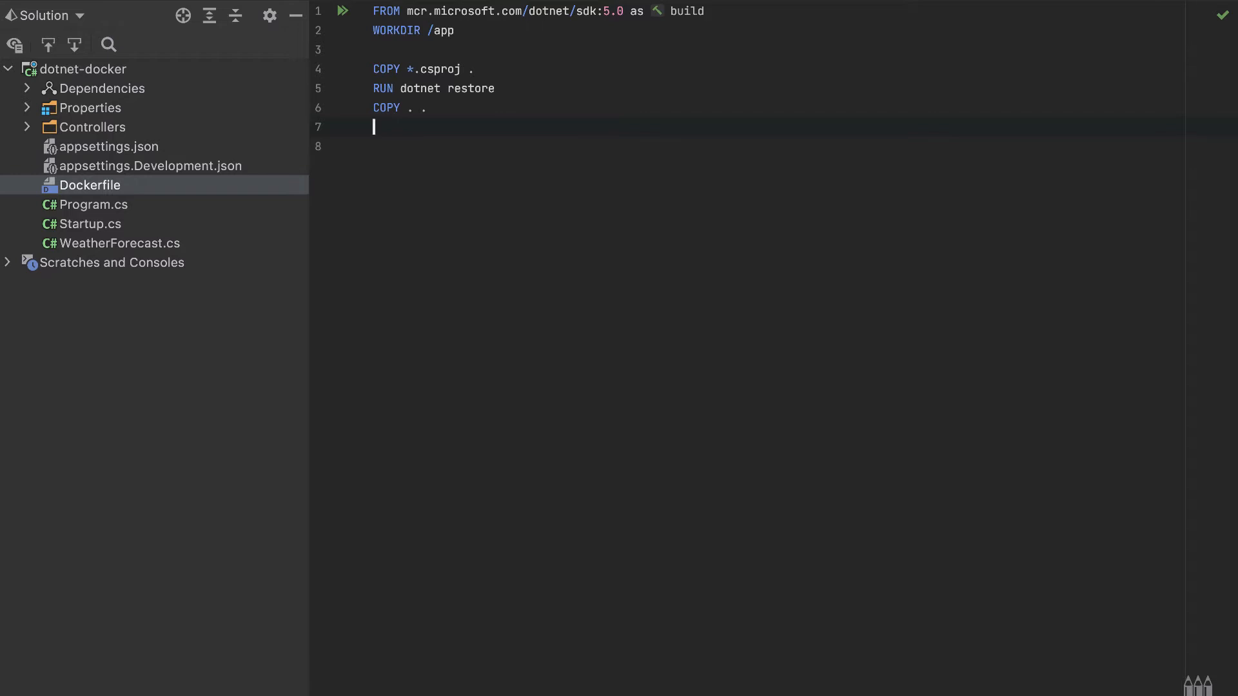
Add RUN dotnet publish -c Release -o out to finish the build stage
{"action": "type", "text": "RUN do"}
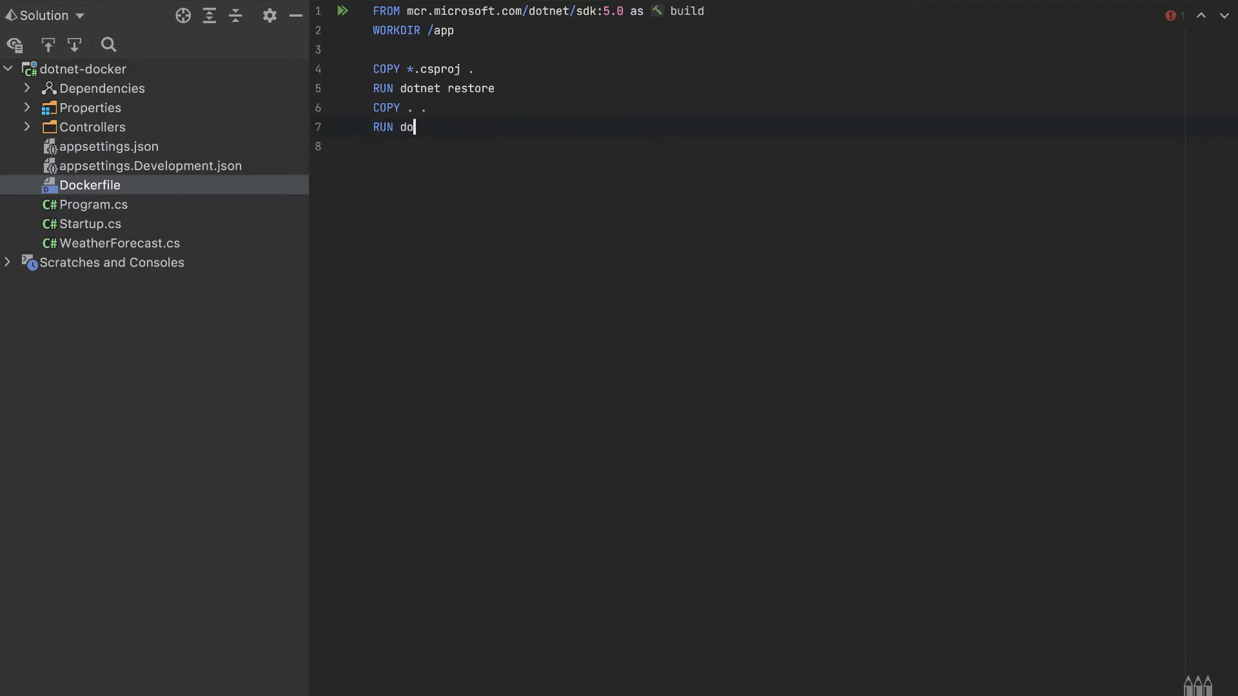
{"action": "type", "text": "tnet publ"}
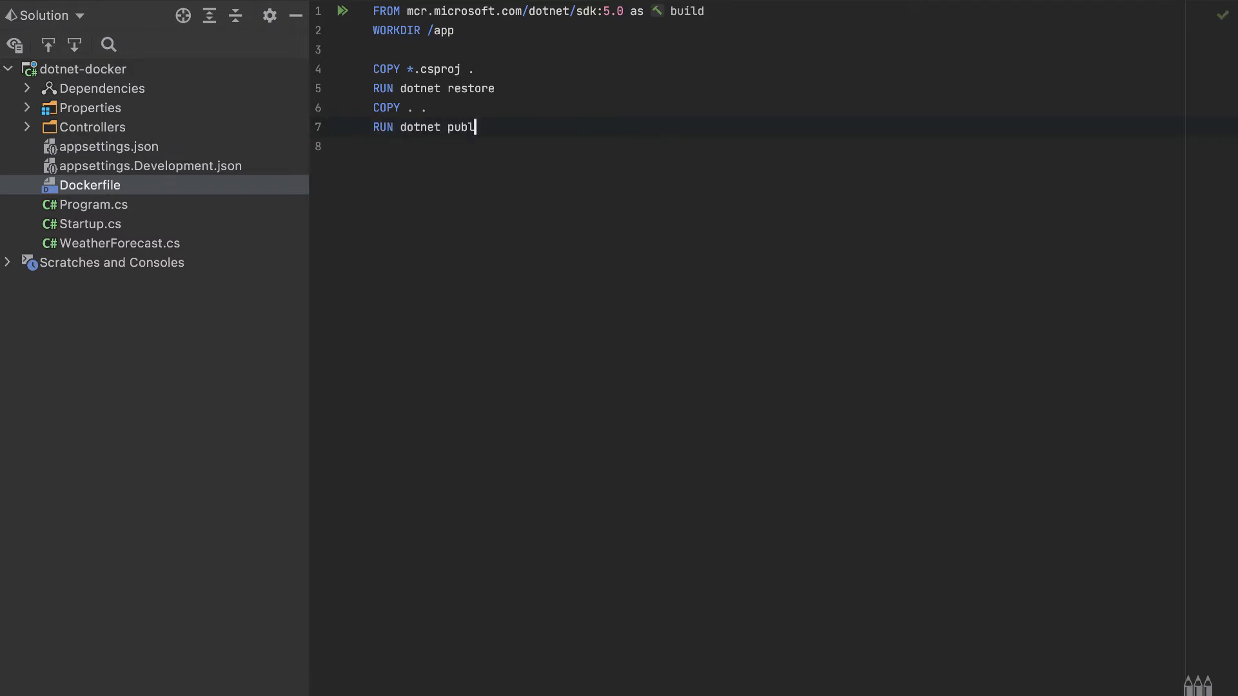
{"action": "type", "text": "ish -c"}
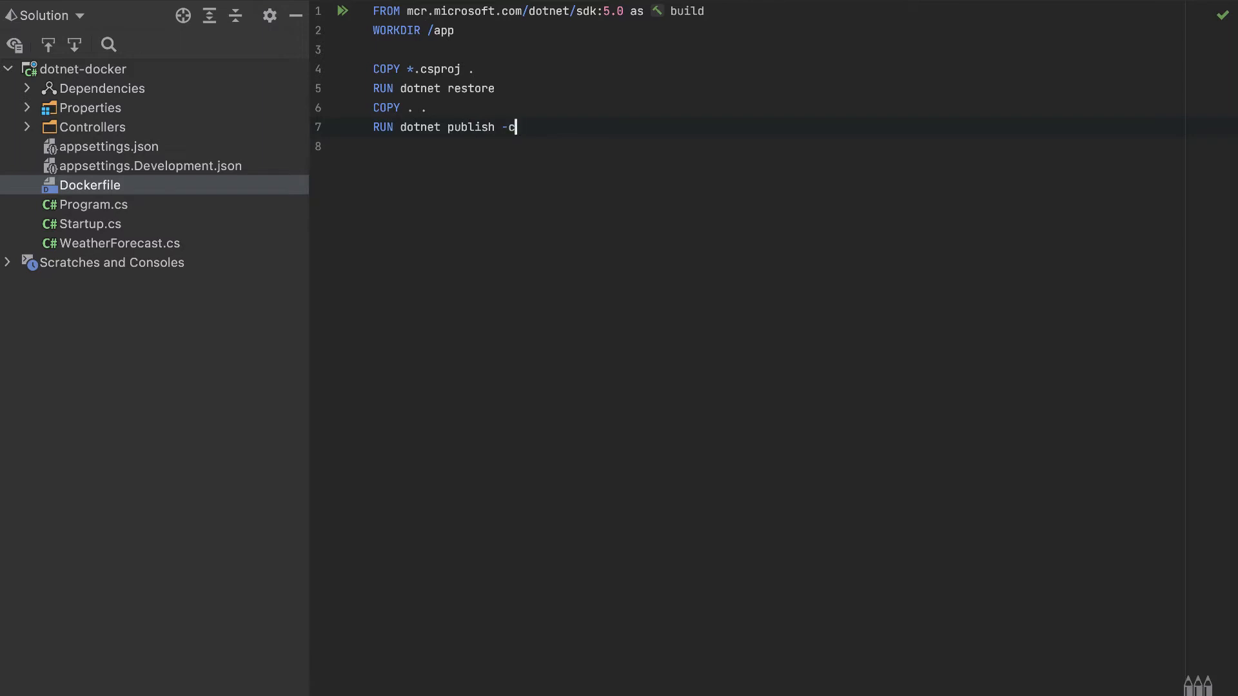
{"action": "type", "text": "\" \""}
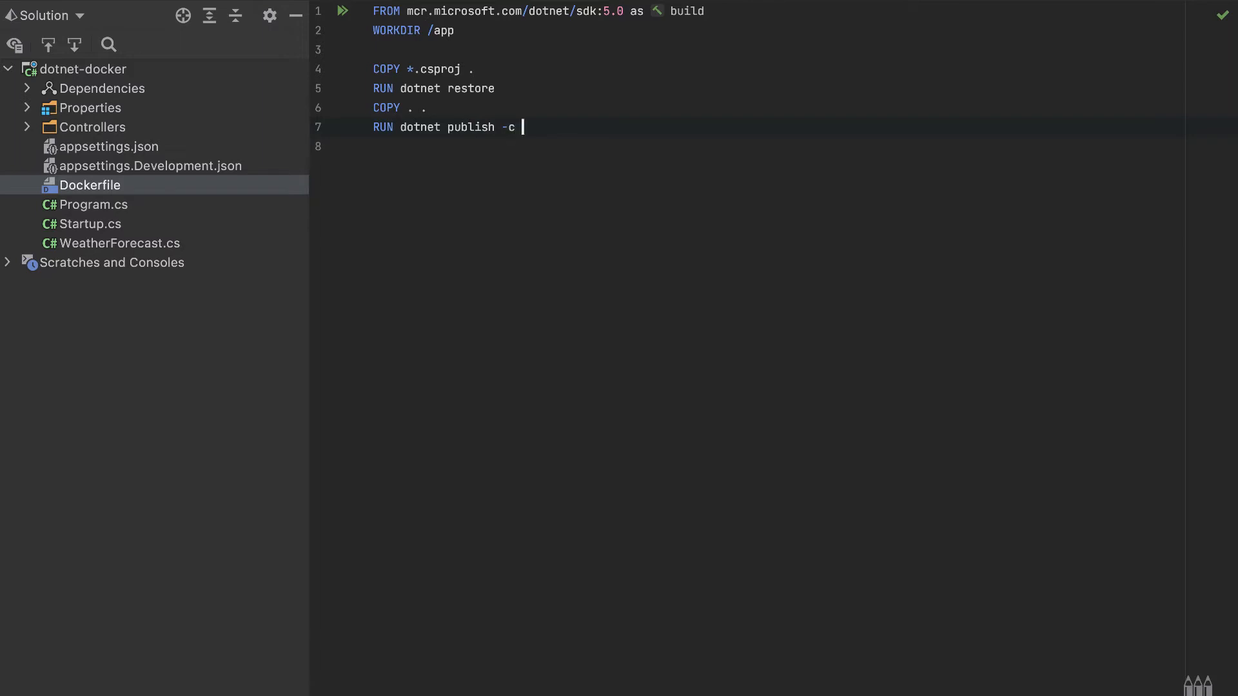
{"action": "type", "text": "Rele"}
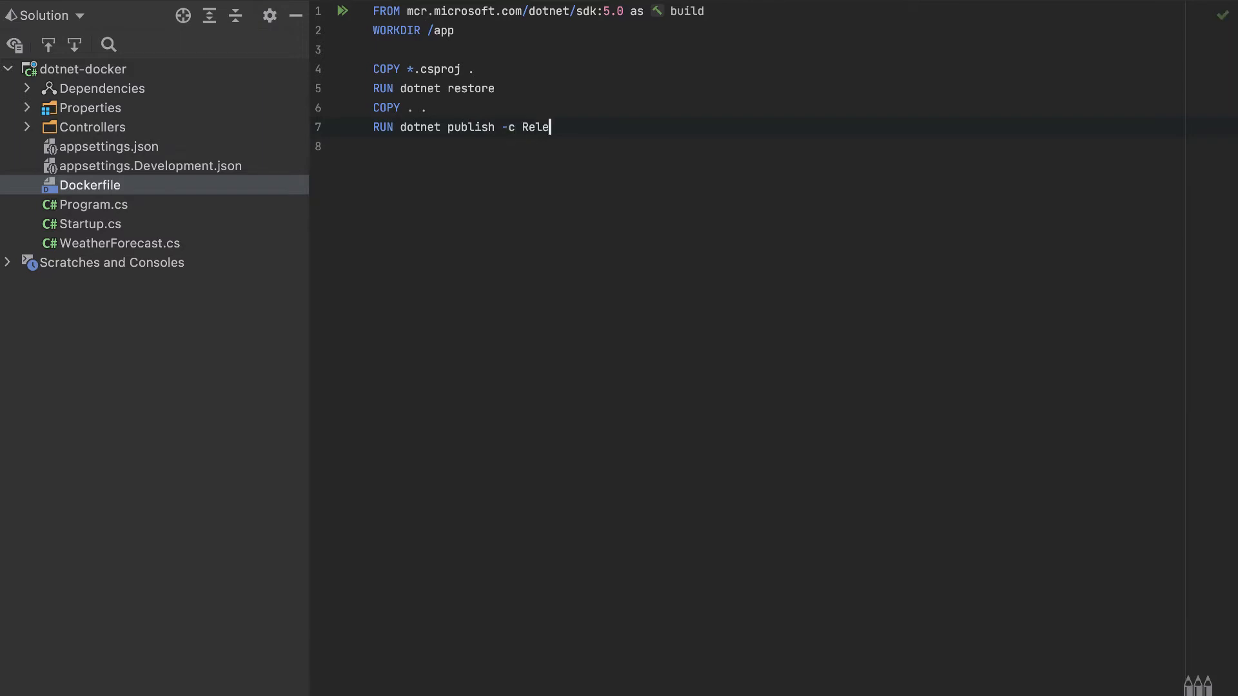
{"action": "type", "text": "ase -"}
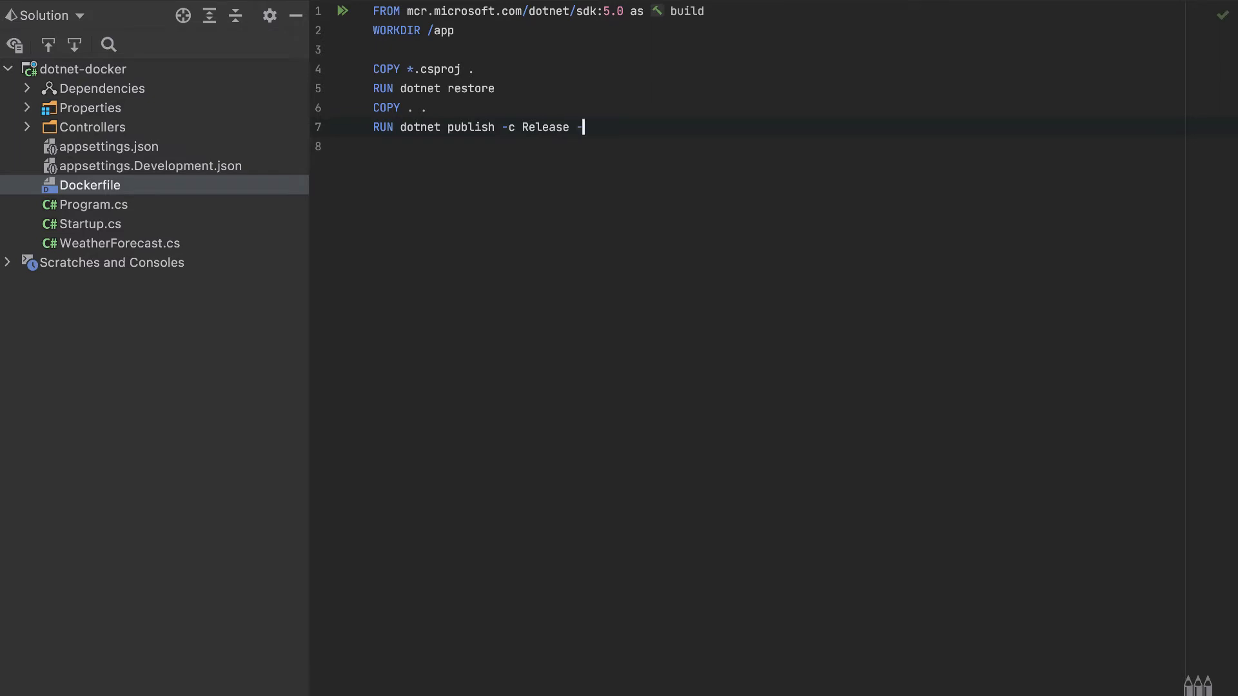
{"action": "type", "text": "o"}
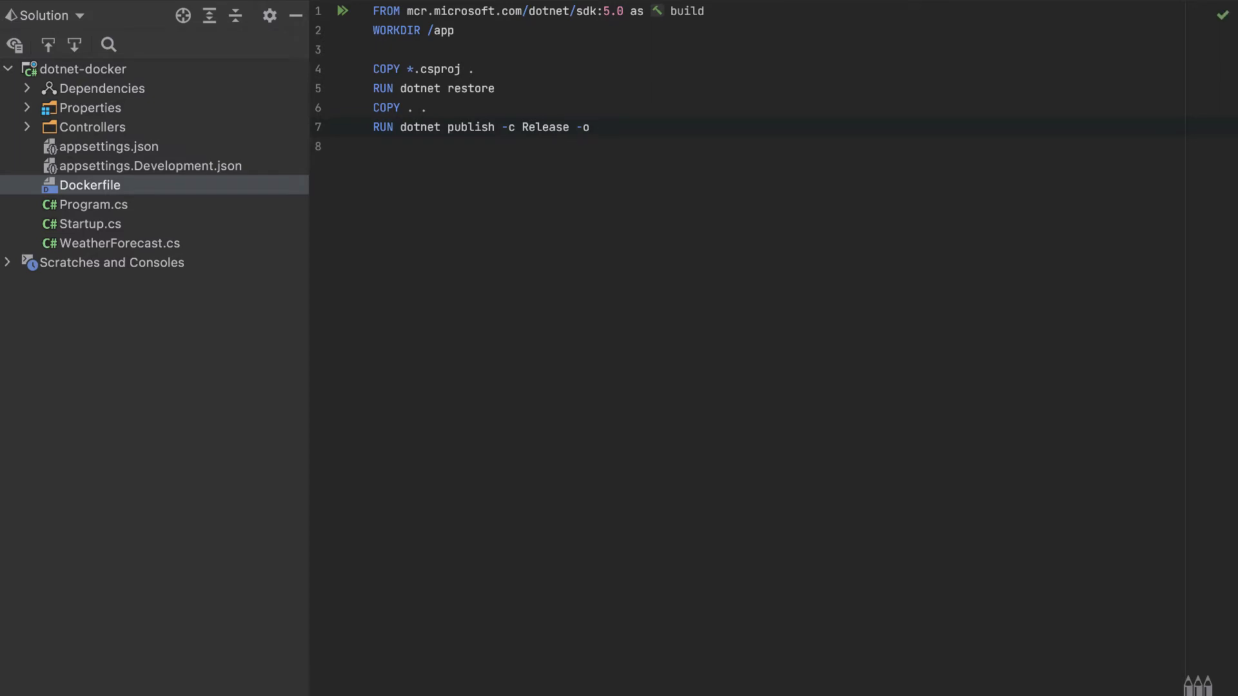
{"action": "type", "text": "out"}
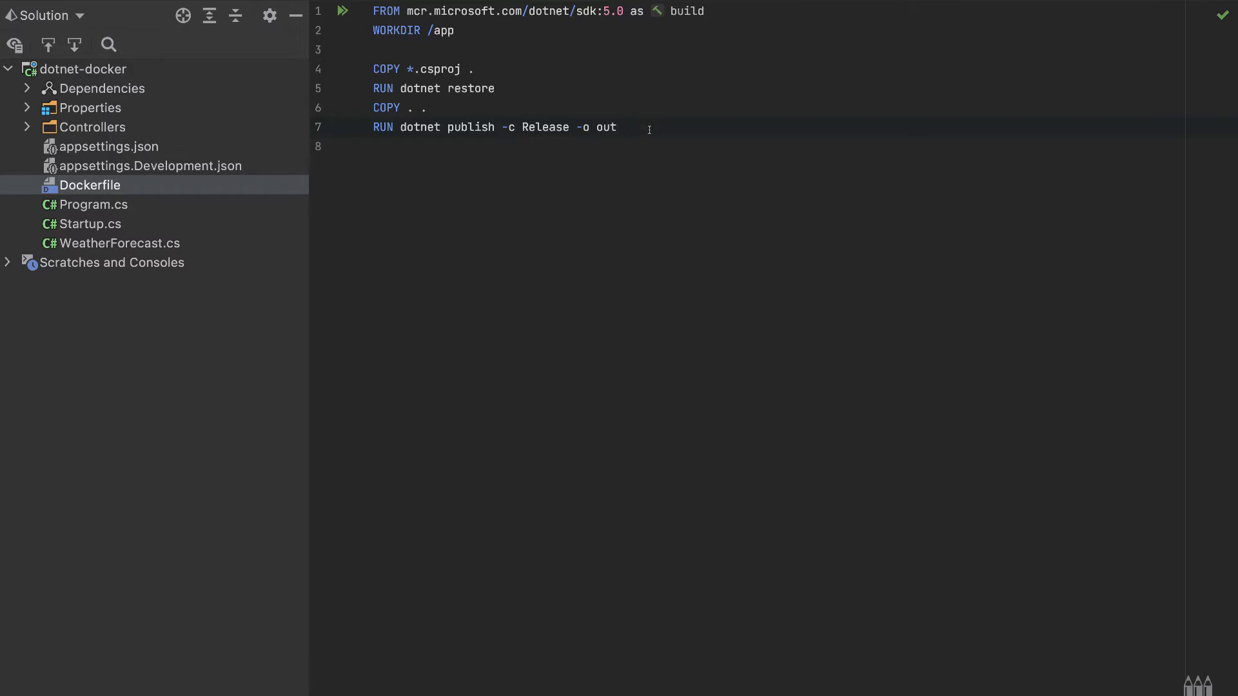
Run dotnet publish -c Release -o out in Rider's terminal, producing the out folder
{"action": "left_click_drag", "start_coordinate": [400, 127], "coordinate": [616, 127]}
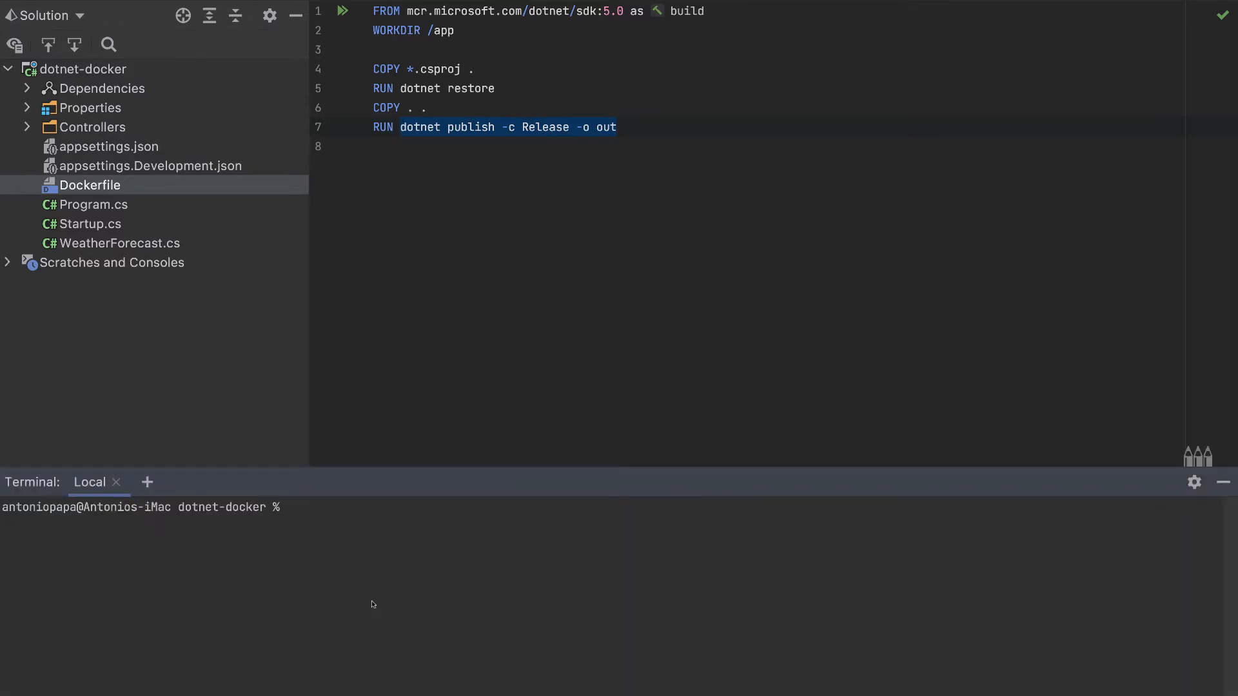
{"action": "type", "text": "dotnet publish -c Release -o out"}
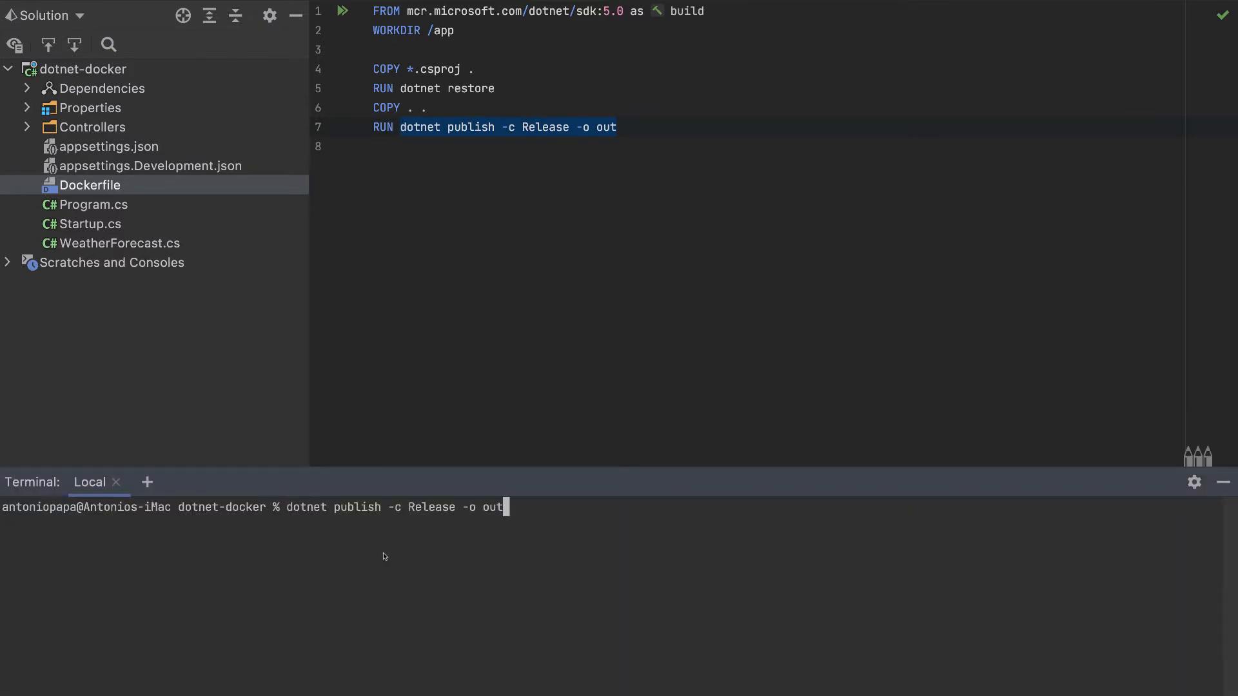
{"action": "key", "text": "enter"}
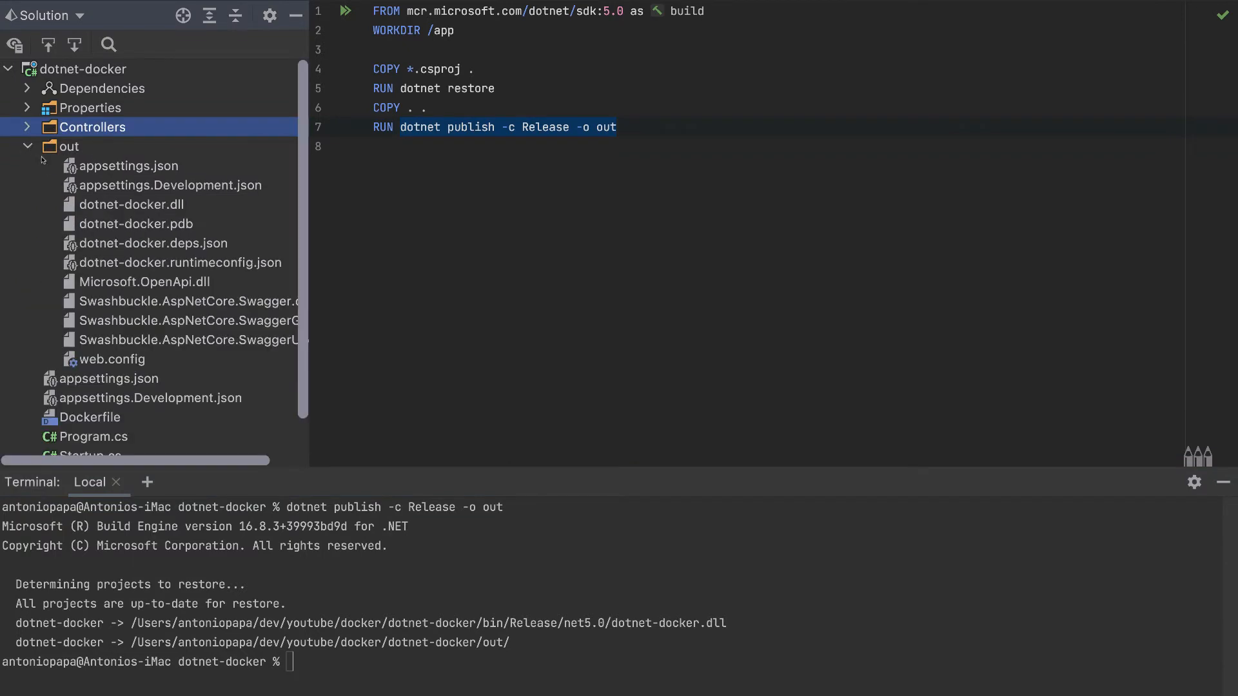
{"action": "mouse_move", "coordinate": [211, 325]}
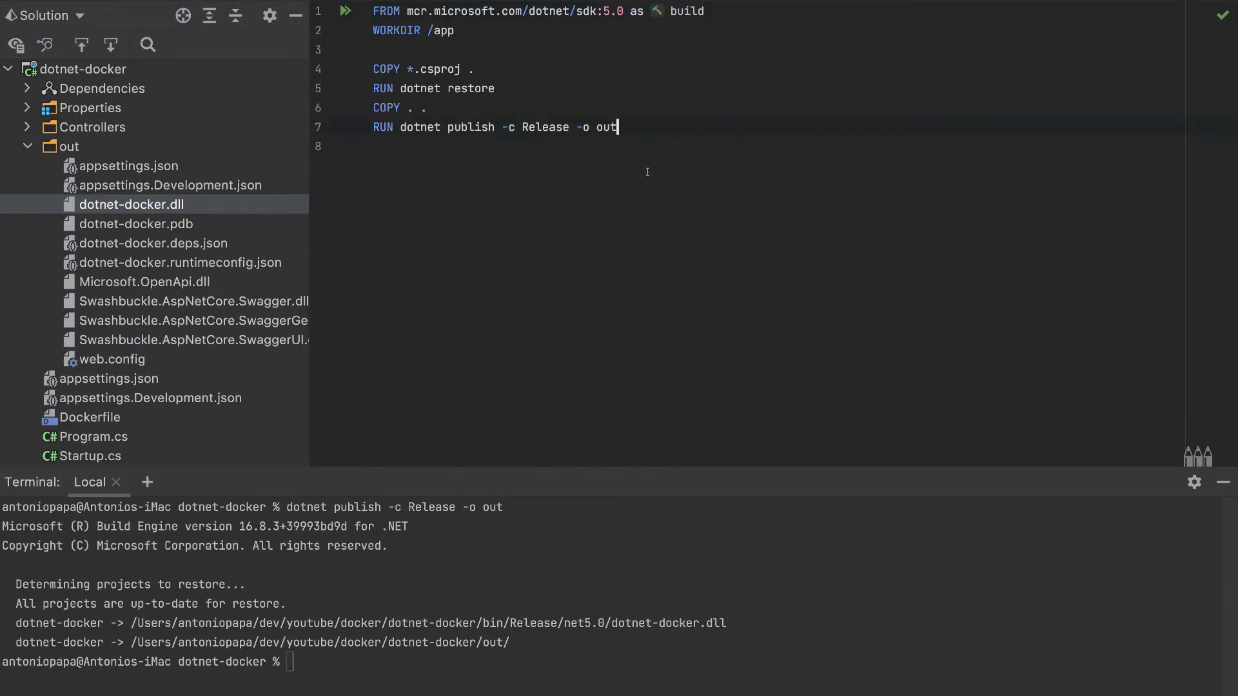
{"action": "key", "text": "Enter"}
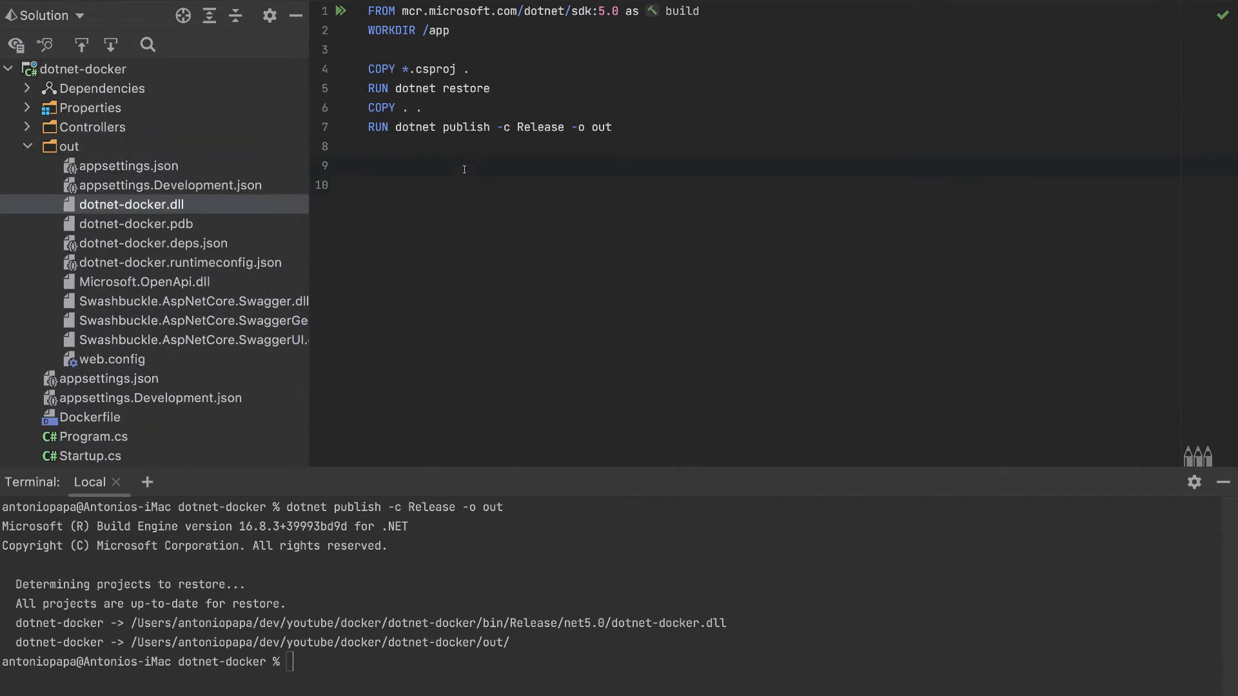
Start a runtime stage with FROM mcr.microsoft.com/dotnet/aspnet and WORKDIR /app
{"action": "type", "text": "FR"}
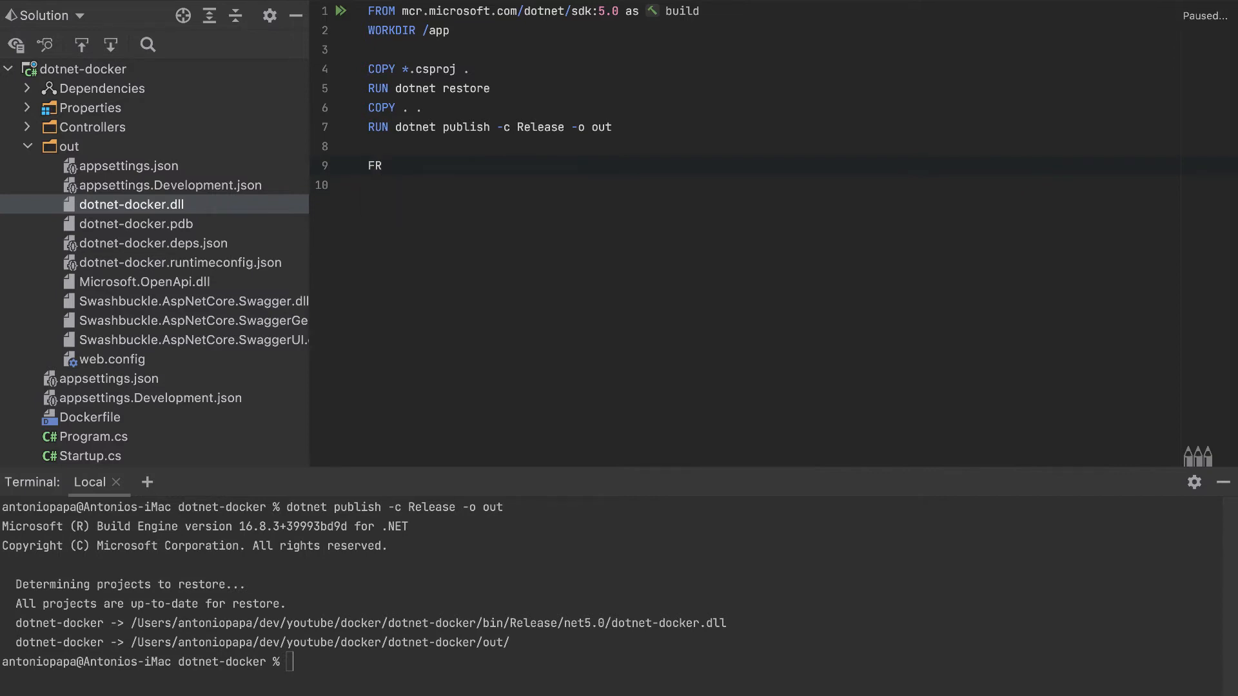
{"action": "type", "text": "OM"}
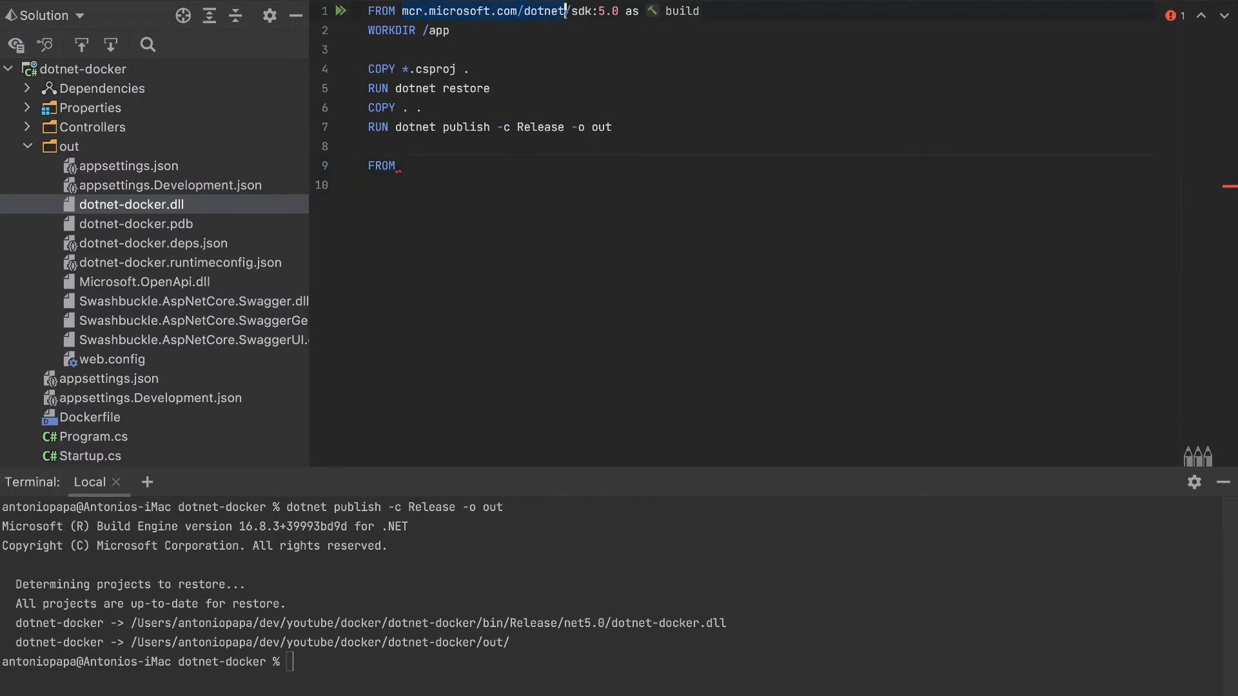
{"action": "type", "text": "mcr.microsoft.com/dotnet"}
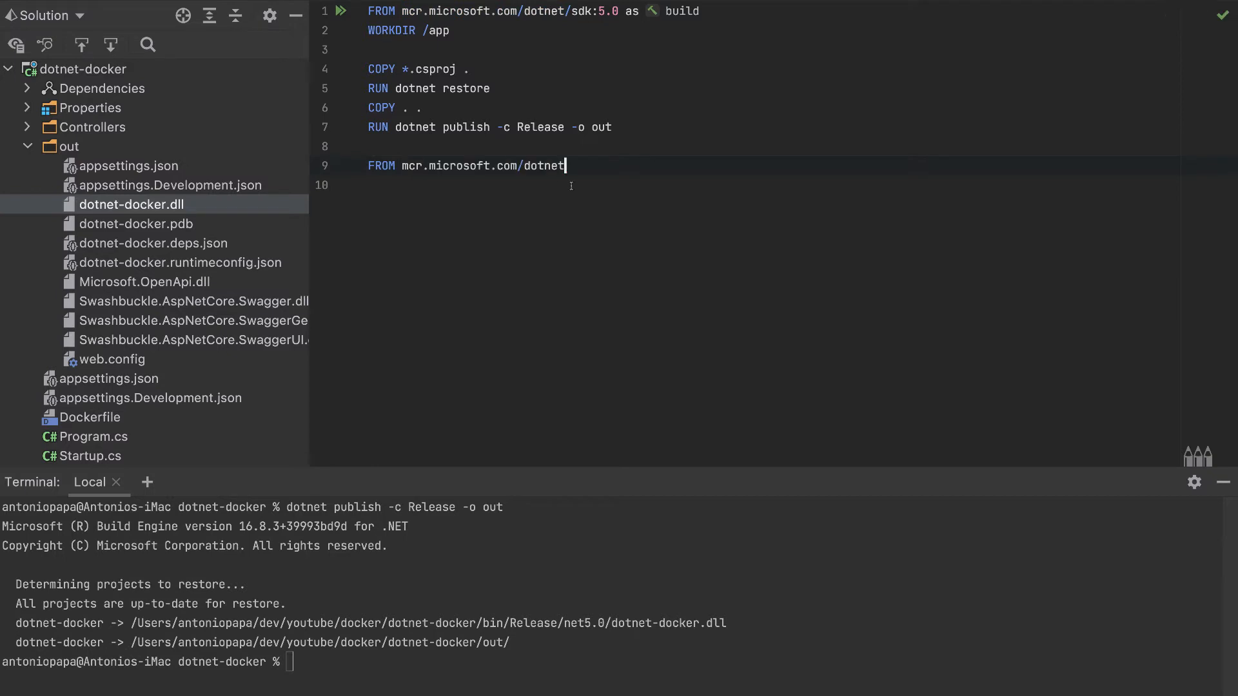
{"action": "type", "text": "/"}
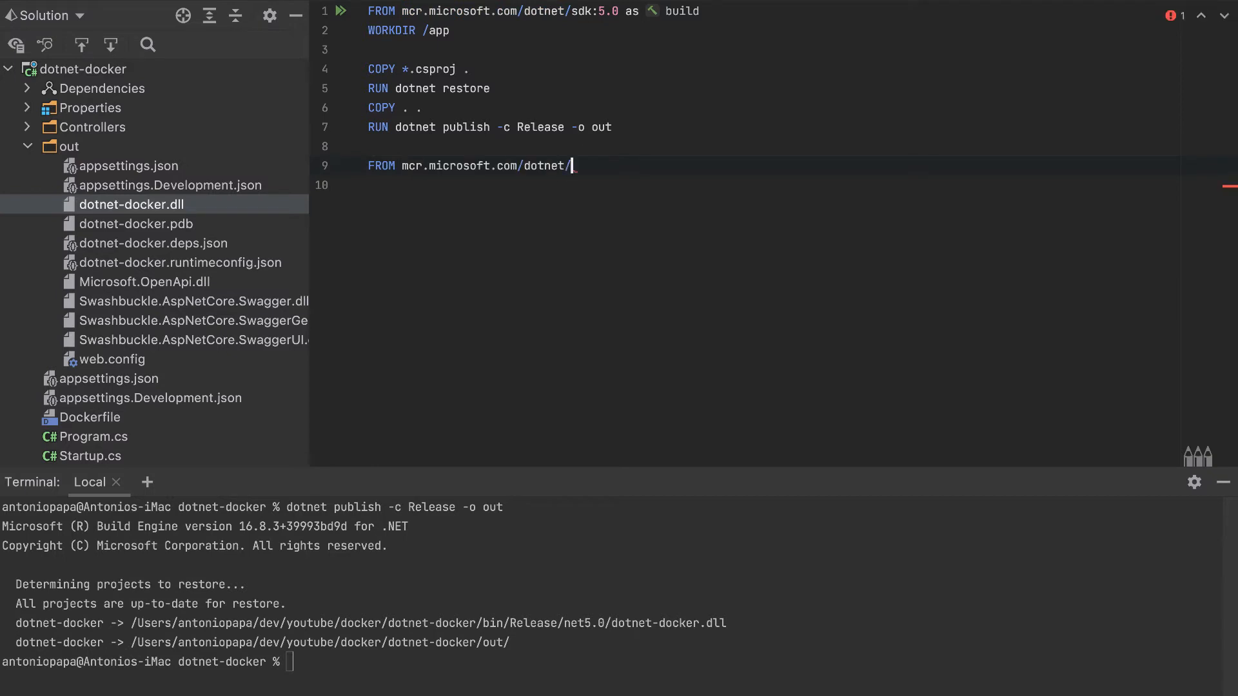
{"action": "type", "text": "as"}
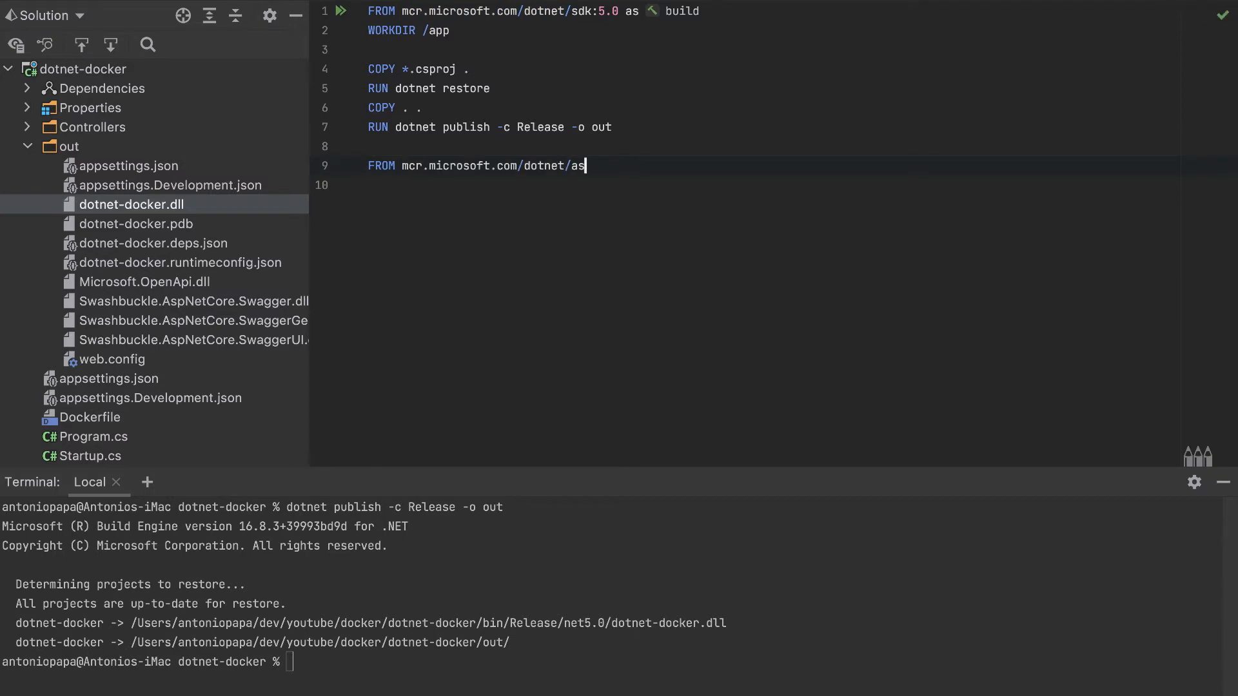
{"action": "type", "text": "pnet"}
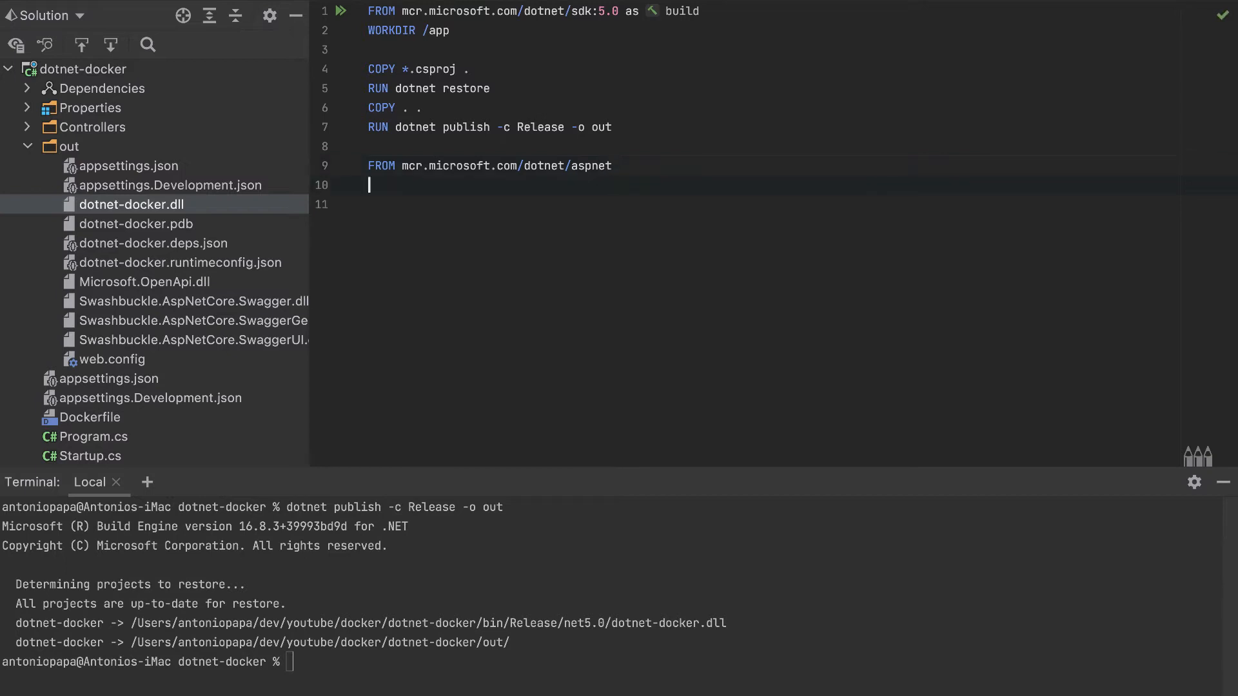
{"action": "type", "text": "WORKDIR /"}
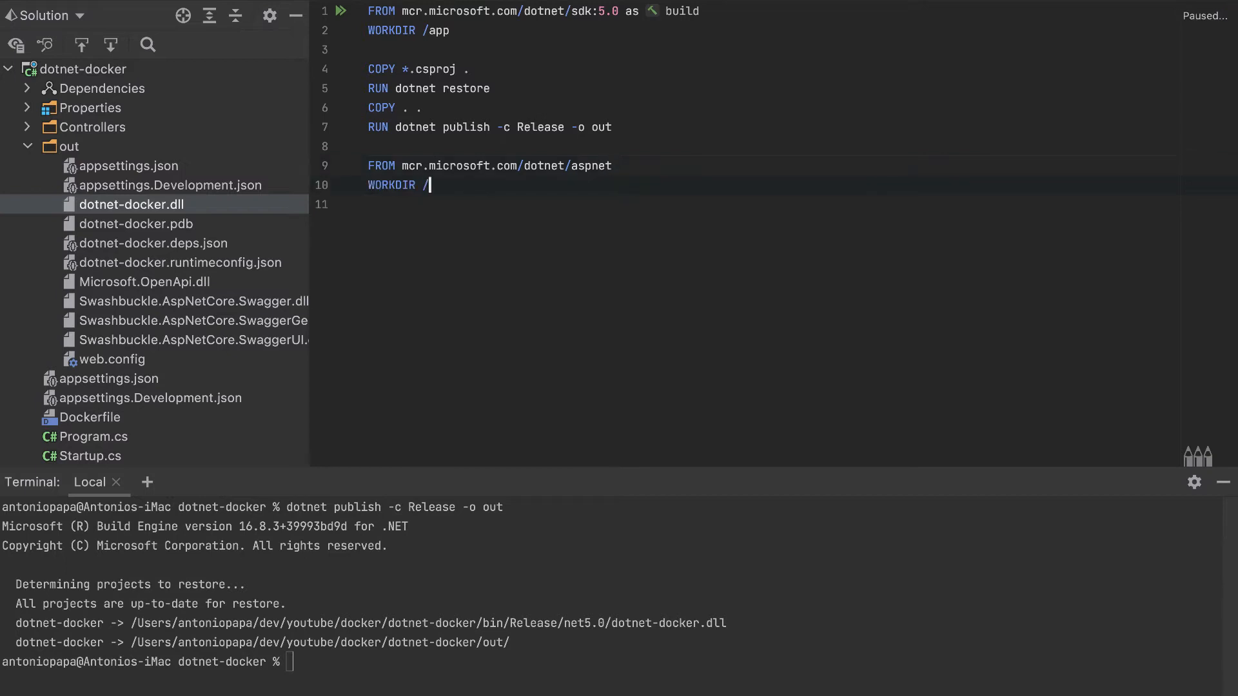
{"action": "type", "text": "app"}
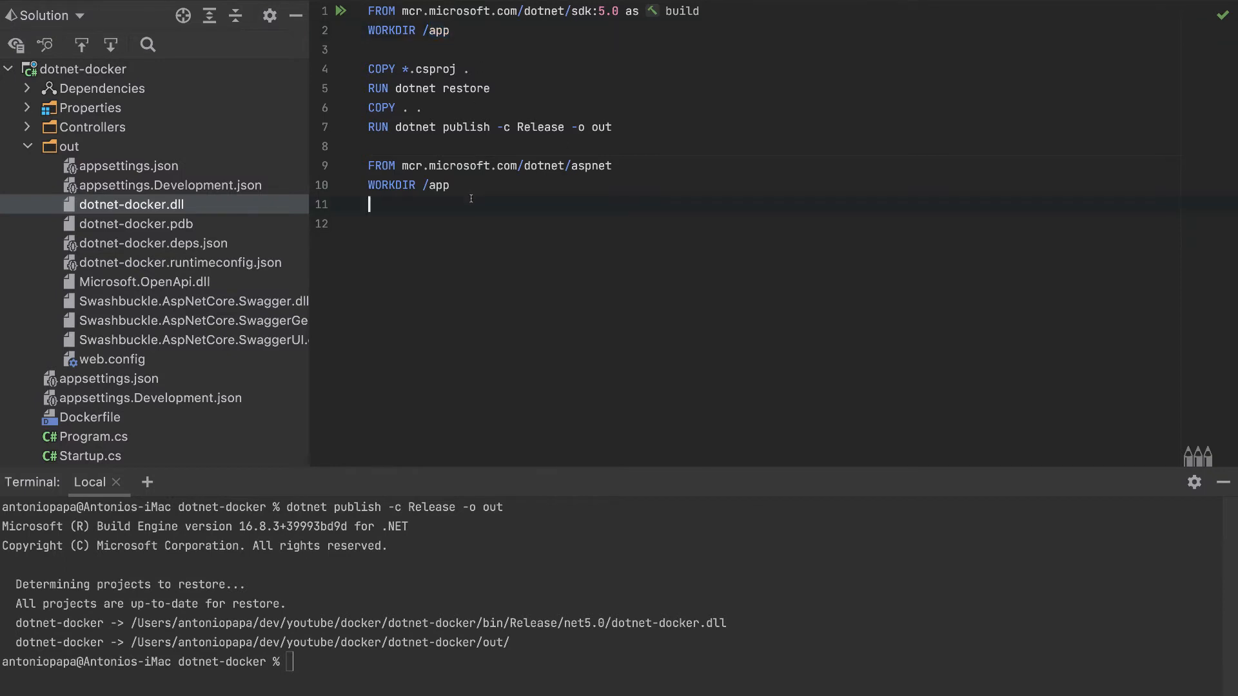
Add COPY --from=build /app/out . and collapse the out folder in the explorer
{"action": "type", "text": "COPY"}
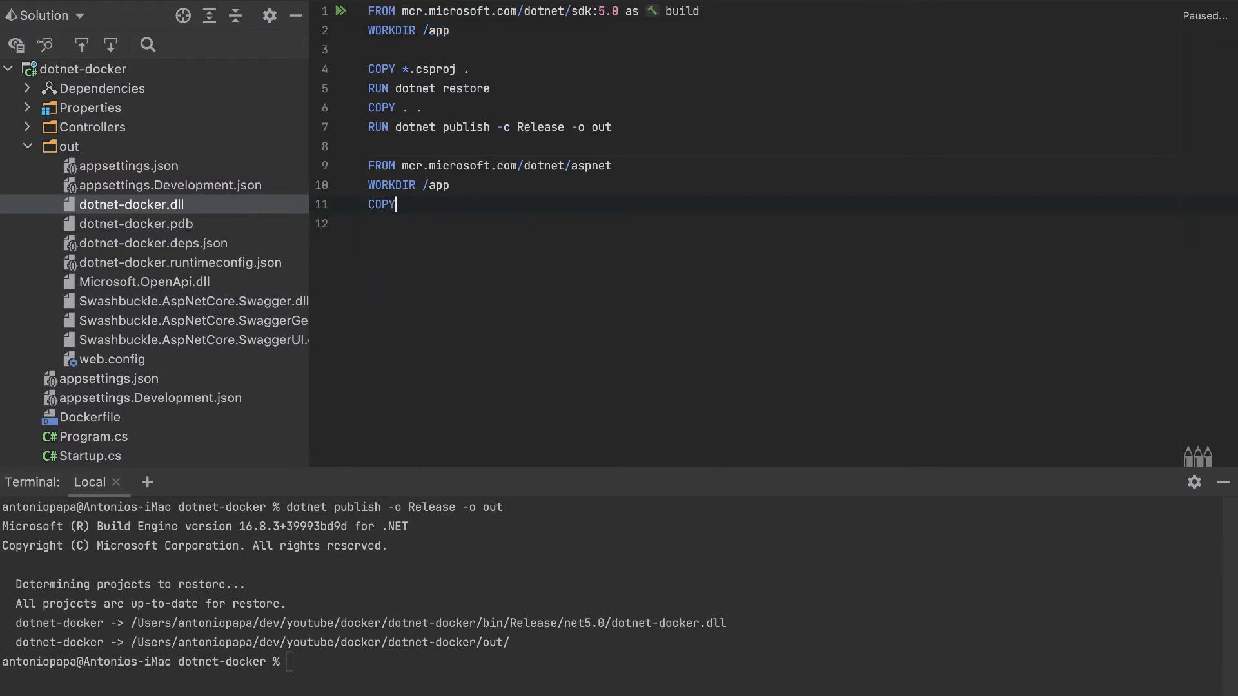
{"action": "type", "text": "--from="}
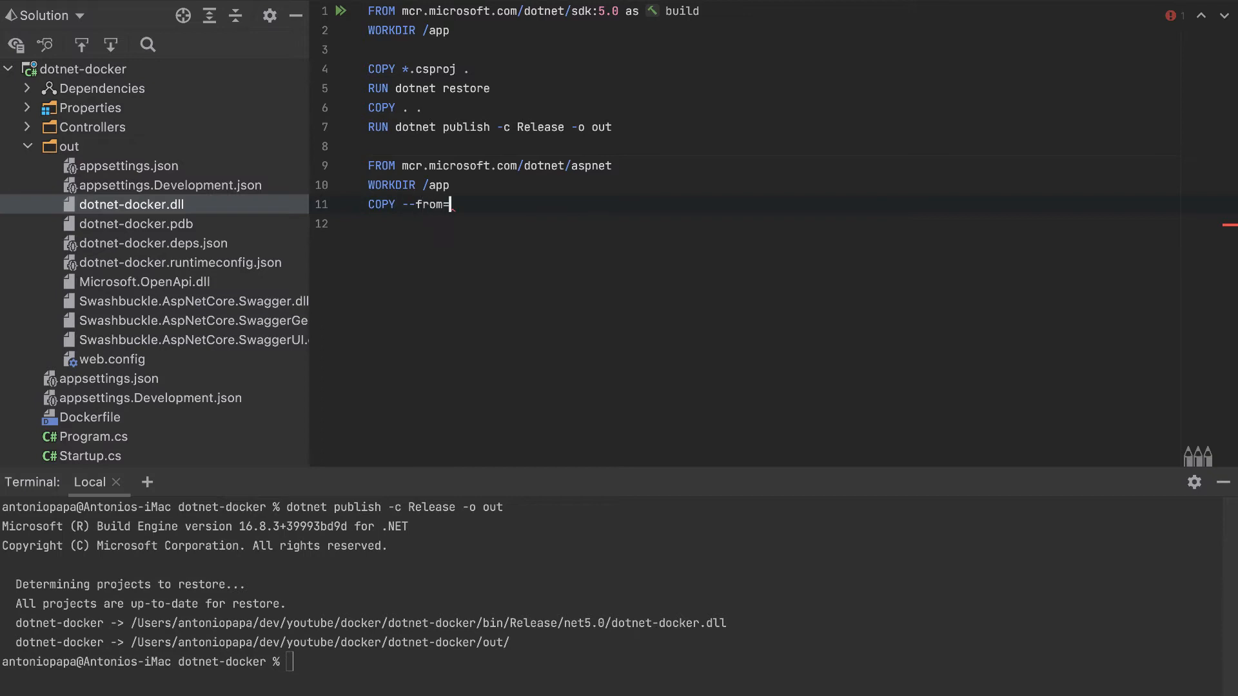
{"action": "type", "text": "build"}
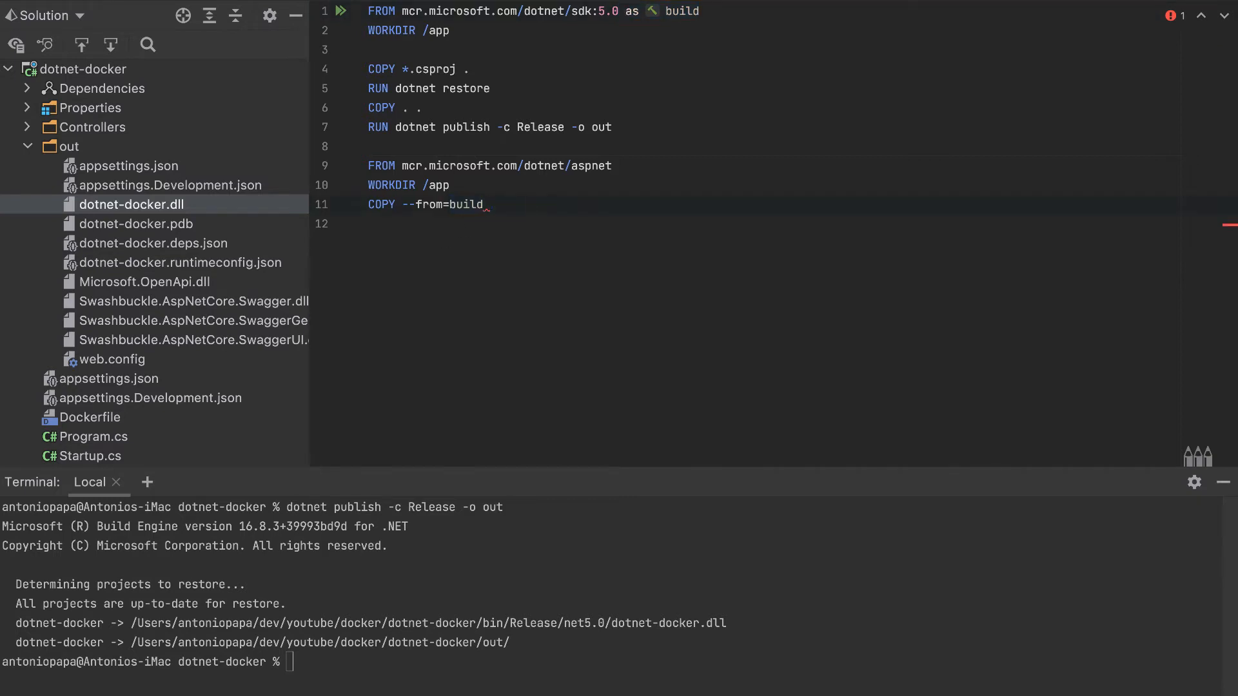
{"action": "type", "text": "/app."}
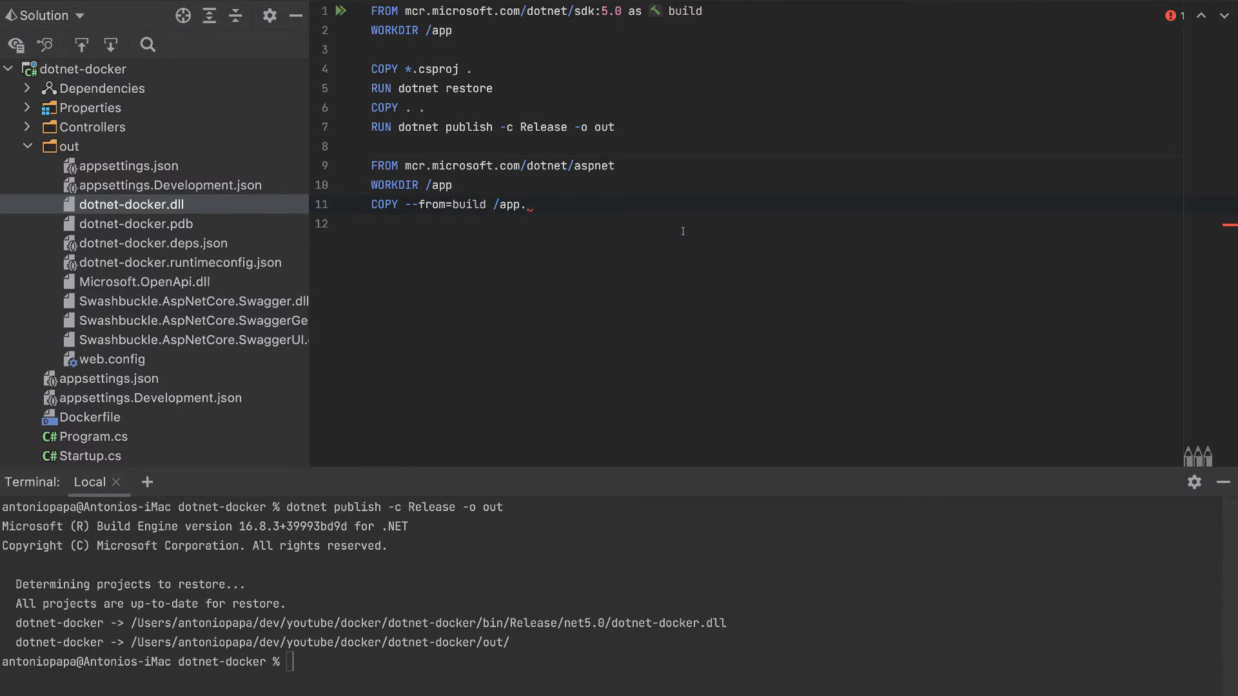
{"action": "type", "text": "out"}
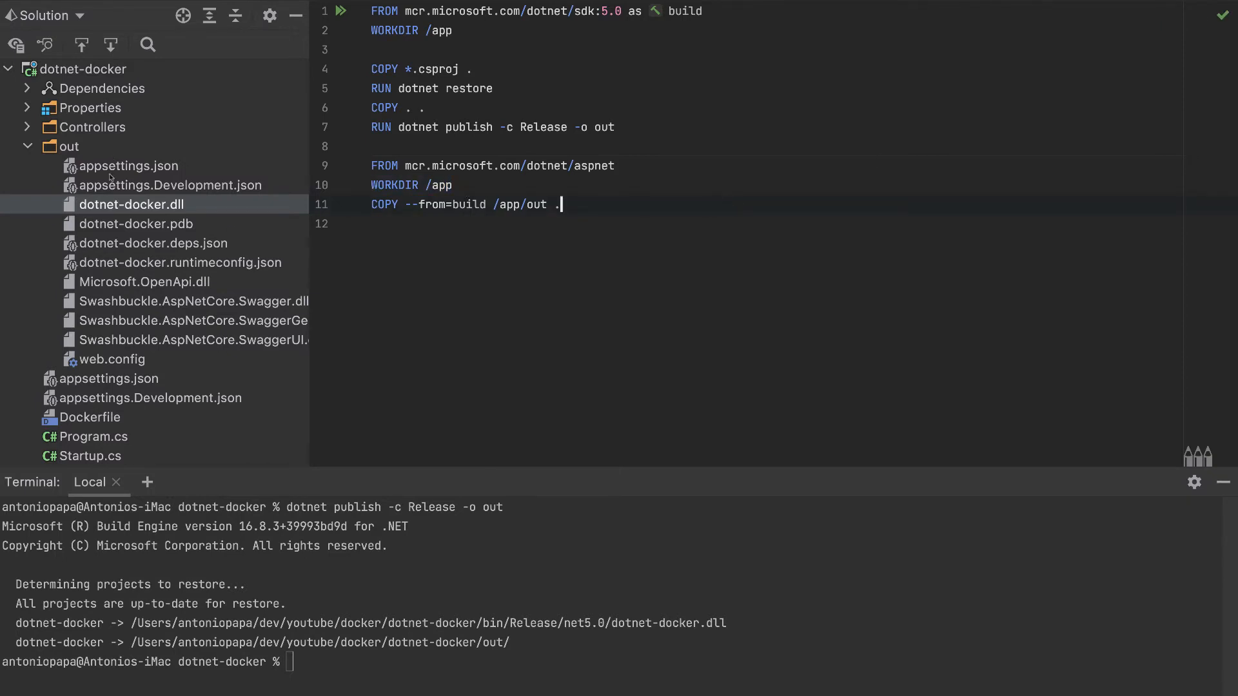
{"action": "left_click", "coordinate": [26, 147]}
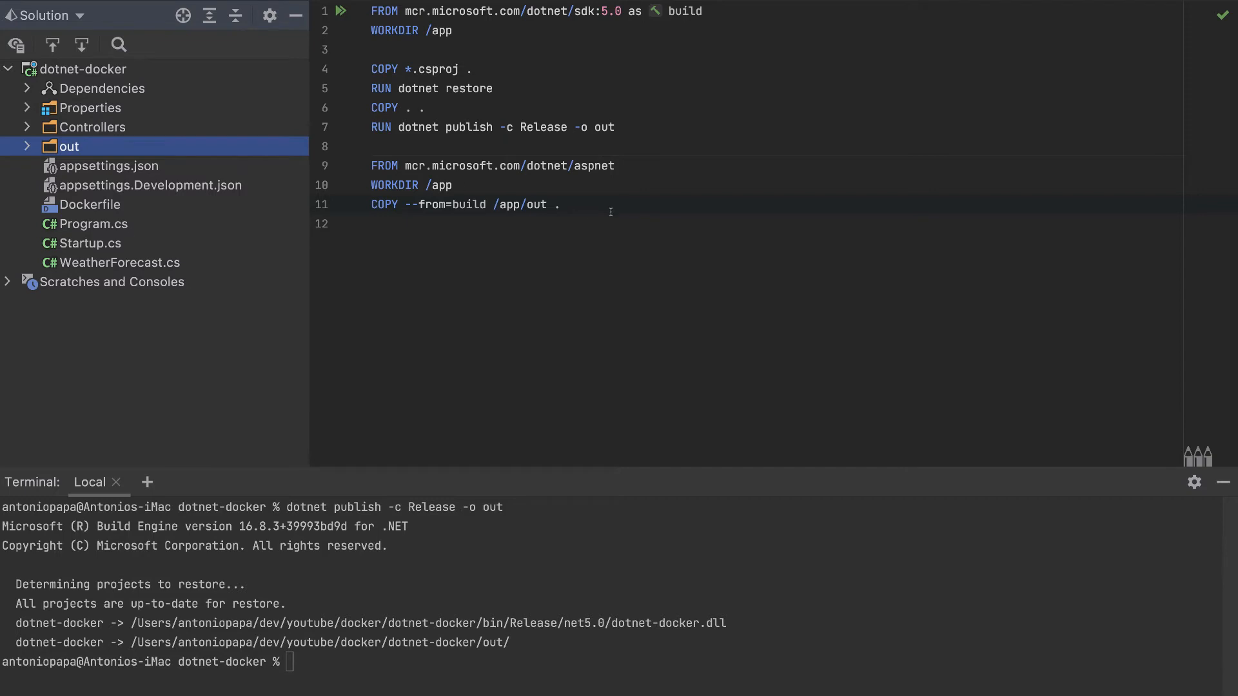
End the Dockerfile with ENTRYPOINT ["dotnet", "dotnet-docker.dll"] and highlight the runtime stage lines
{"action": "key", "text": "enter"}
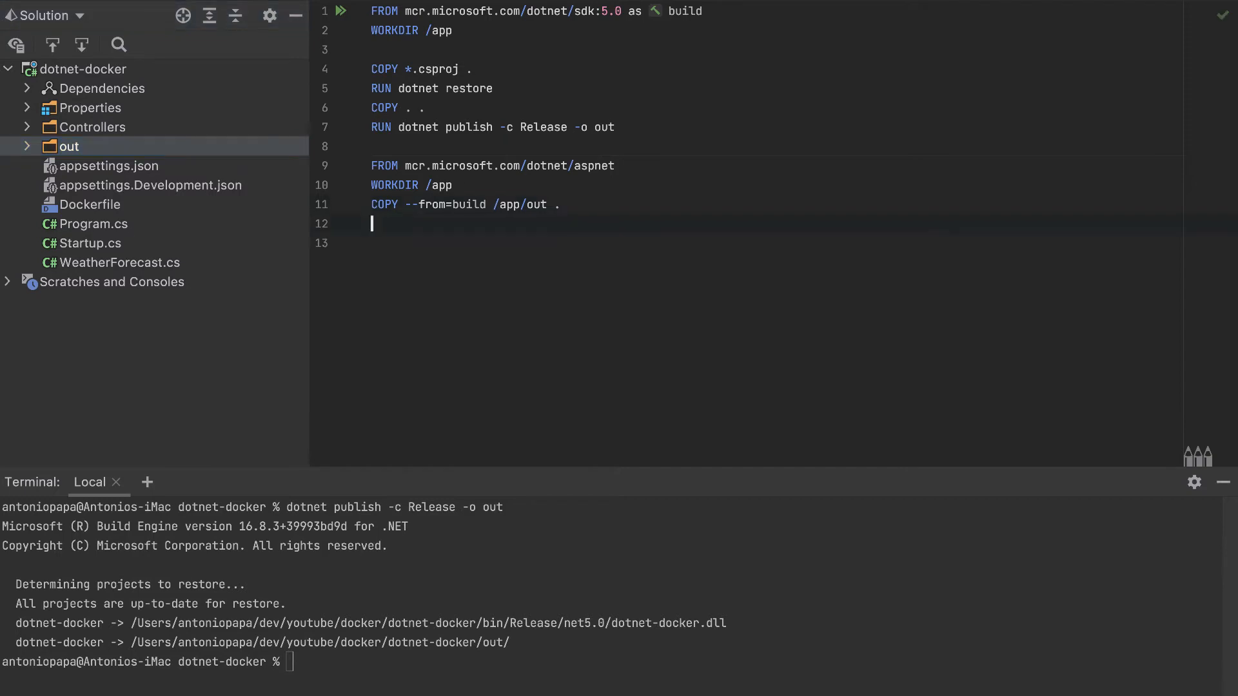
{"action": "type", "text": "ENTRYPOINT [\"dot"}
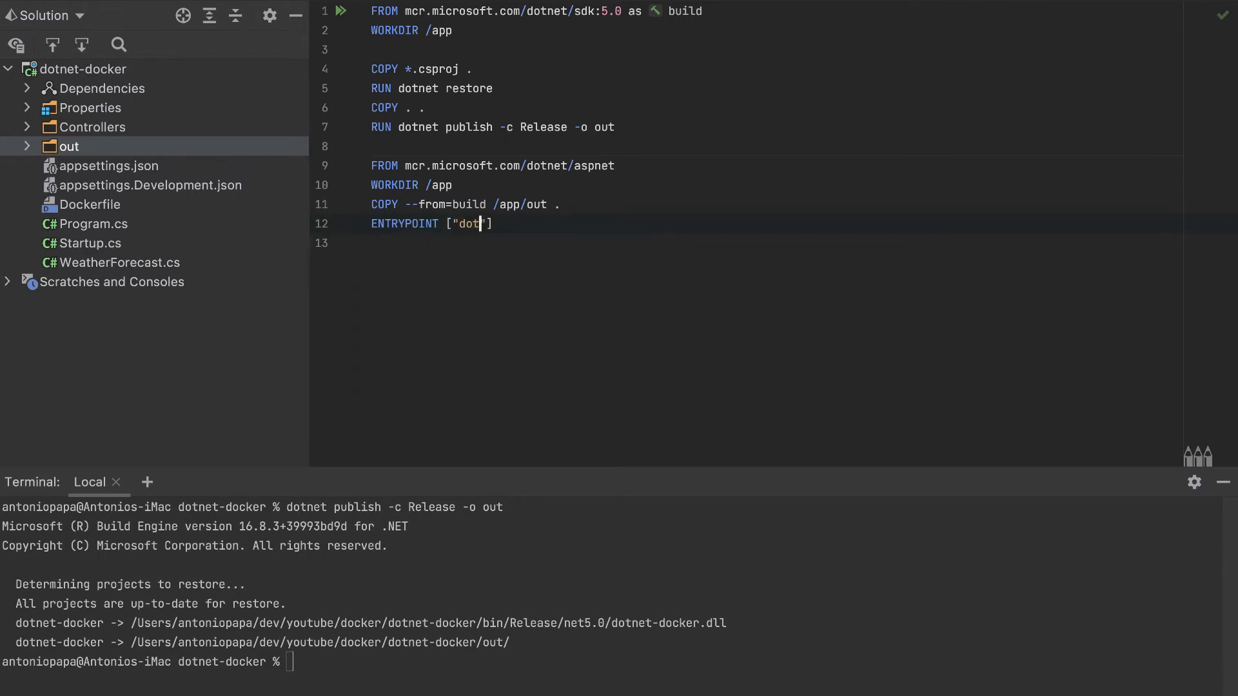
{"action": "type", "text": "net"}
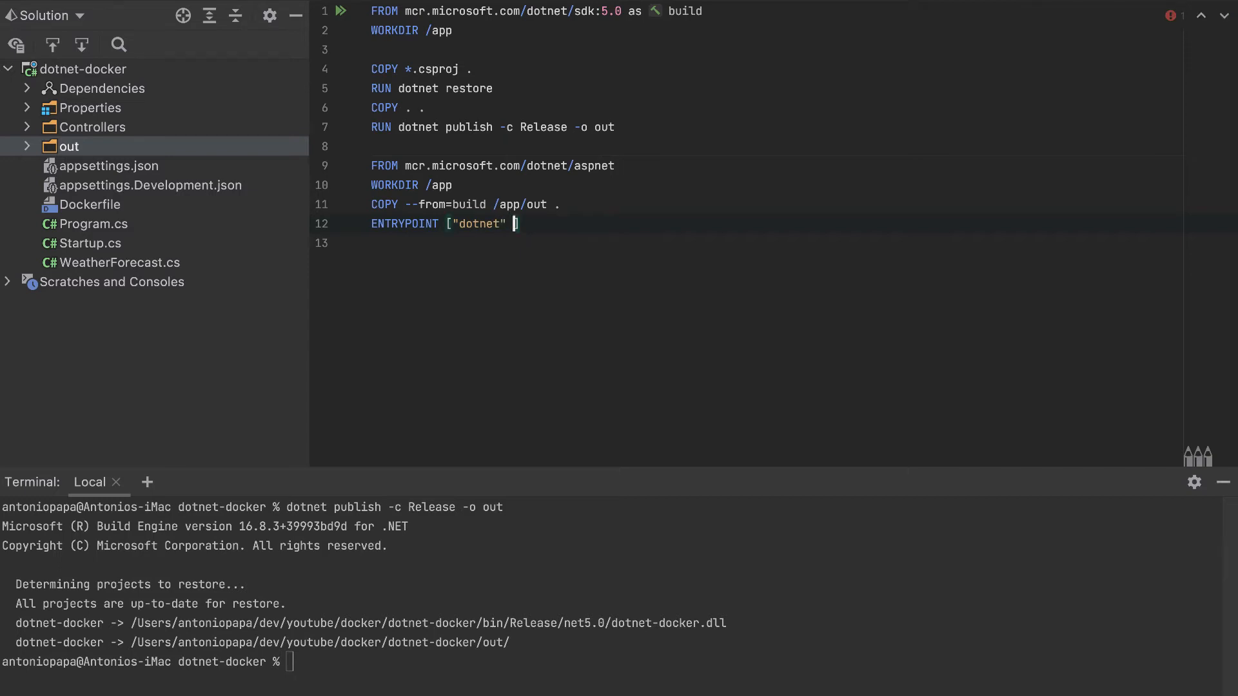
{"action": "type", "text": ", \"do"}
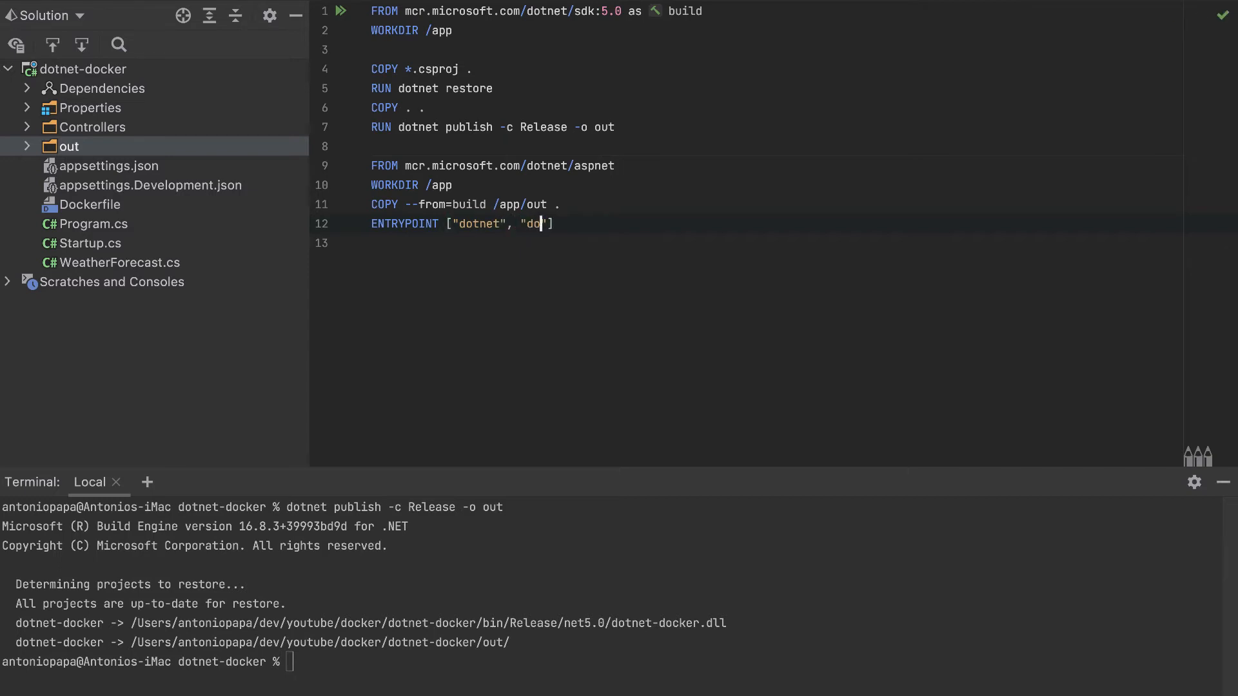
{"action": "type", "text": "tnet-"}
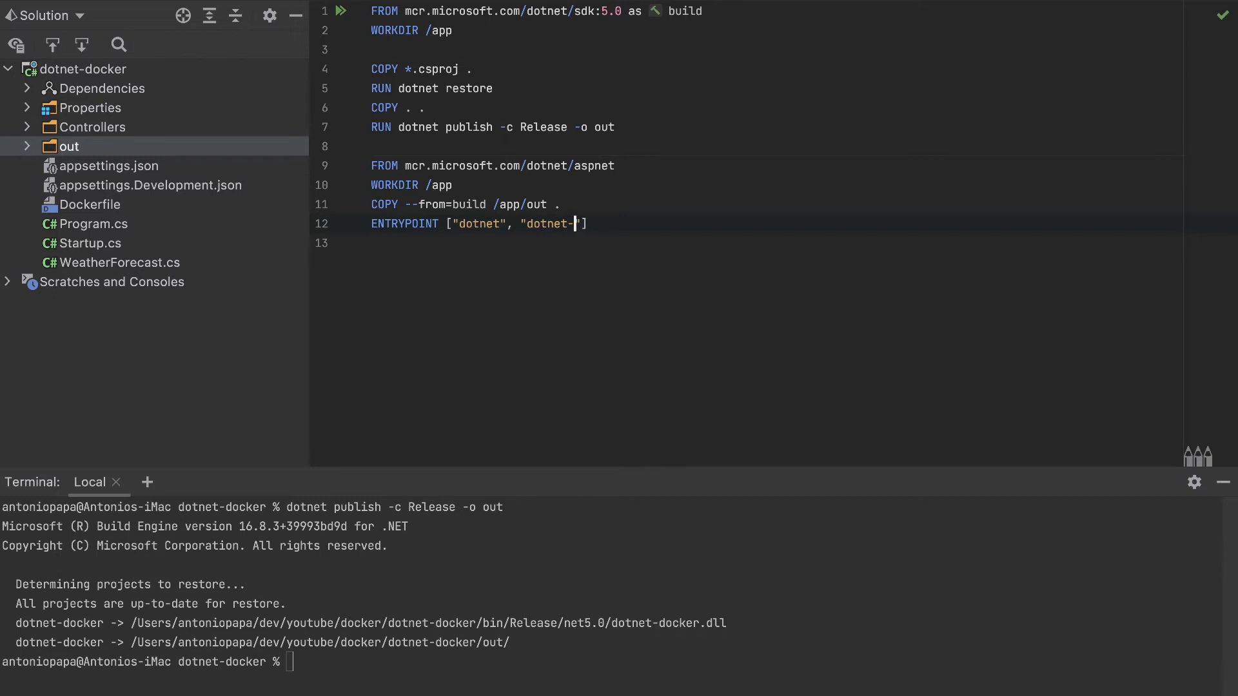
{"action": "type", "text": "docker."}
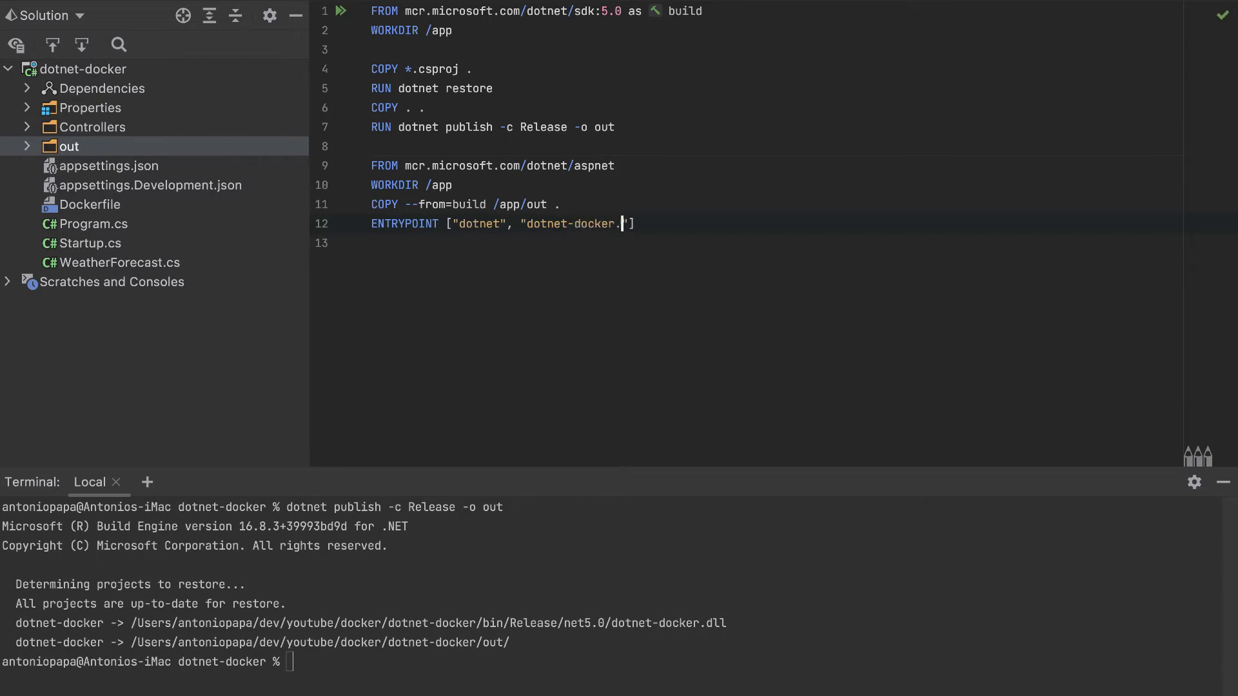
{"action": "type", "text": "dll"}
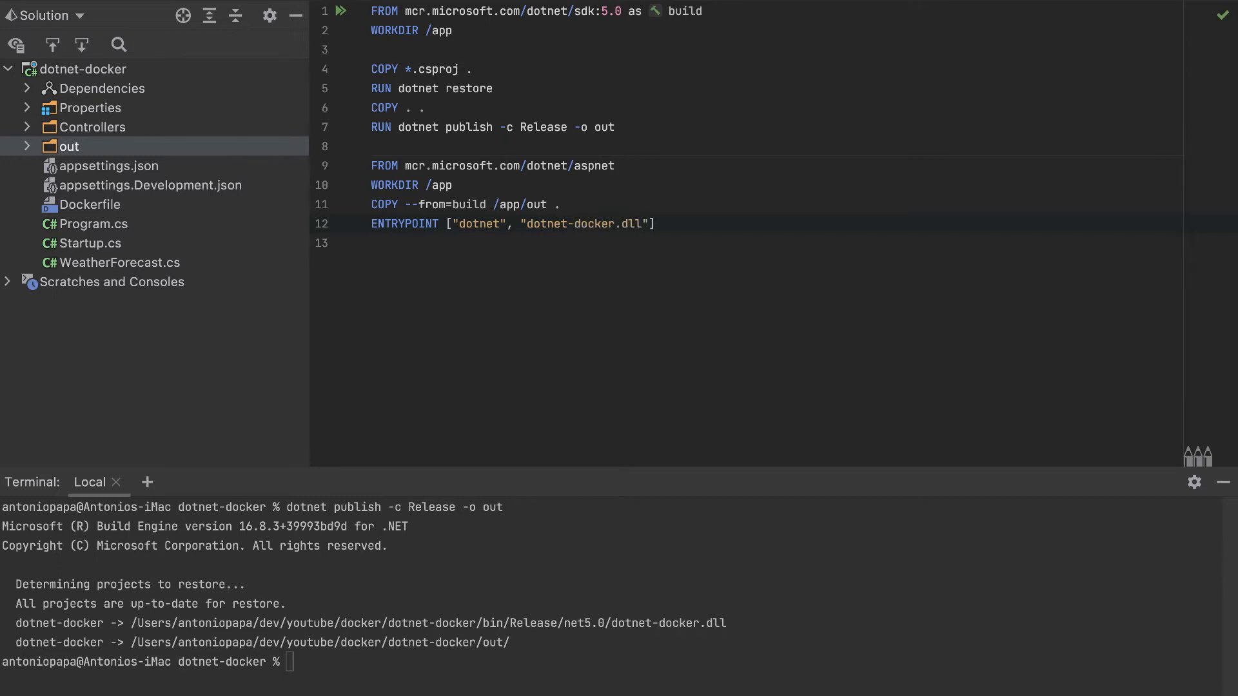
{"action": "left_click_drag", "start_coordinate": [371, 185], "coordinate": [653, 224]}
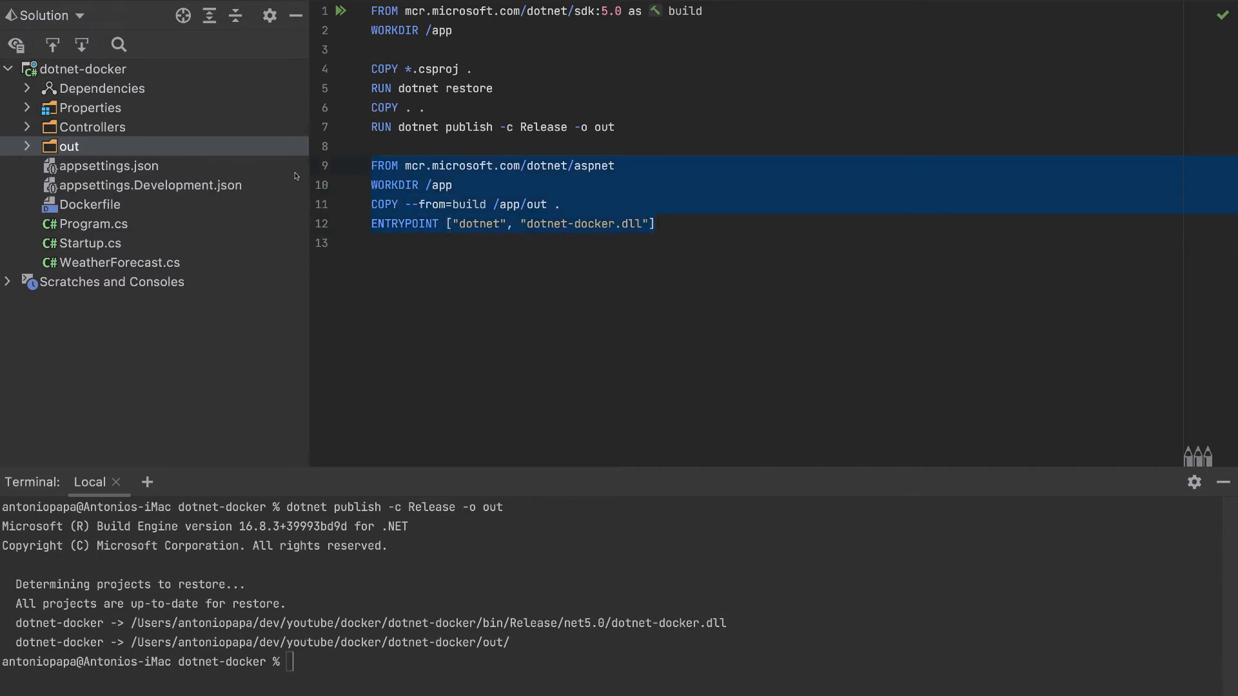
{"action": "left_click", "coordinate": [527, 224]}
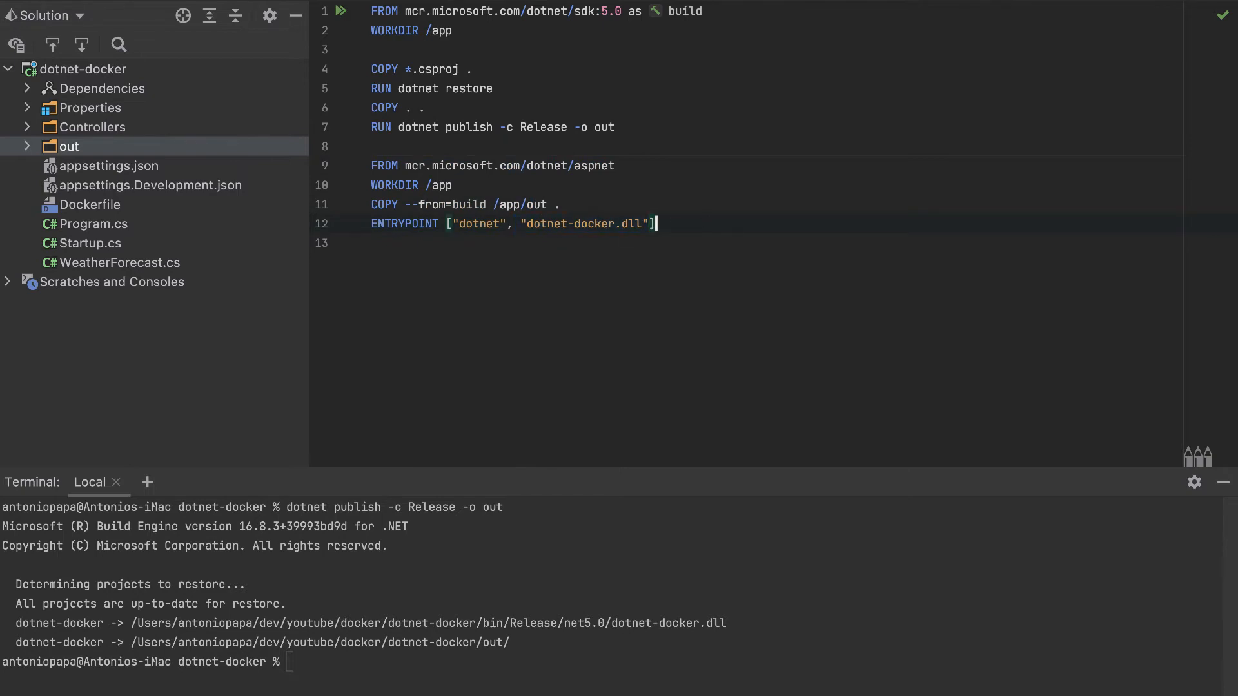
{"action": "mouse_move", "coordinate": [698, 284]}
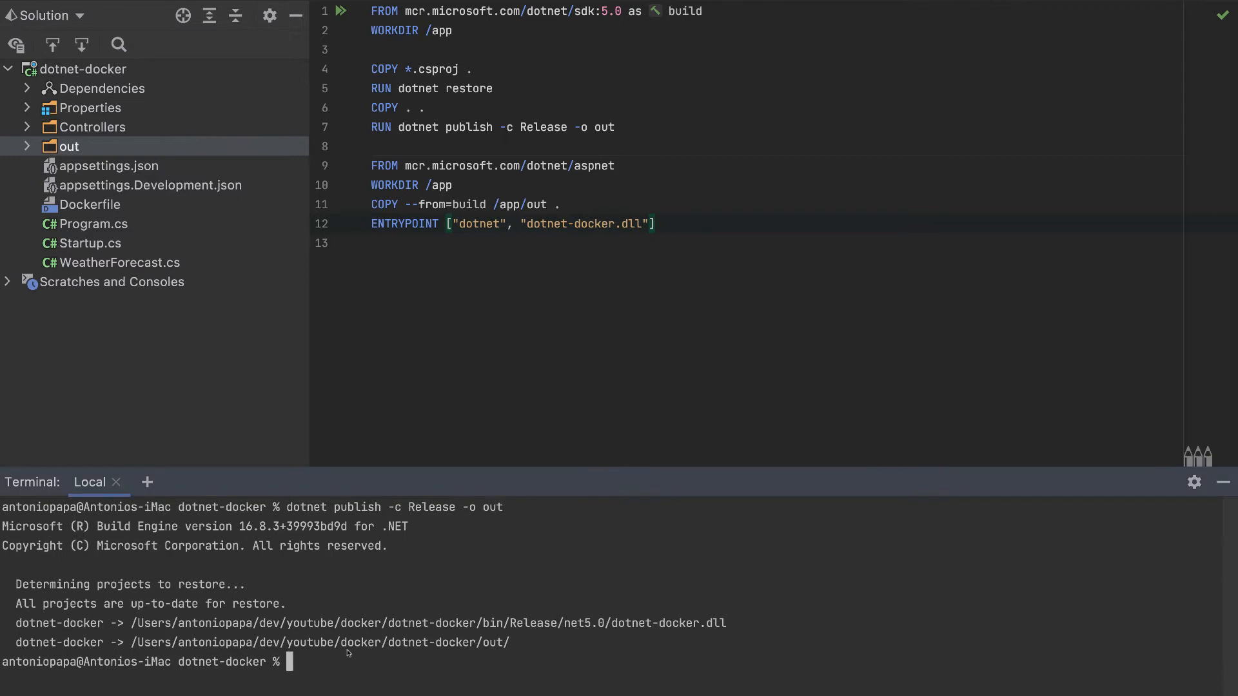
Clear the terminal and run docker build -t app . to build the app image
{"action": "type", "text": "clear"}
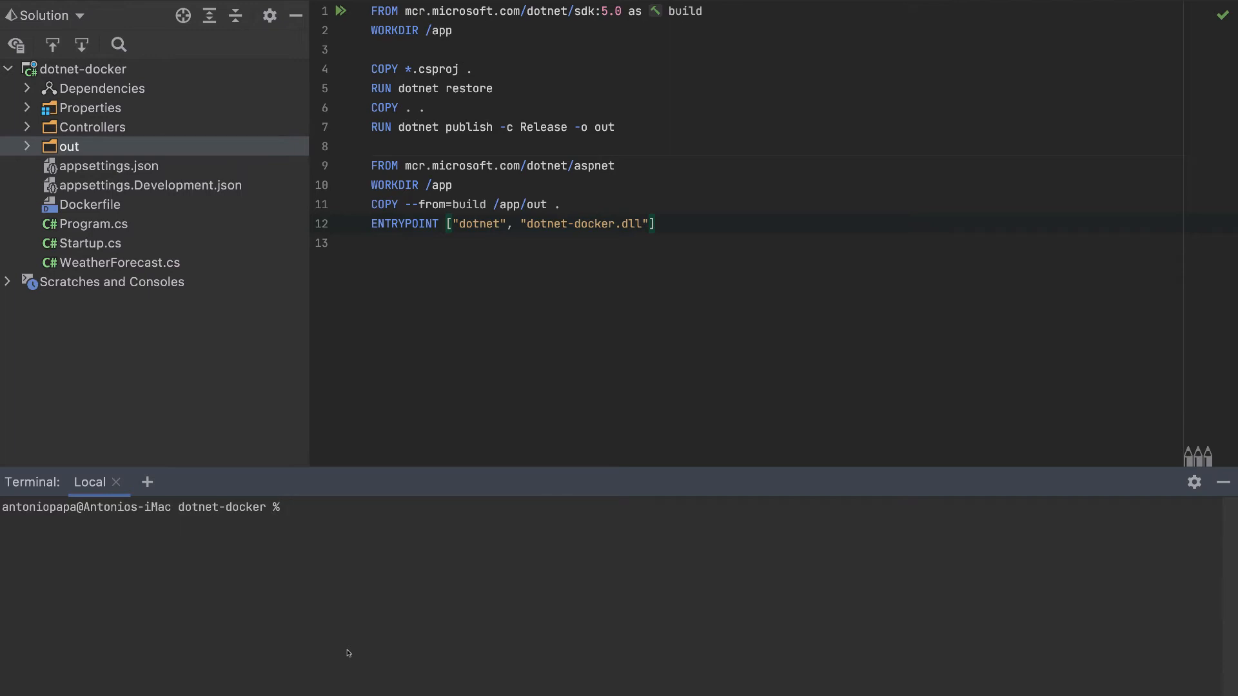
{"action": "type", "text": "docker bui"}
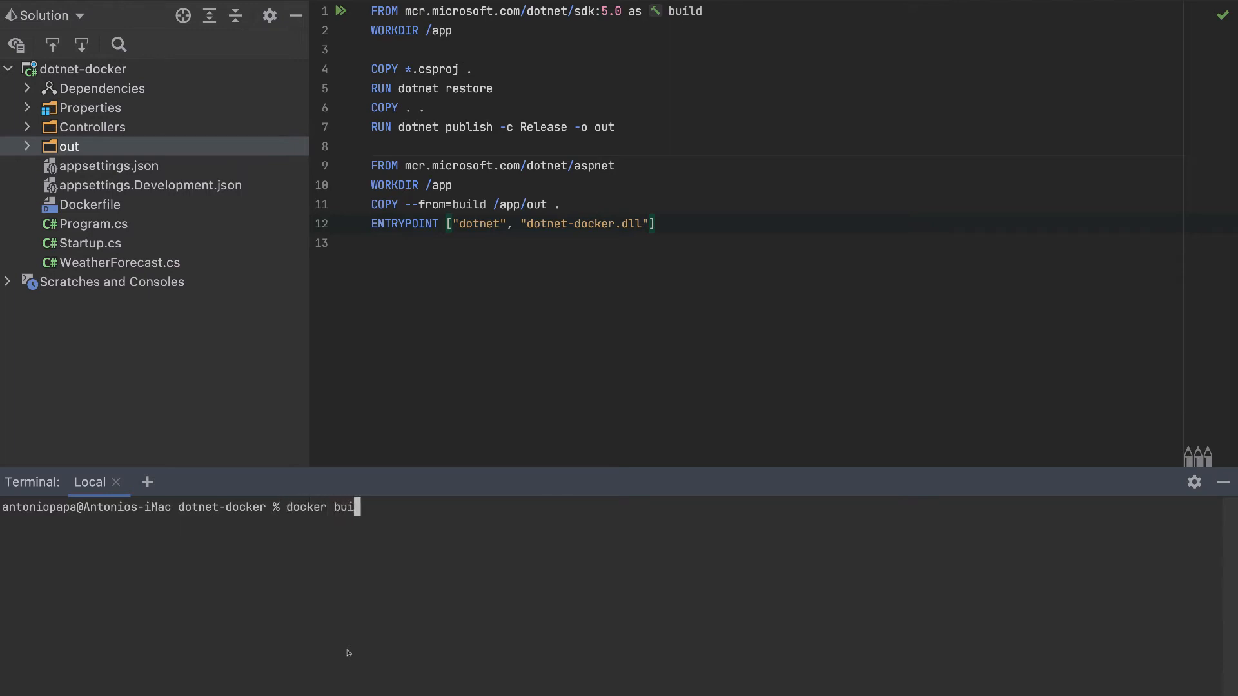
{"action": "type", "text": "ld -t"}
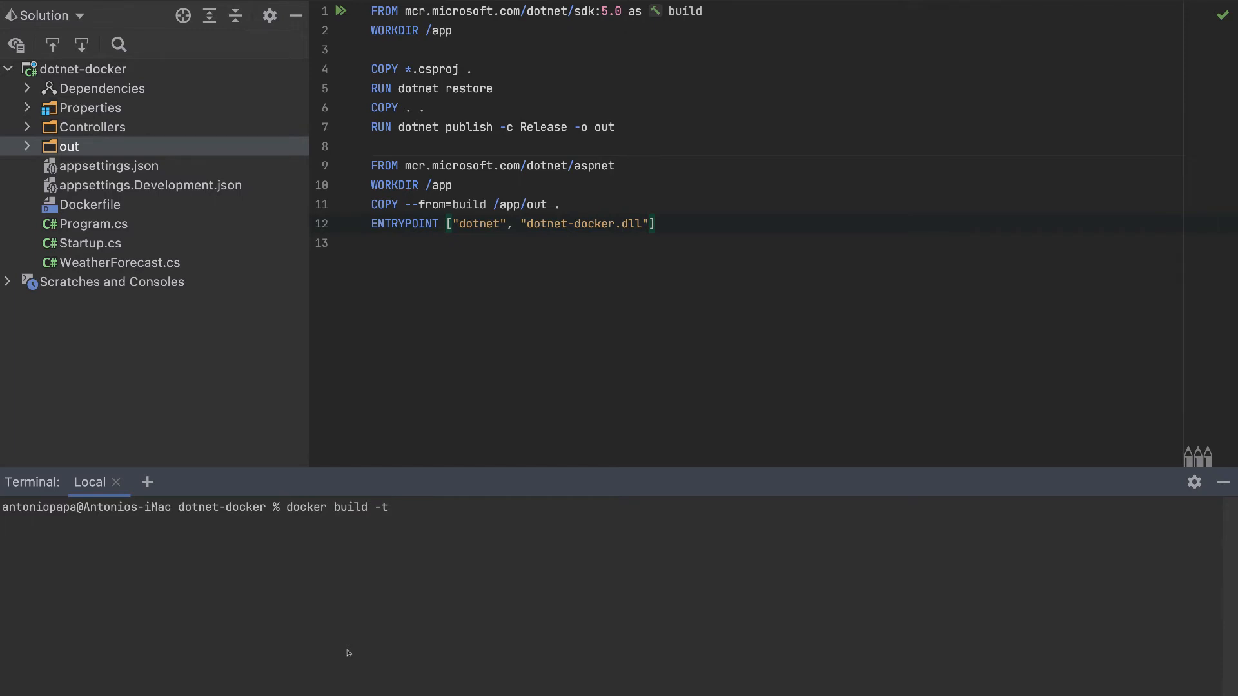
{"action": "type", "text": "app"}
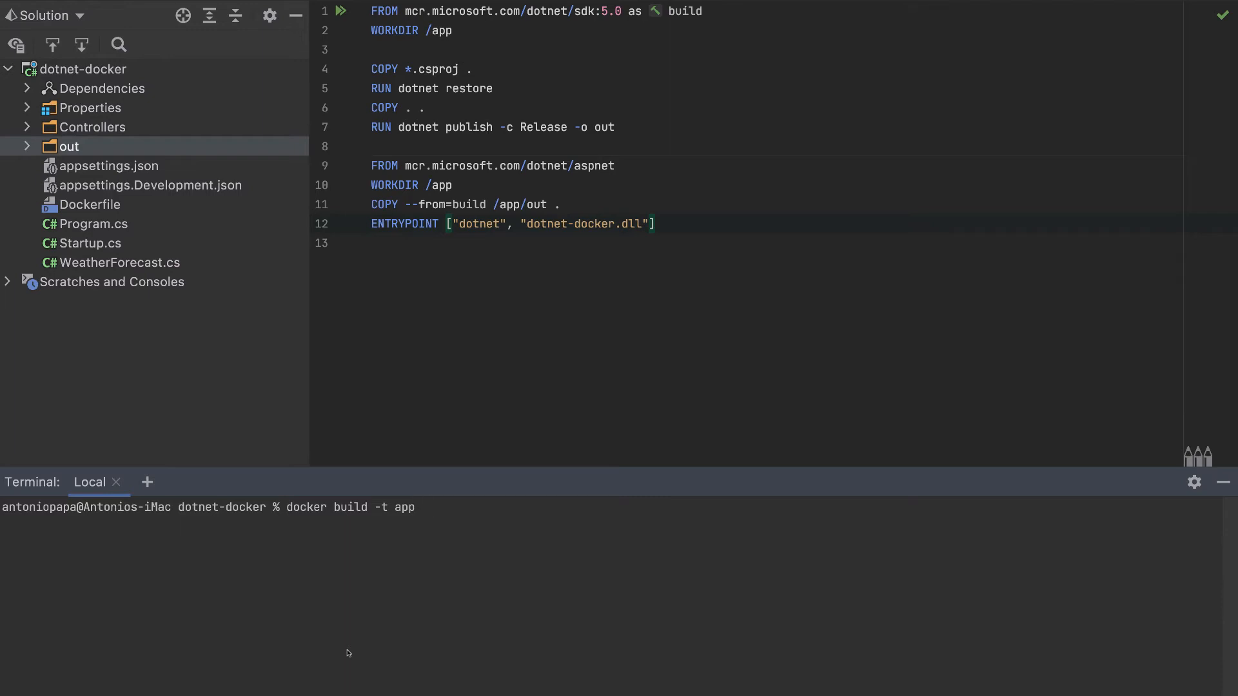
{"action": "type", "text": "."}
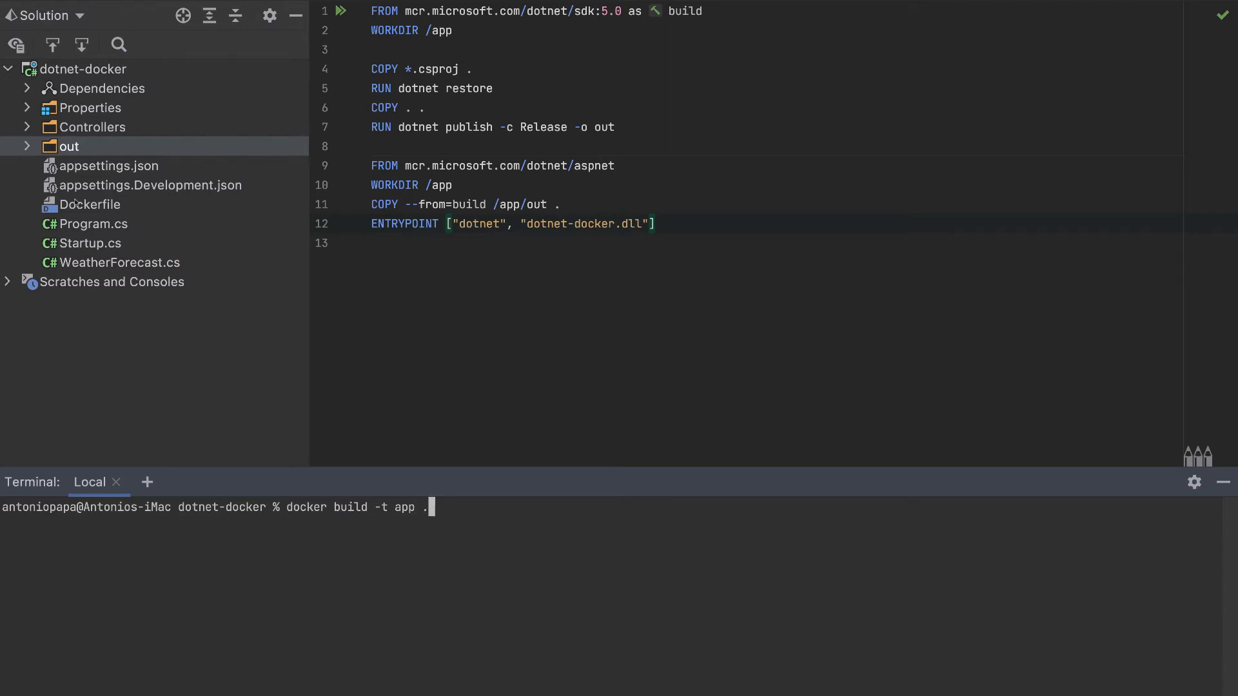
{"action": "left_click", "coordinate": [89, 204]}
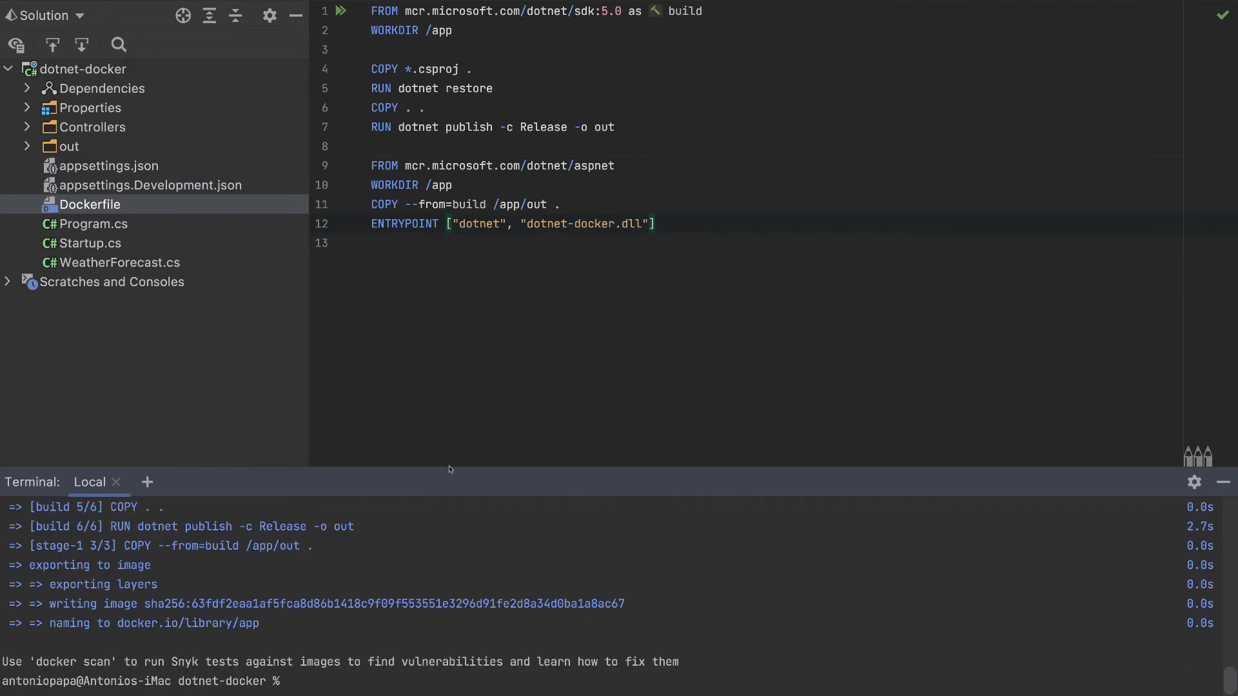
{"action": "mouse_move", "coordinate": [460, 669]}
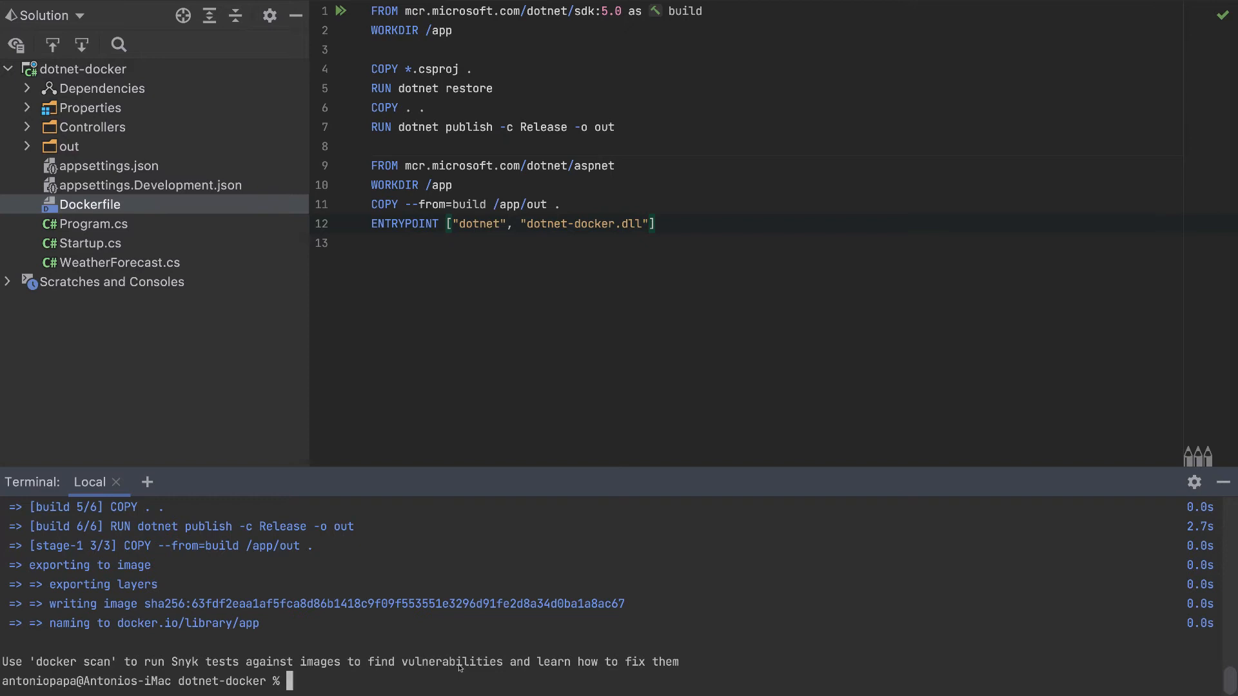
Run docker run -p 8888:80 app so the container listens with local port 8888 mapped to 80
{"action": "type", "text": "docker run"}
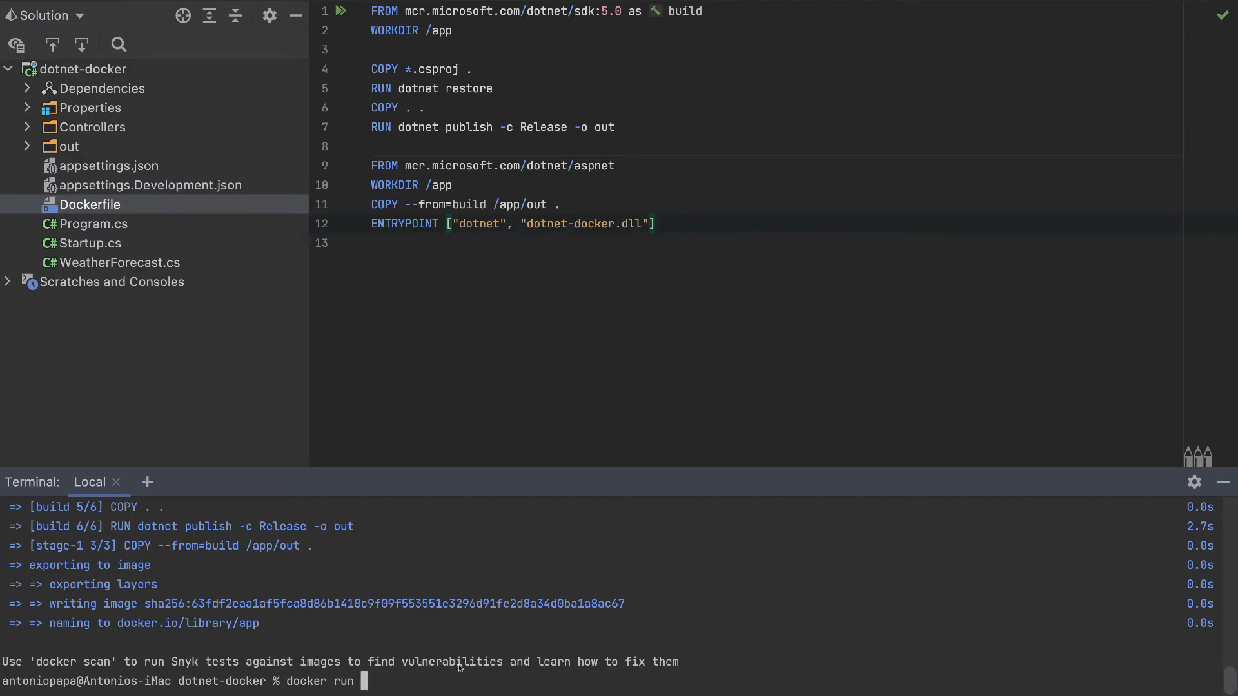
{"action": "type", "text": "-p"}
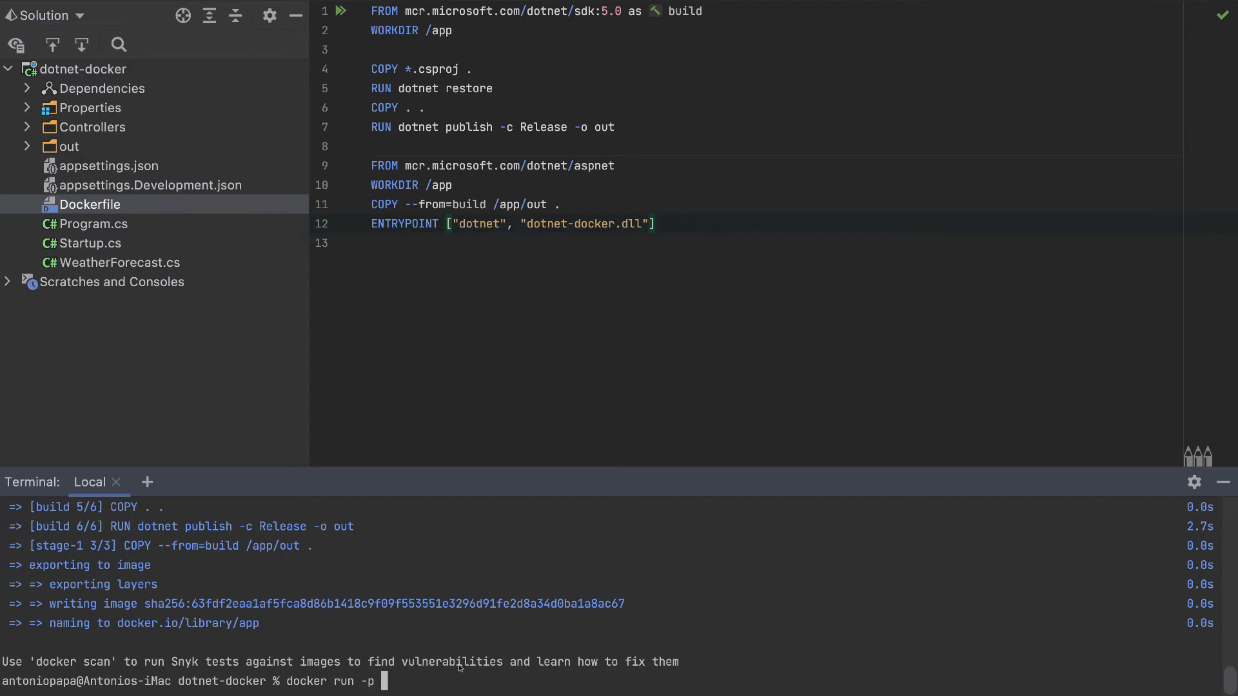
{"action": "type", "text": ":80"}
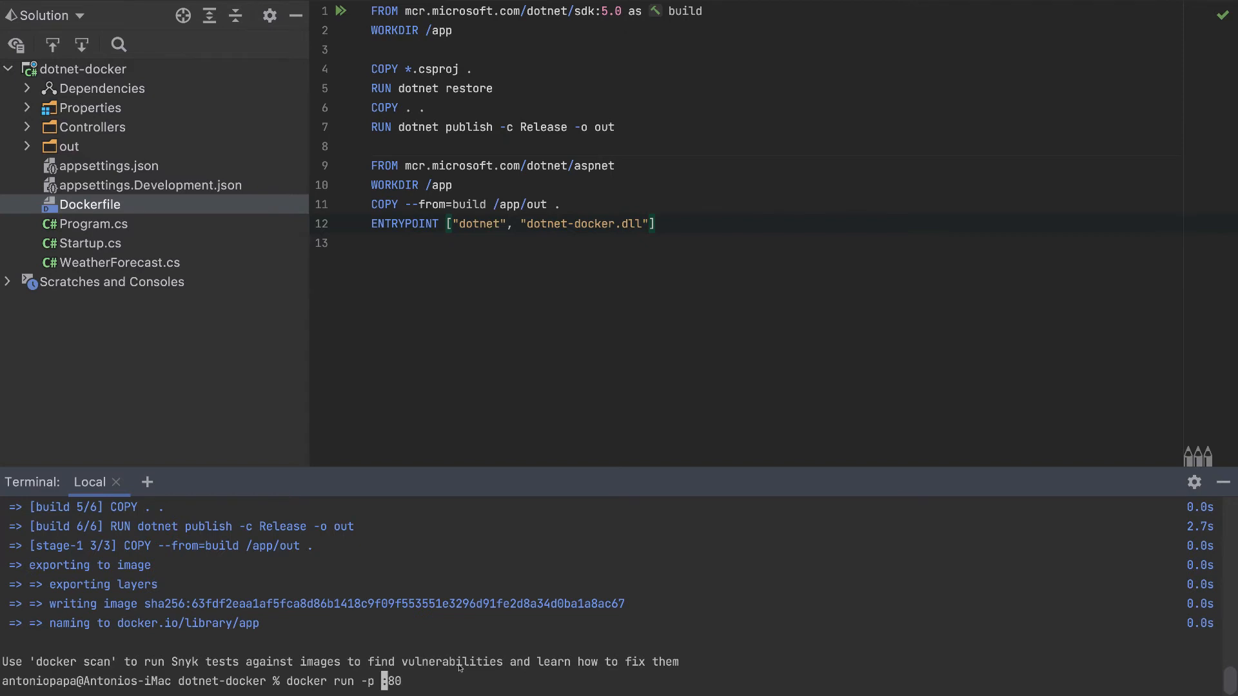
{"action": "type", "text": "8888"}
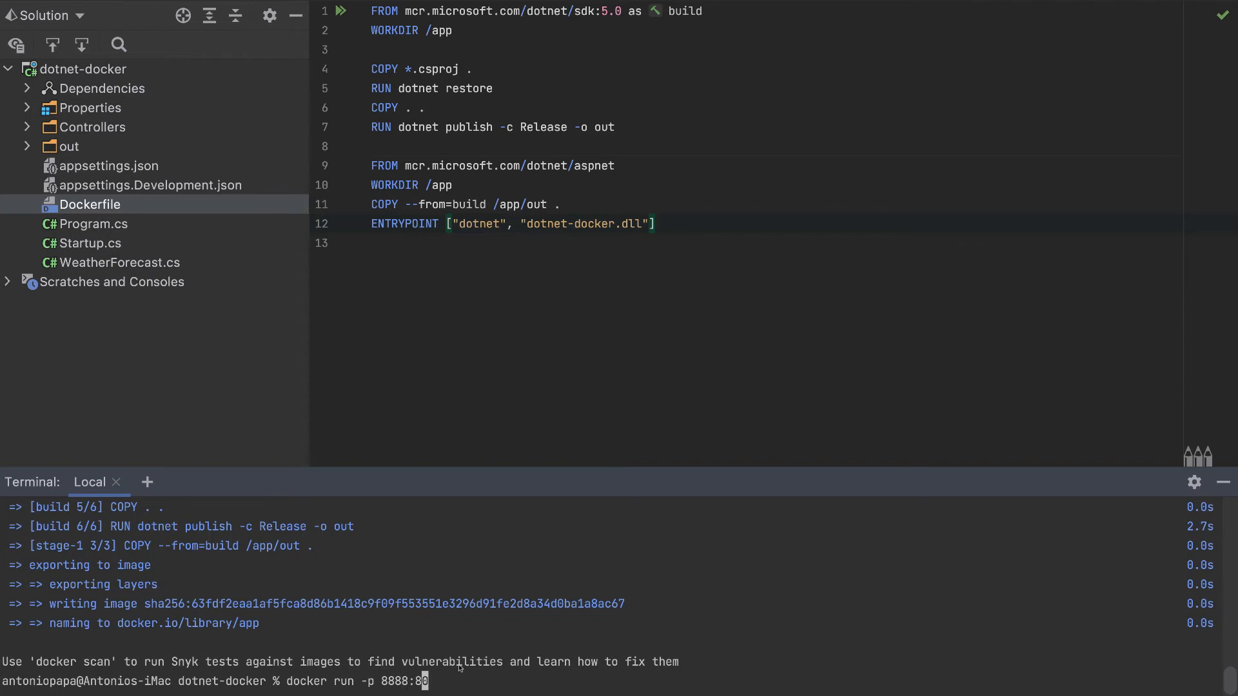
{"action": "type", "text": "app"}
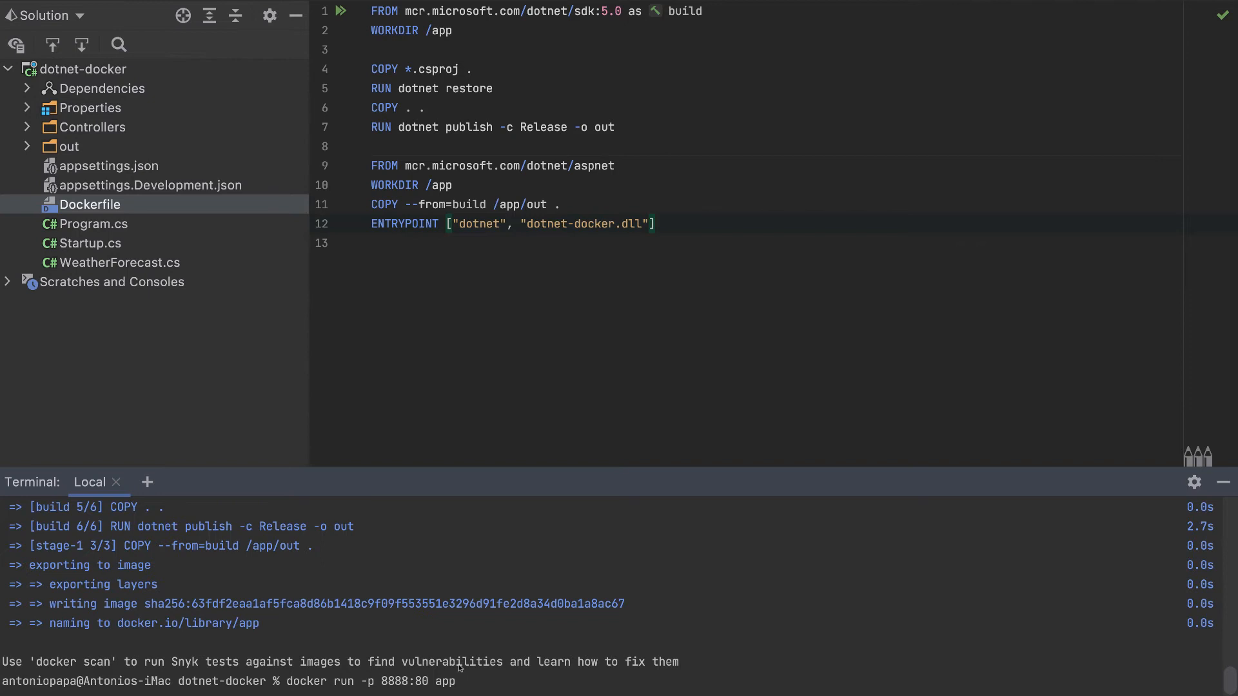
{"action": "key", "text": "enter"}
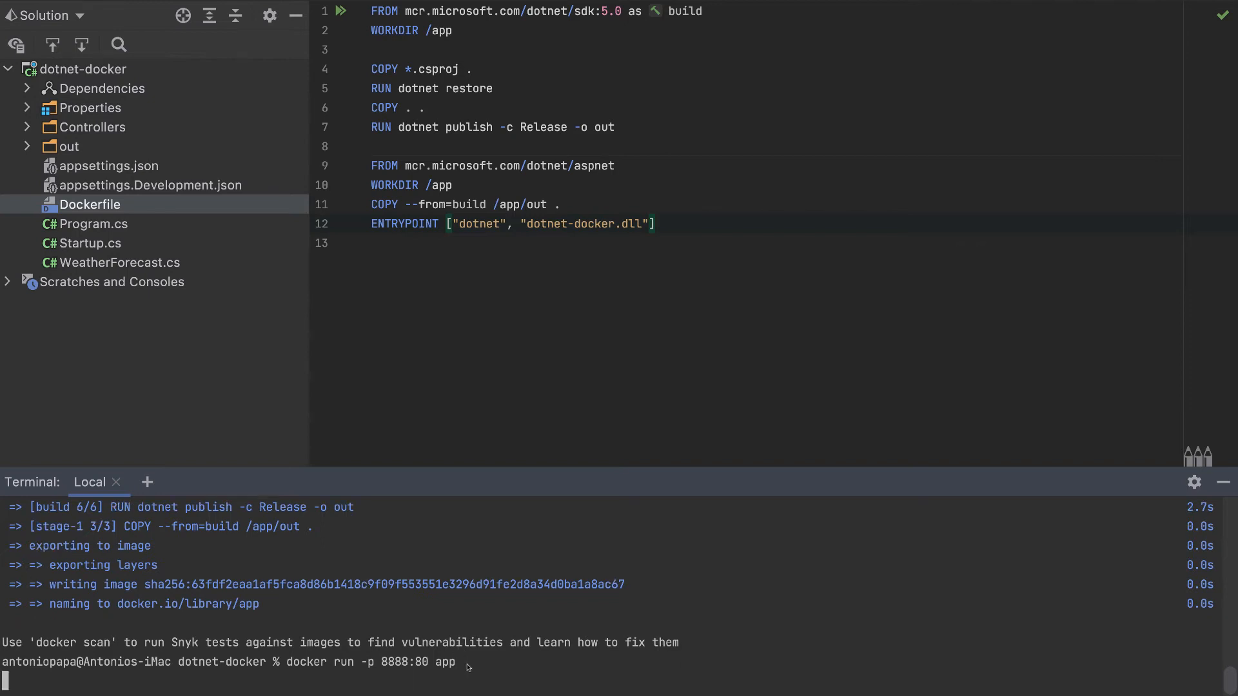
{"action": "key", "text": "enter"}
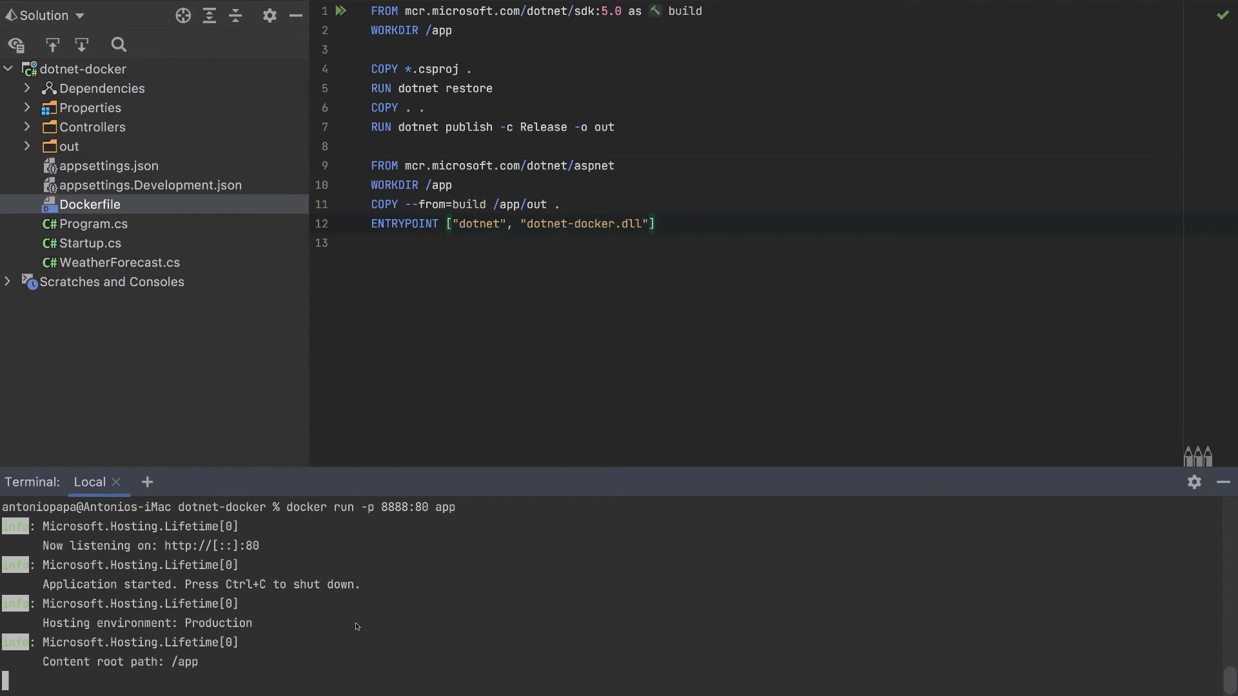
{"action": "mouse_move", "coordinate": [318, 643]}
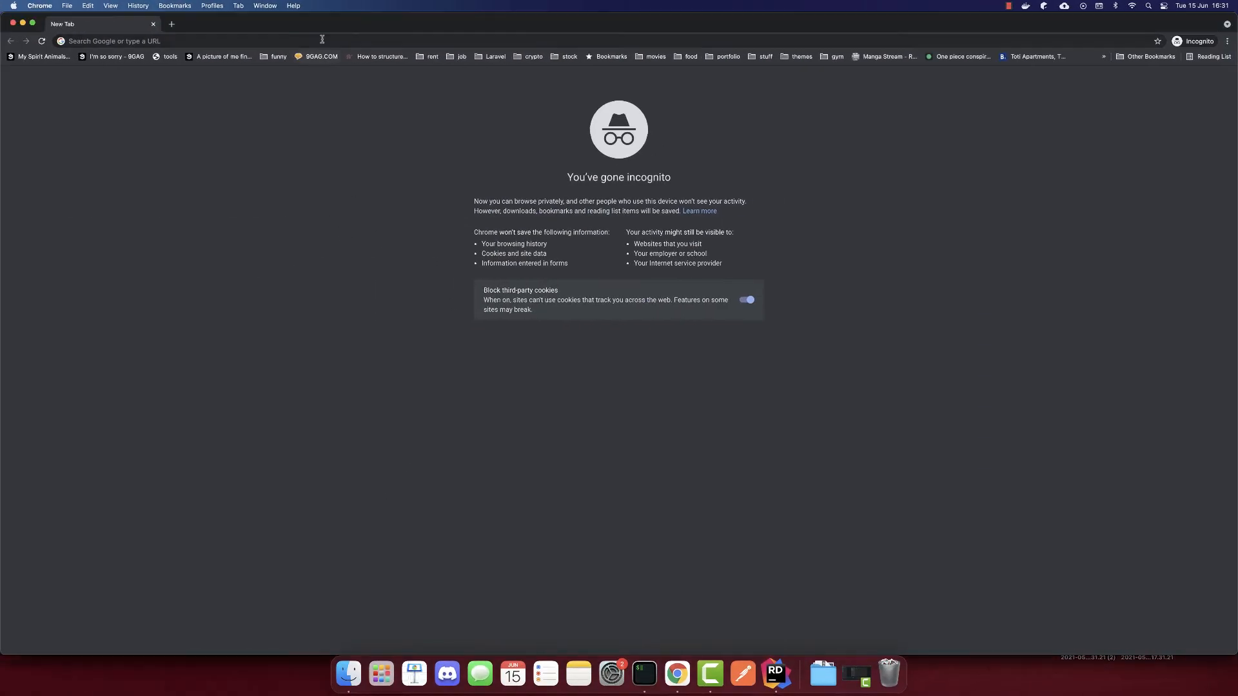
Enter localhost:8888 in the Chrome incognito tab's address bar
{"action": "left_click", "coordinate": [316, 41]}
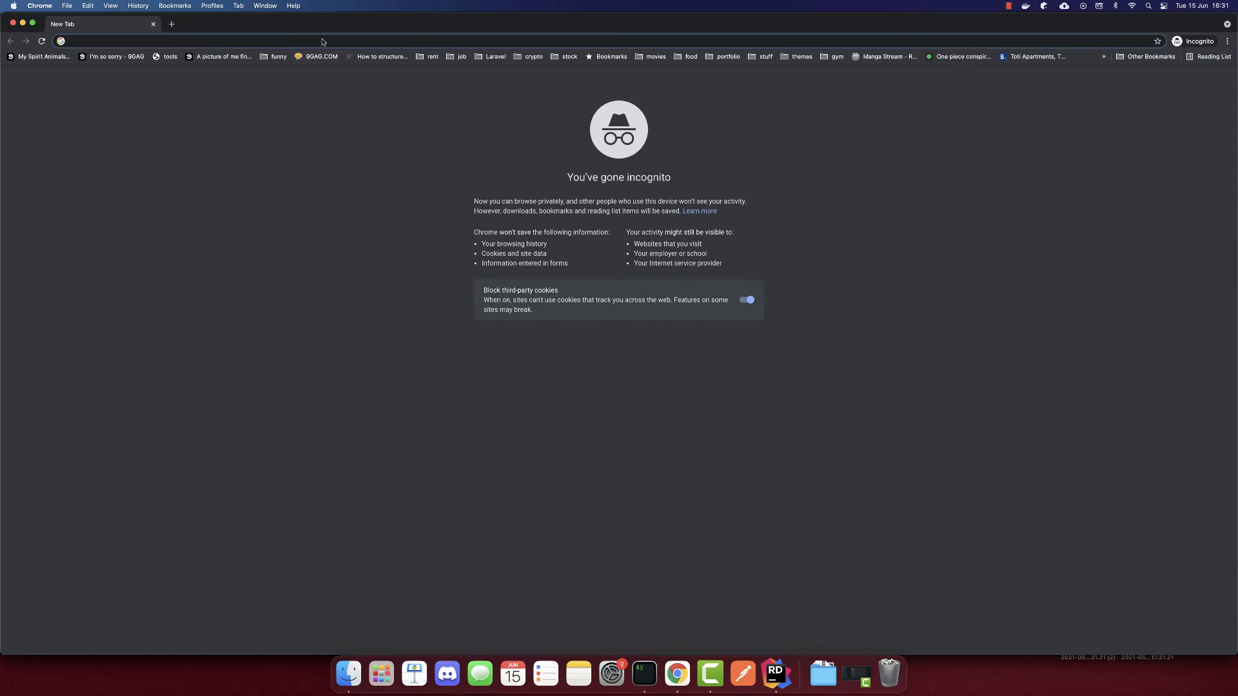
{"action": "type", "text": "localhost:"}
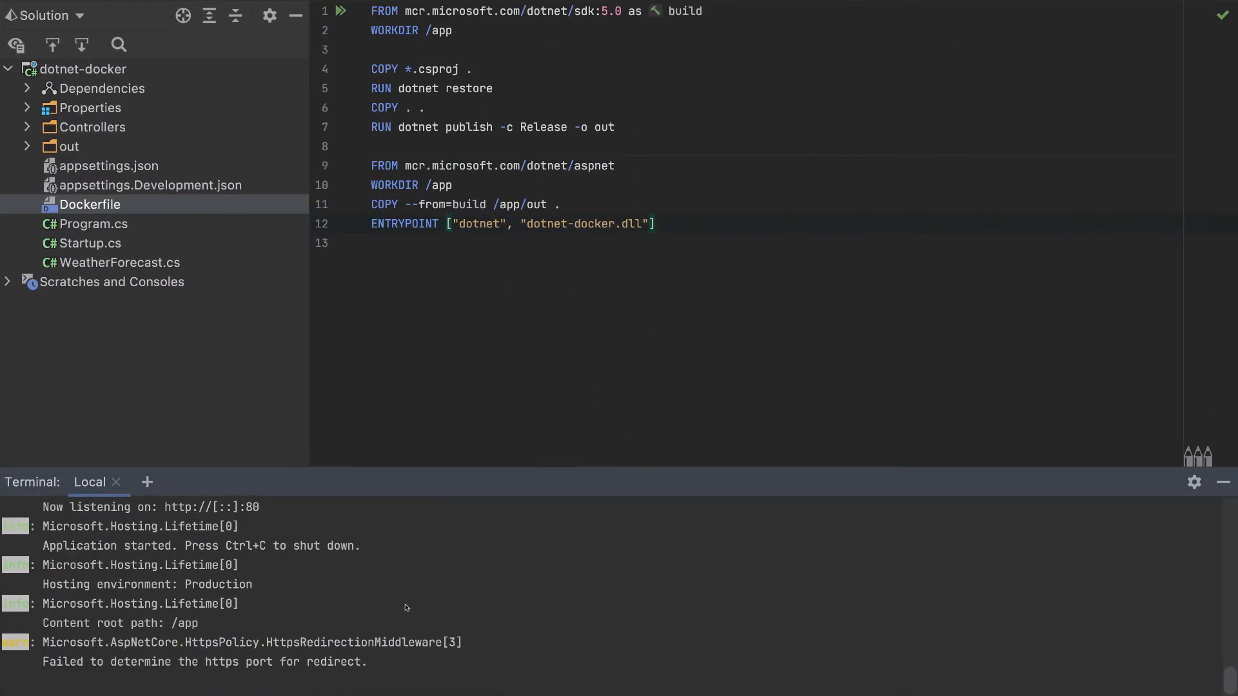
Stop the running app container with Ctrl+C and switch to the Cloud Console in Chrome
{"action": "key", "text": "ctrl+c"}
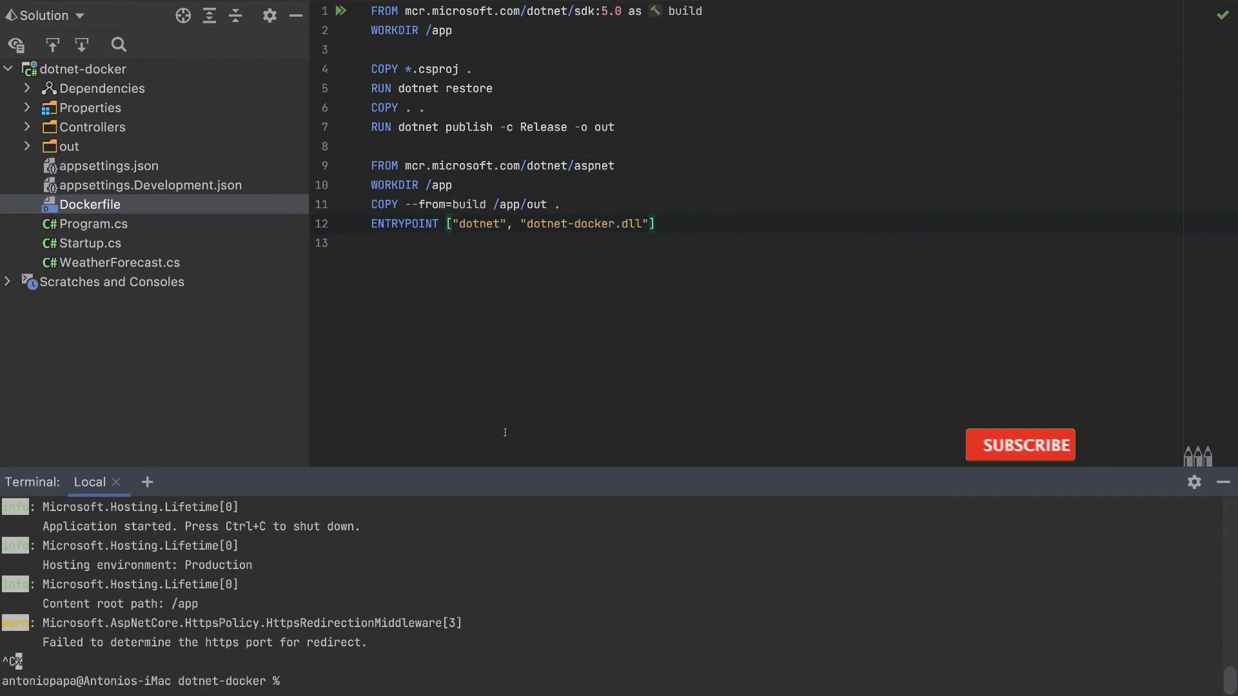
{"action": "left_click", "coordinate": [1020, 444]}
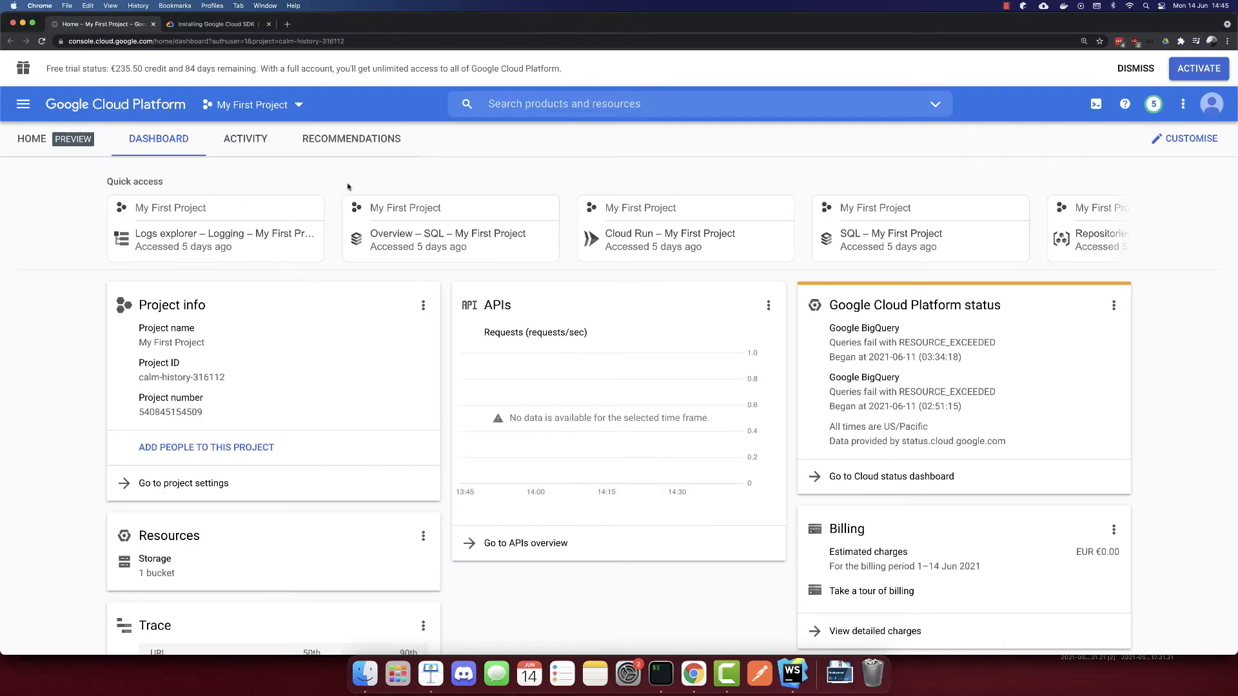
{"action": "mouse_move", "coordinate": [23, 103]}
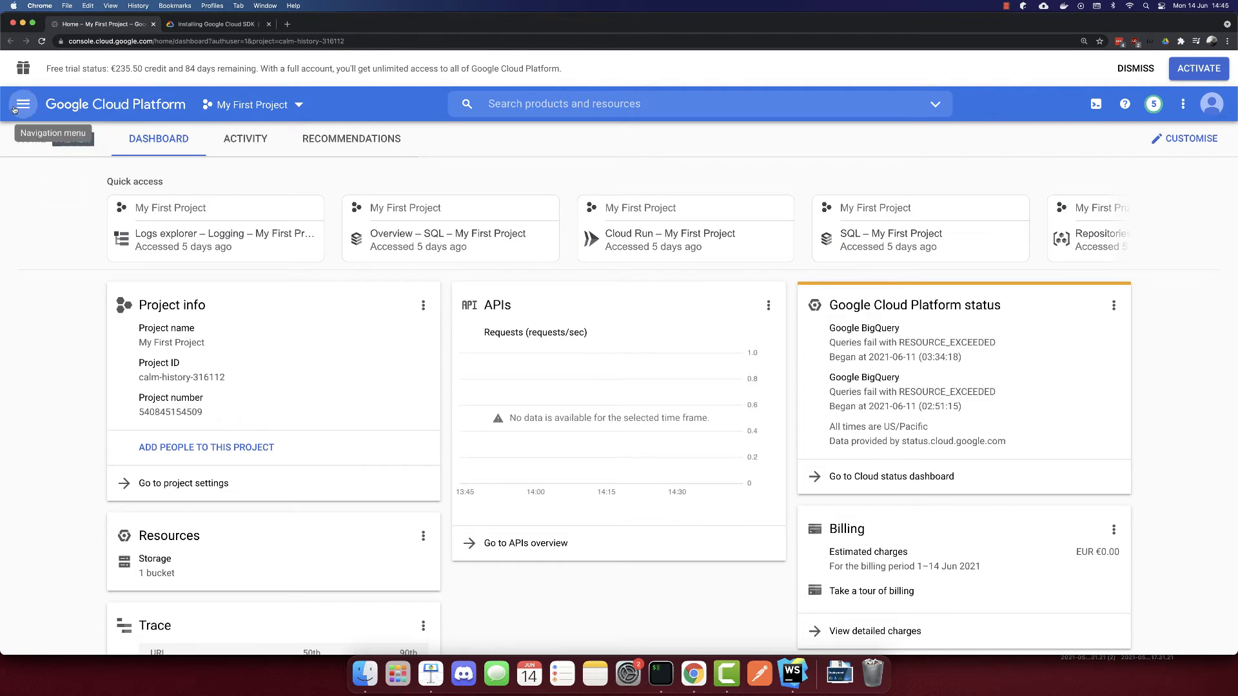
Navigate to Container Registry > Images (empty), then switch to the Cloud SDK install guide
{"action": "left_click", "coordinate": [23, 103]}
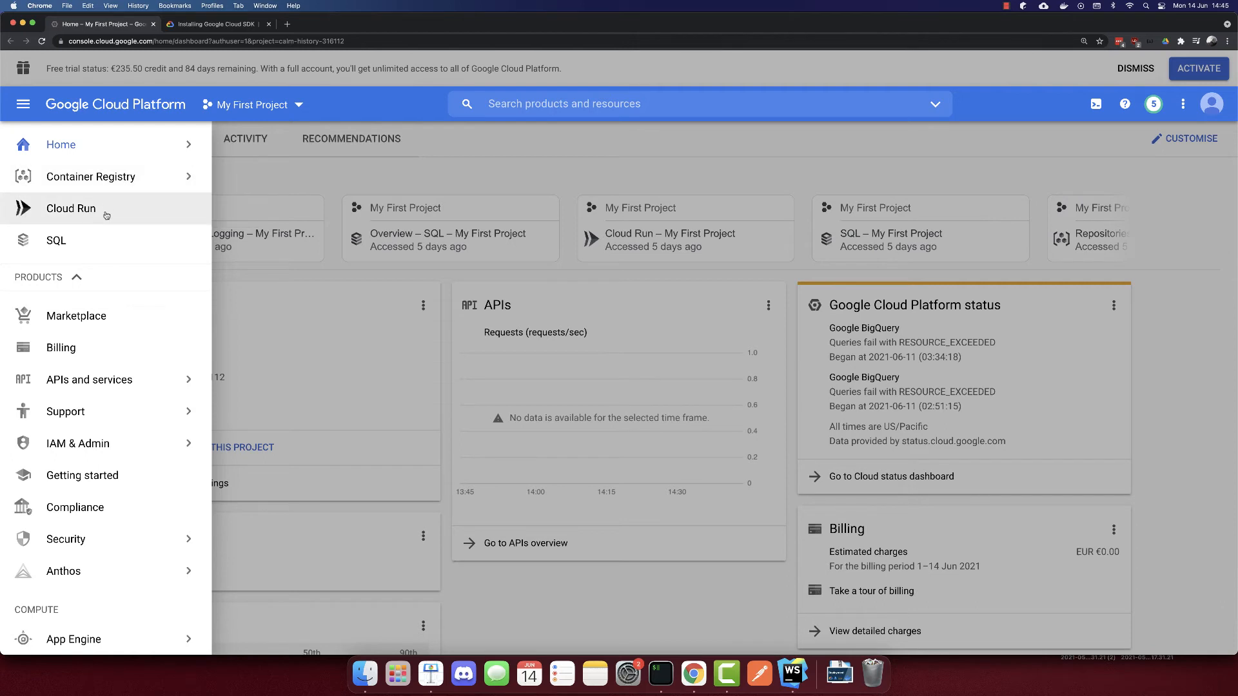
{"action": "left_click", "coordinate": [90, 176]}
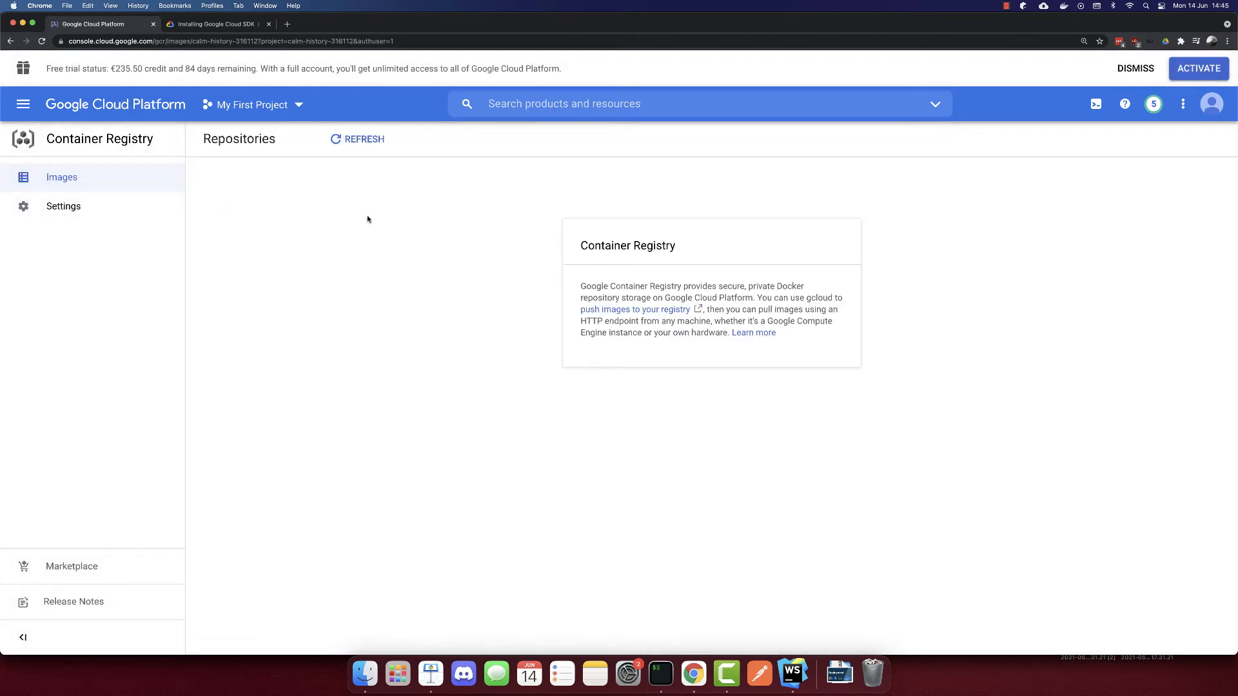
{"action": "mouse_move", "coordinate": [141, 114]}
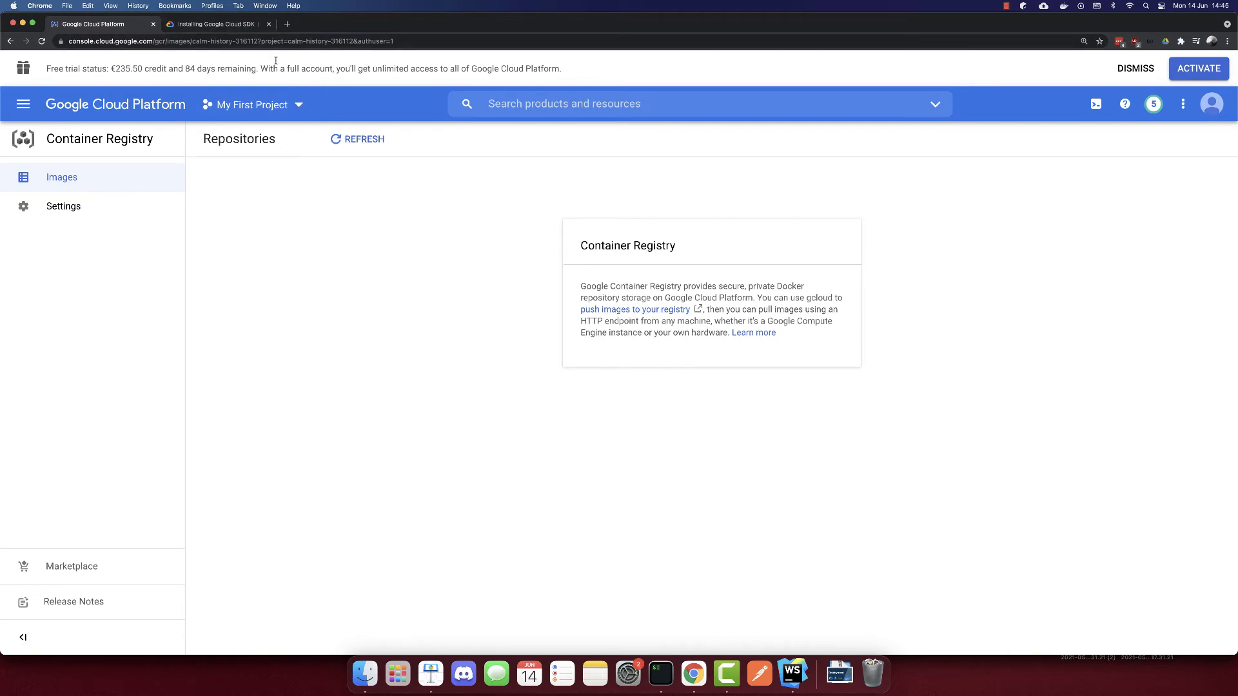
{"action": "left_click", "coordinate": [213, 24]}
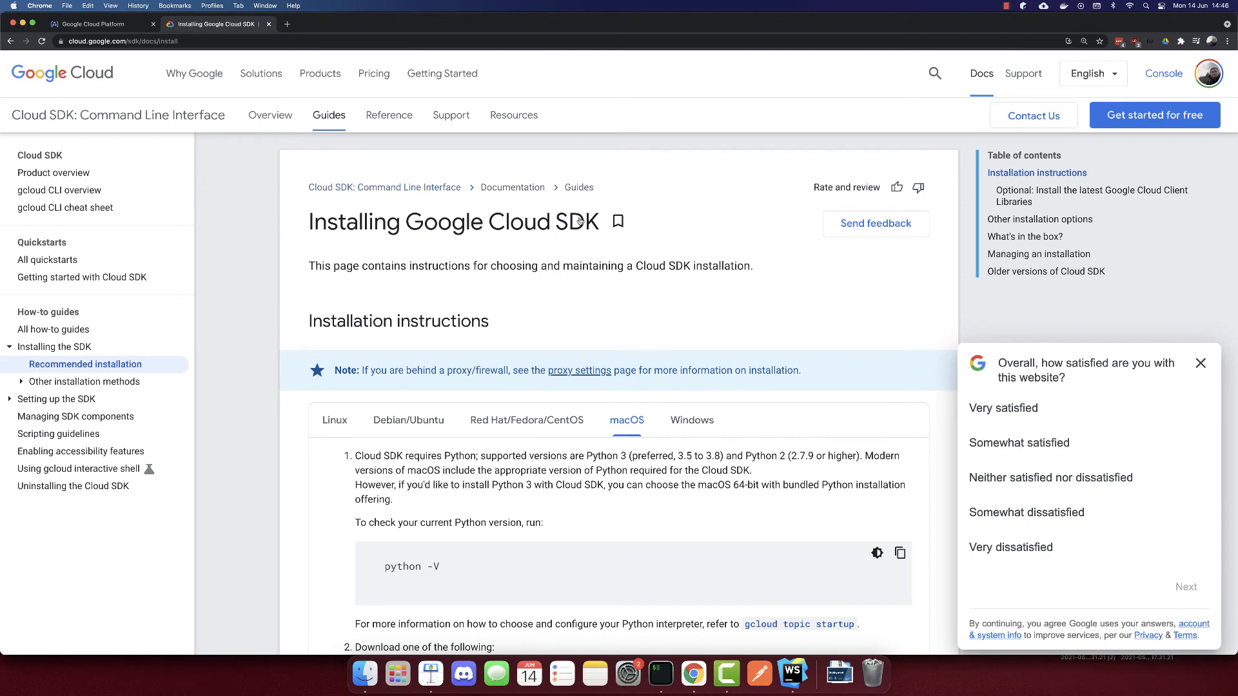
{"action": "scroll", "scroll_direction": "down", "scroll_amount": 3}
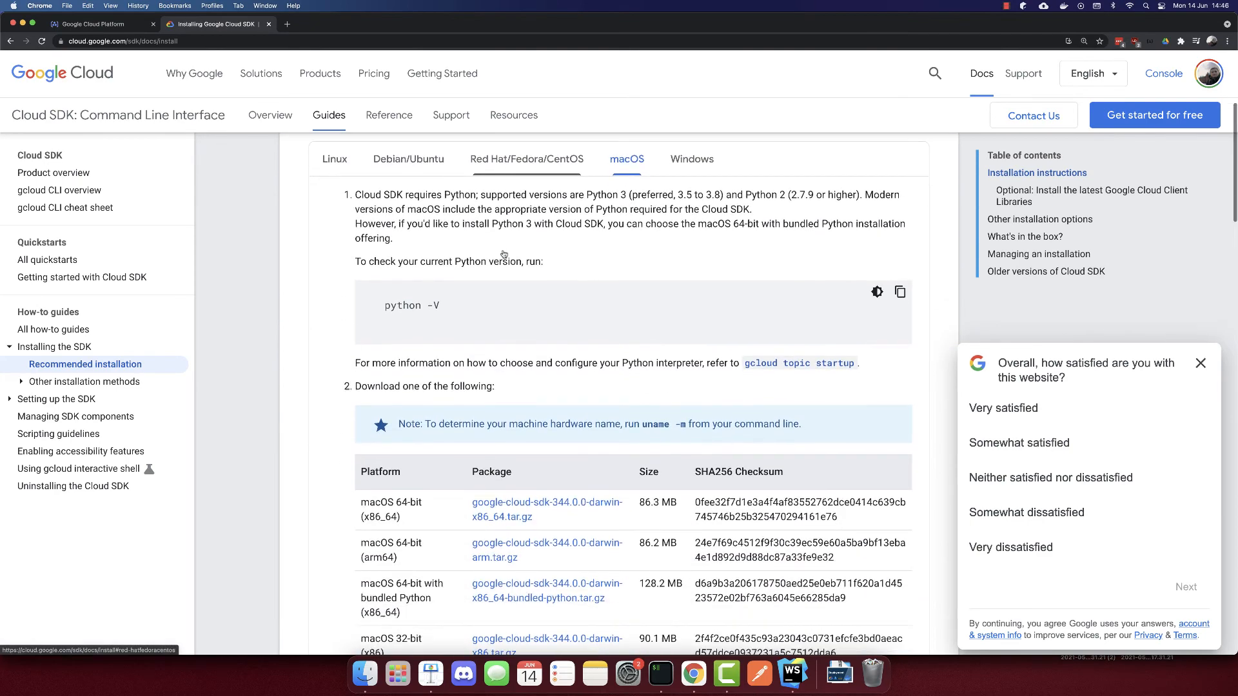
{"action": "scroll", "scroll_direction": "down", "scroll_amount": 3}
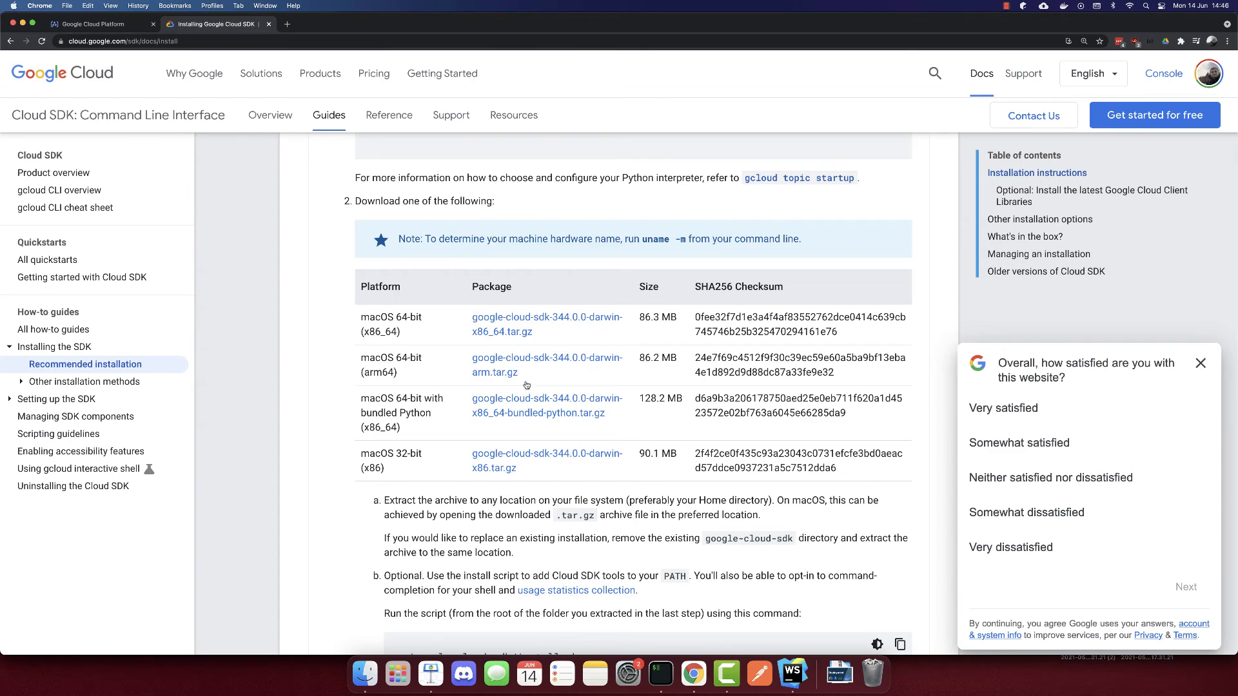
{"action": "scroll", "scroll_direction": "up", "scroll_amount": 3}
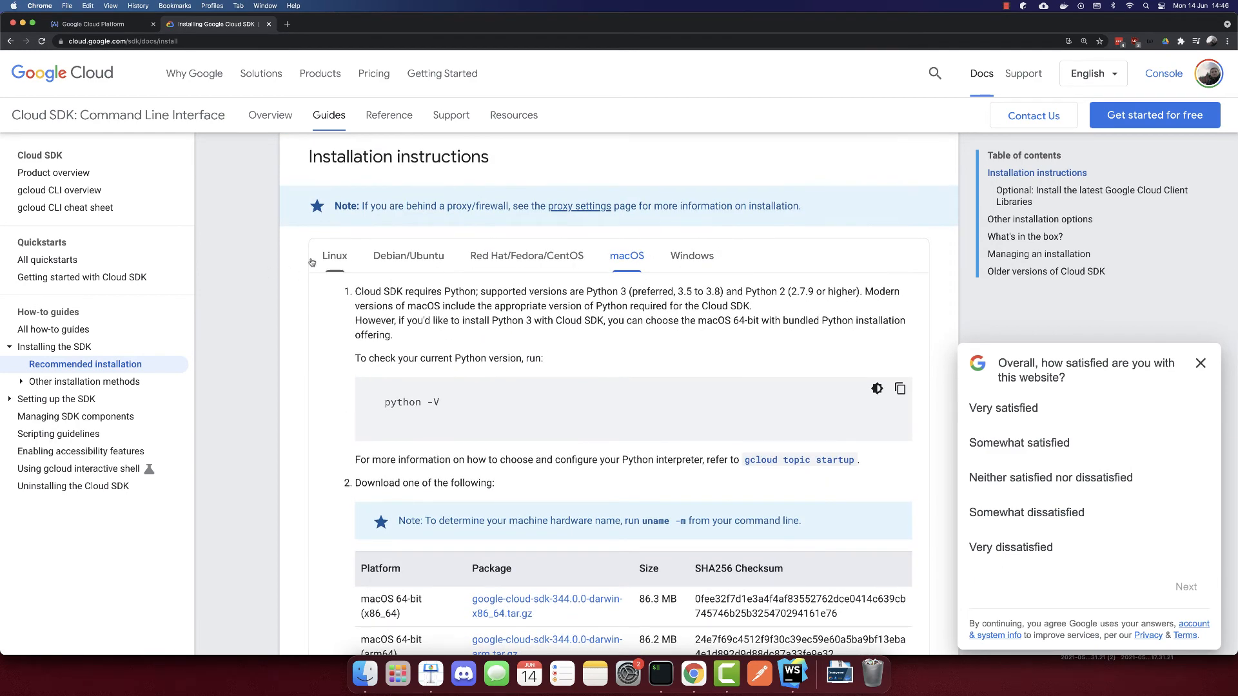
{"action": "scroll", "scroll_direction": "down", "scroll_amount": 3}
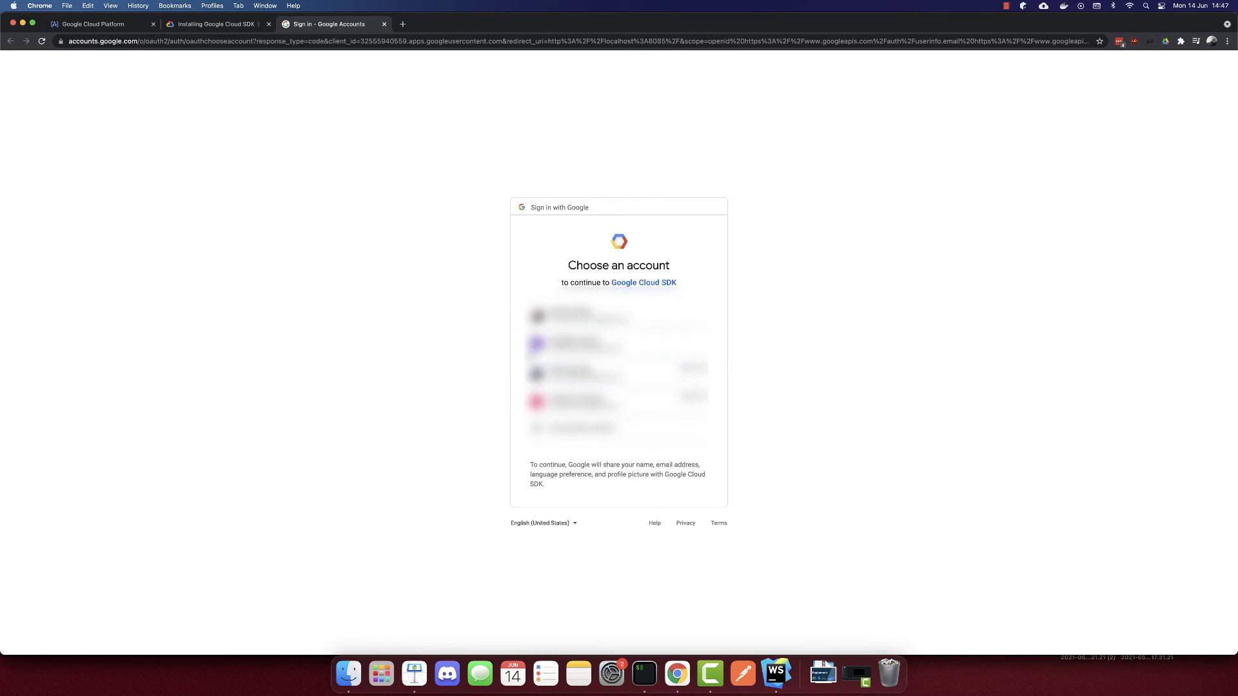
{"action": "mouse_move", "coordinate": [495, 322]}
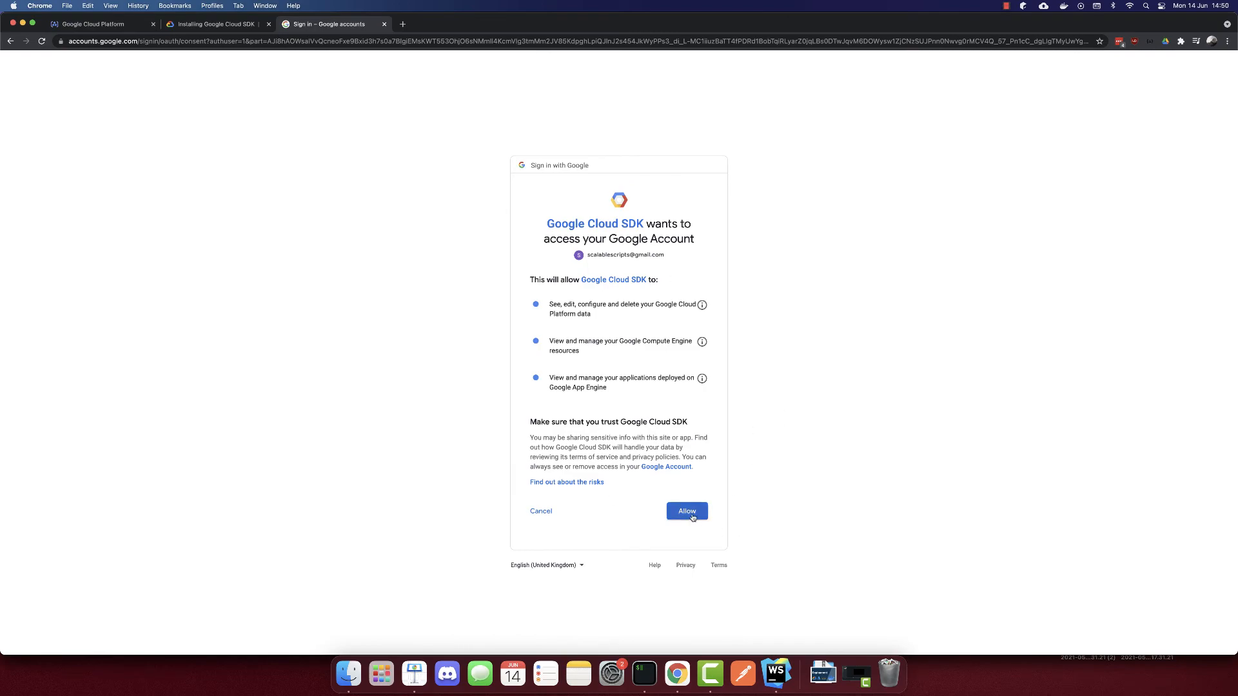
Allow Google Cloud SDK's access request for the chosen Google account
{"action": "left_click", "coordinate": [686, 510]}
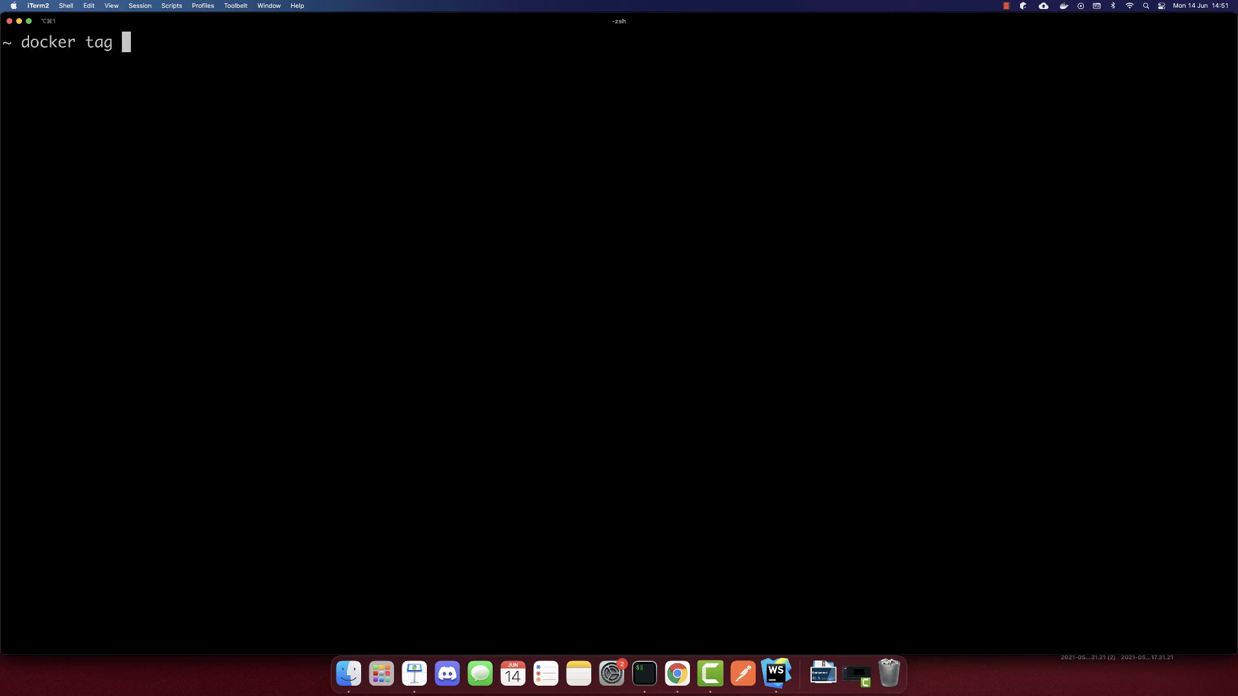
Run docker tag app gcr.io/calm-history-316112/app, checking the project ID in the console
{"action": "type", "text": "app"}
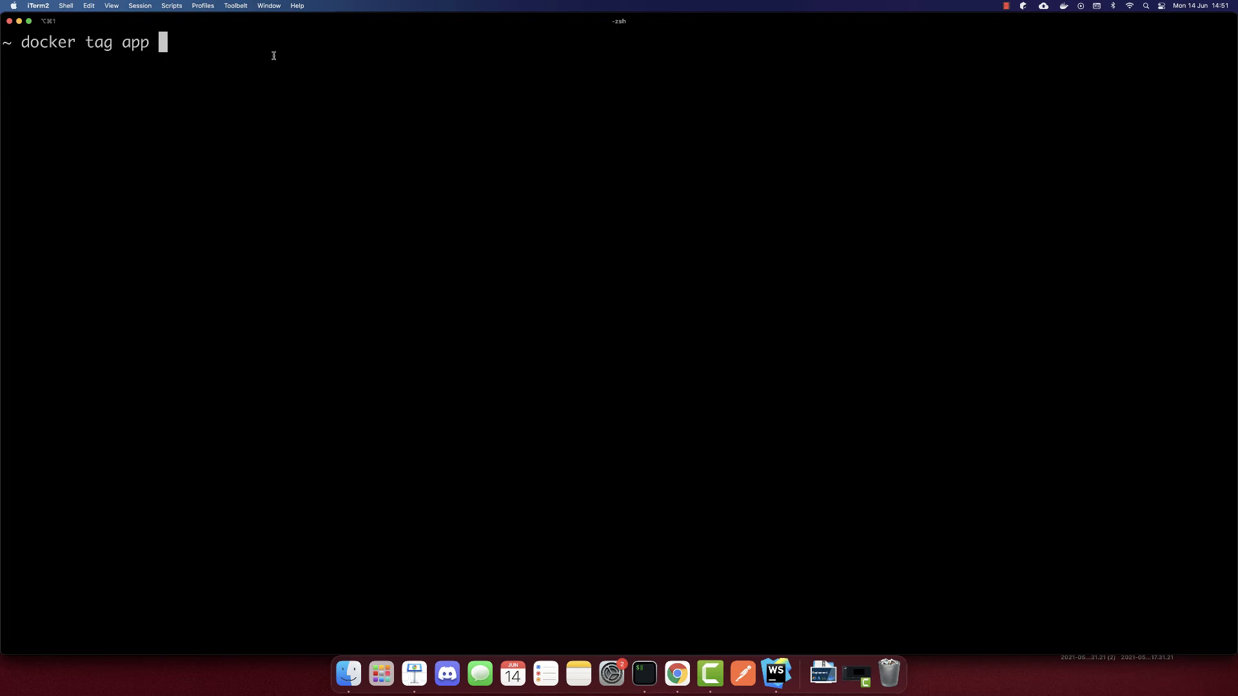
{"action": "type", "text": "g"}
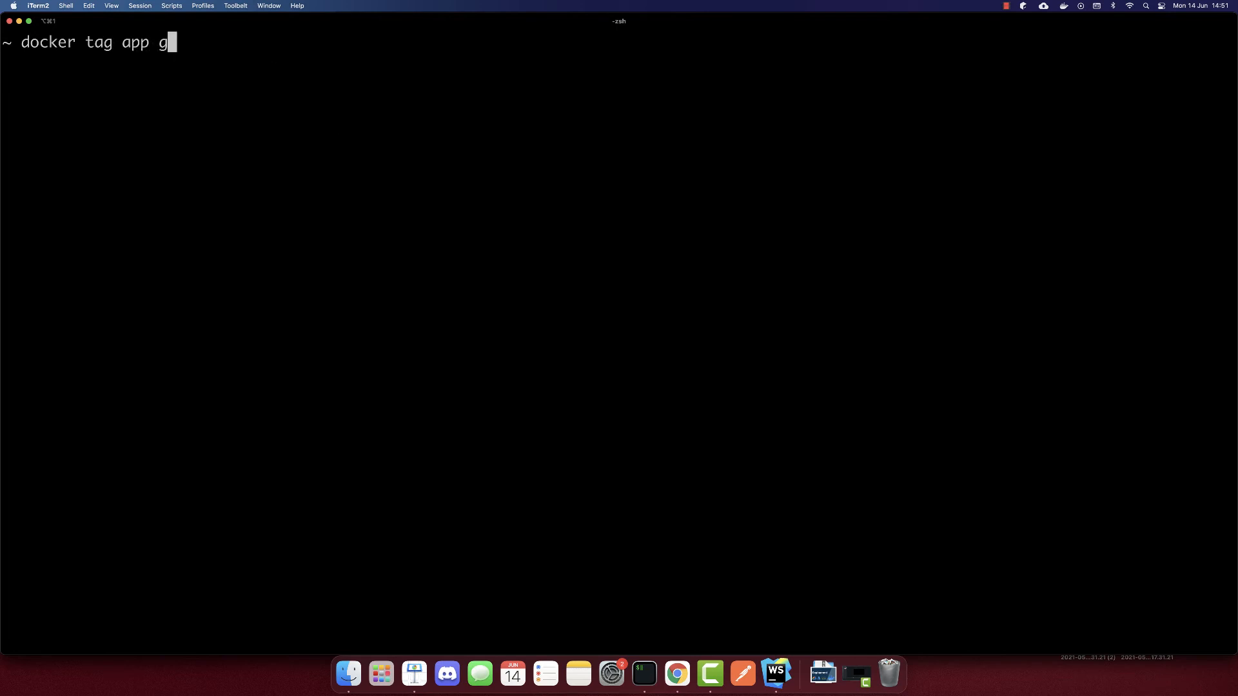
{"action": "type", "text": "cr.io"}
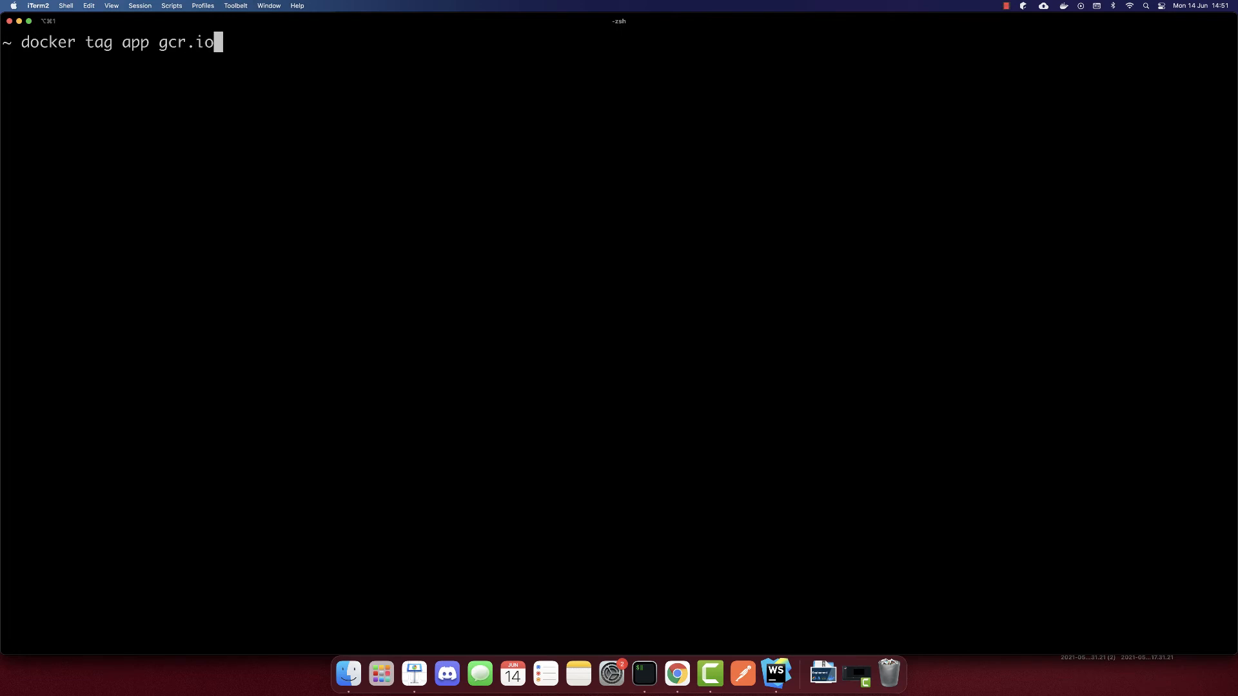
{"action": "type", "text": "/"}
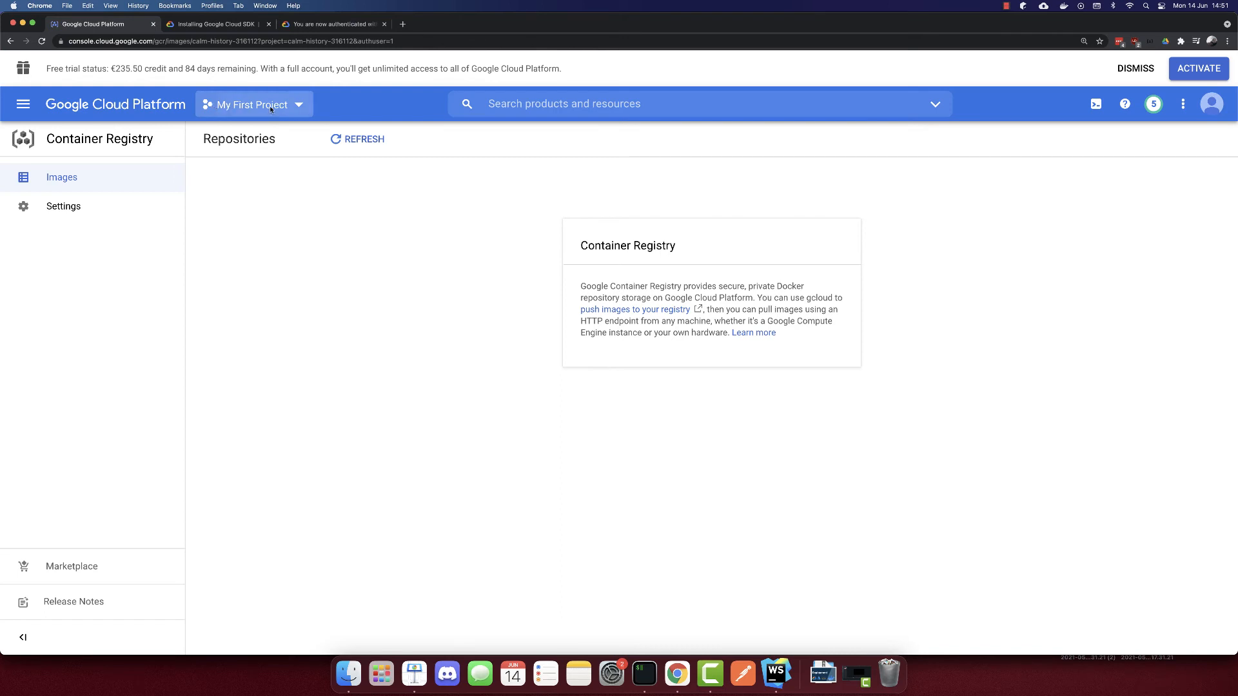
{"action": "left_click", "coordinate": [254, 105]}
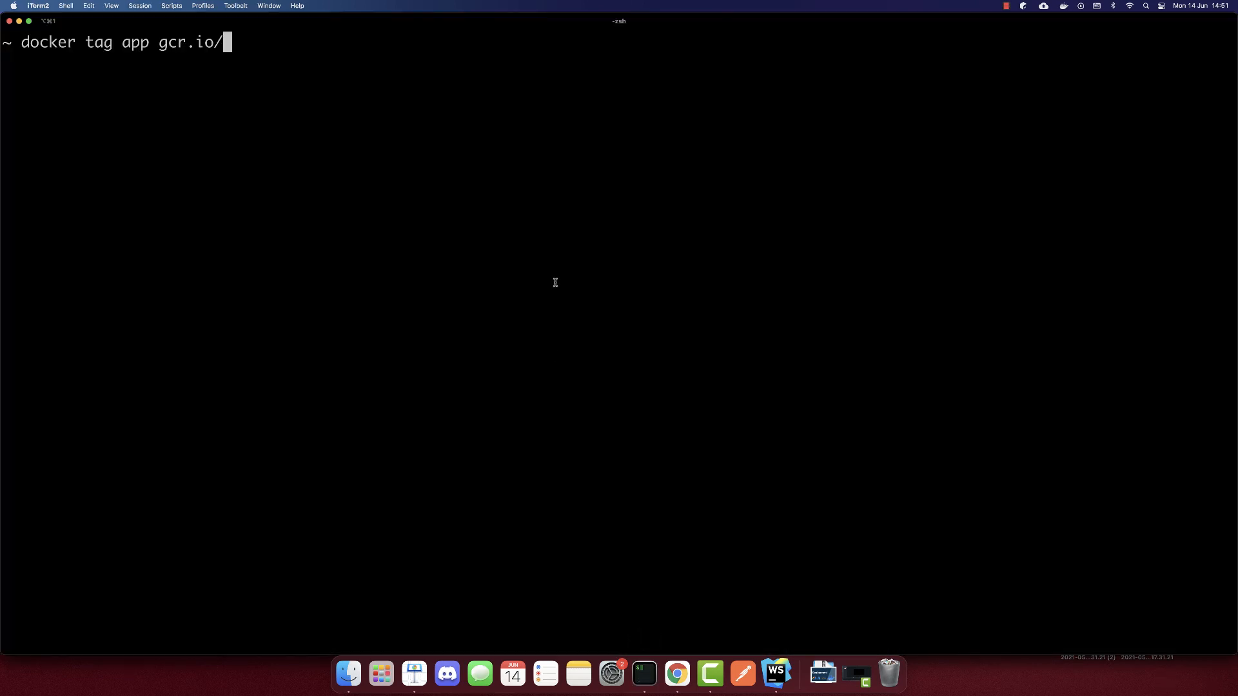
{"action": "type", "text": "calm-history-316112"}
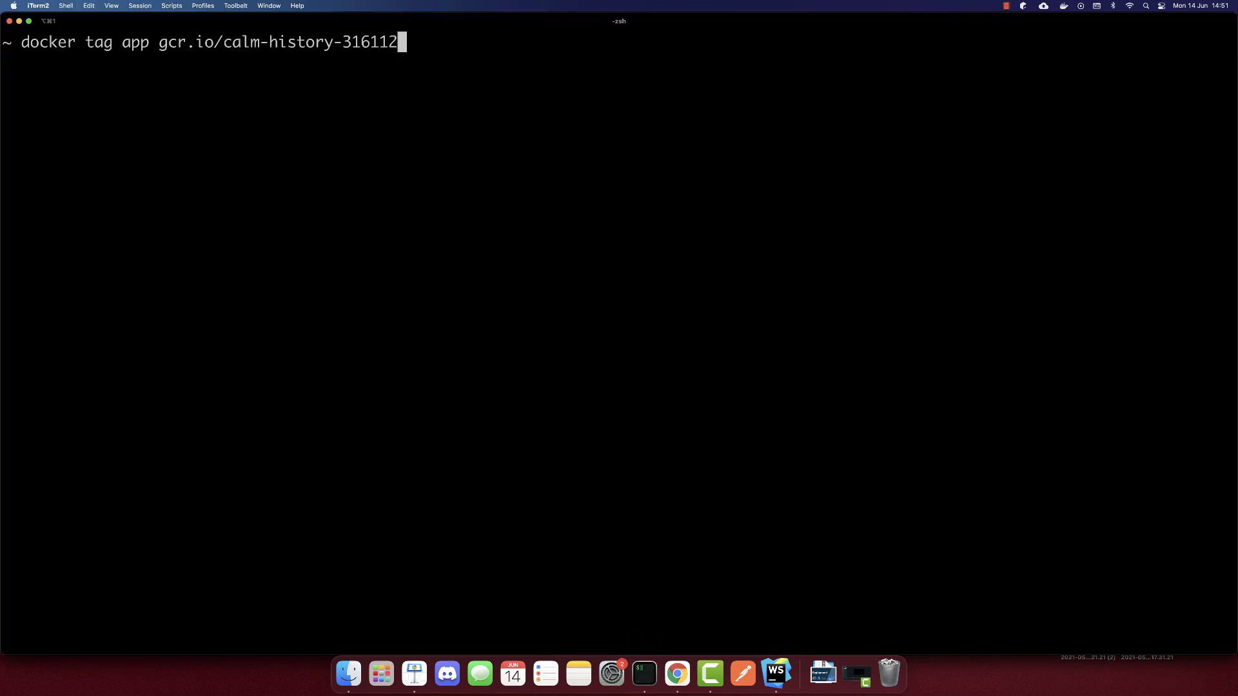
{"action": "type", "text": "/"}
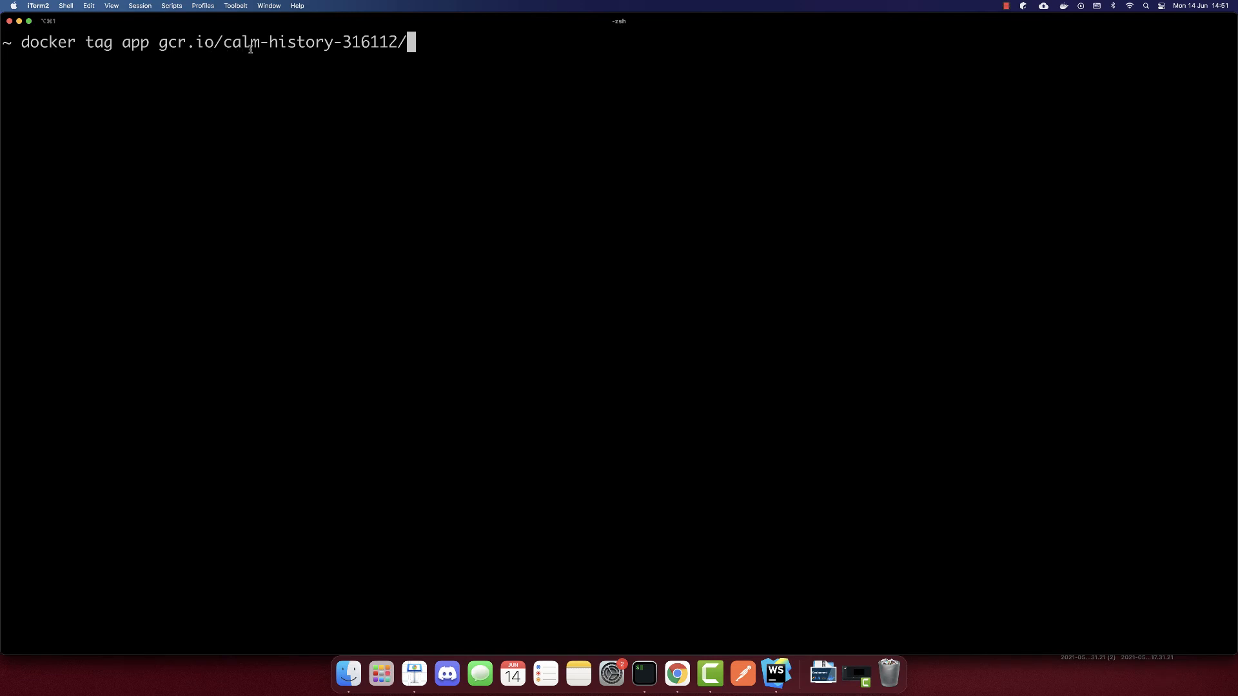
{"action": "mouse_move", "coordinate": [543, 62]}
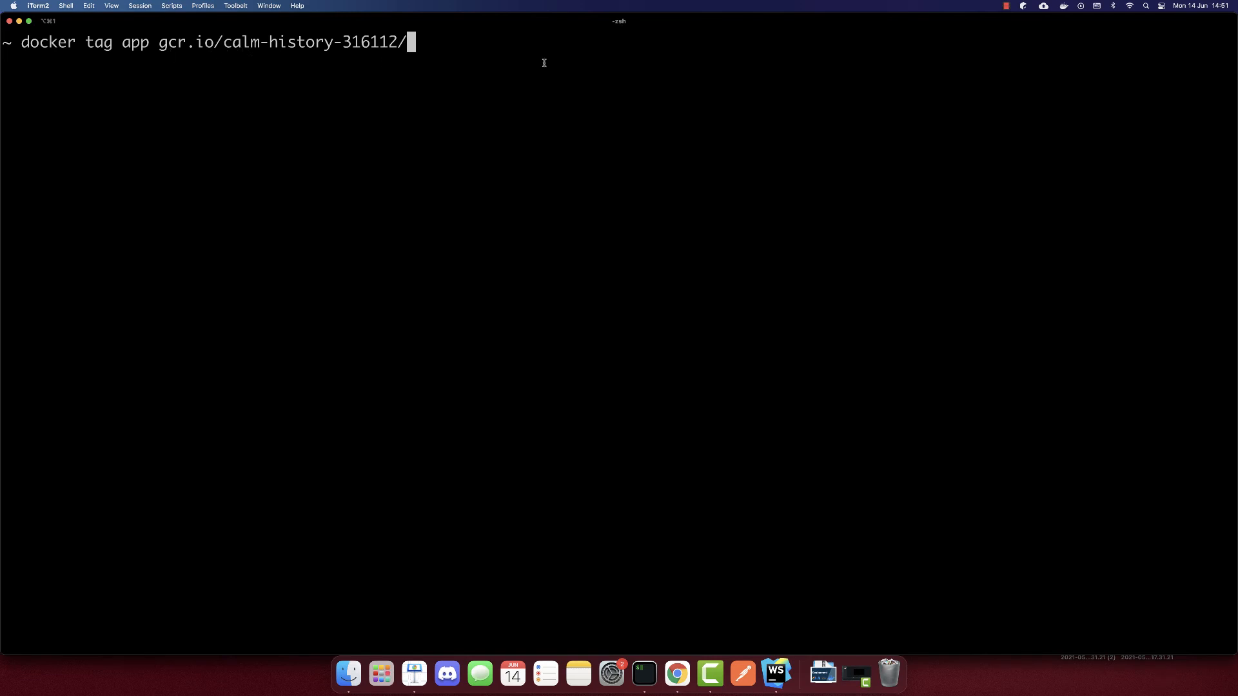
{"action": "type", "text": "app"}
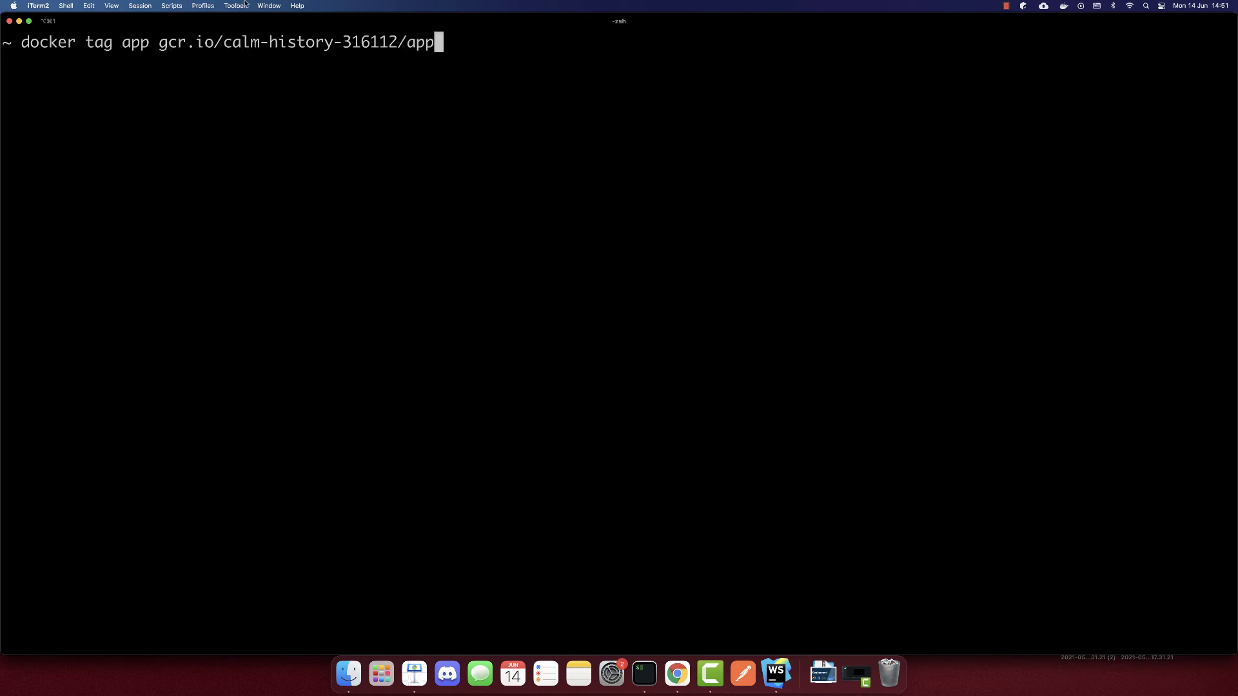
Push gcr.io/calm-history-316112/app so all layers upload and a latest digest returns
{"action": "double_click", "coordinate": [135, 42]}
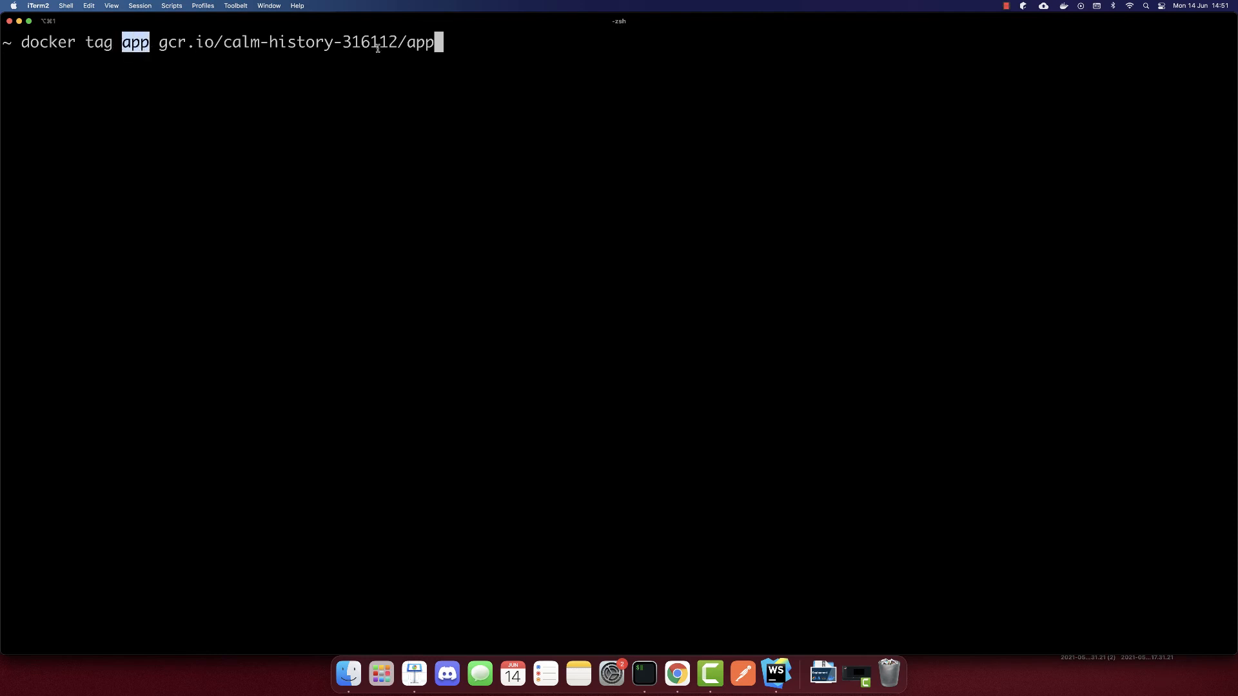
{"action": "left_click", "coordinate": [513, 47]}
{"action": "type", "text": "docker push gcr.io/calm-history-316112/app"}
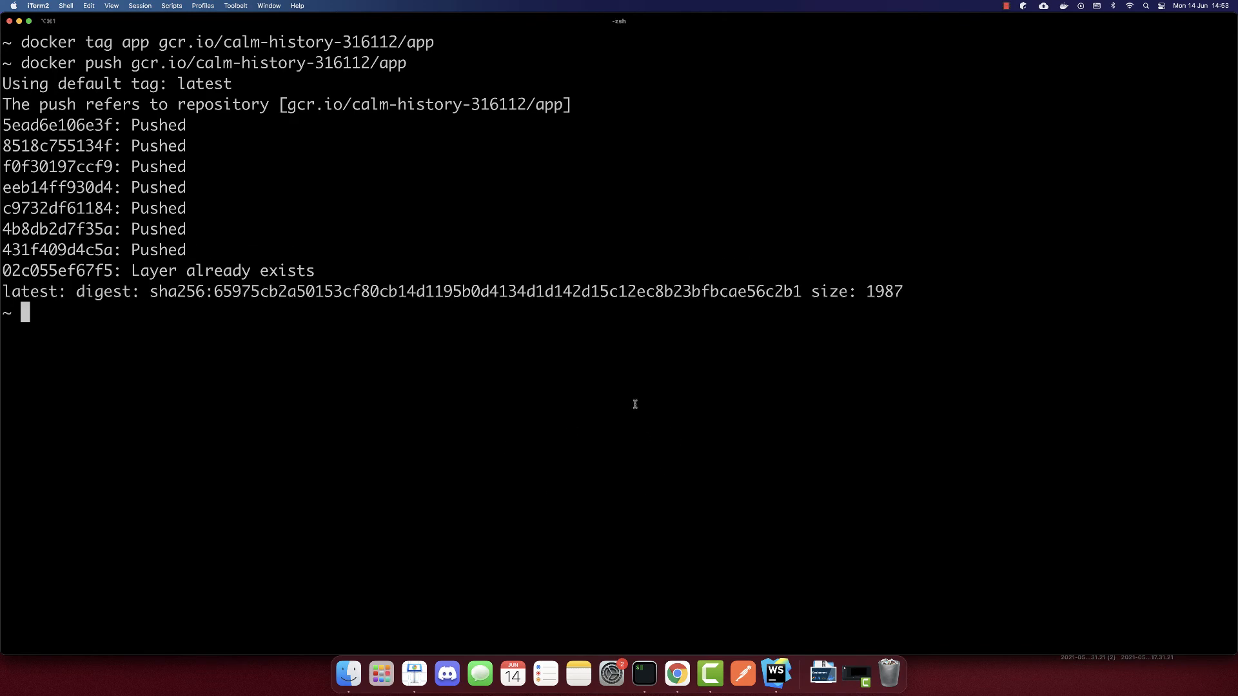
{"action": "mouse_move", "coordinate": [676, 674]}
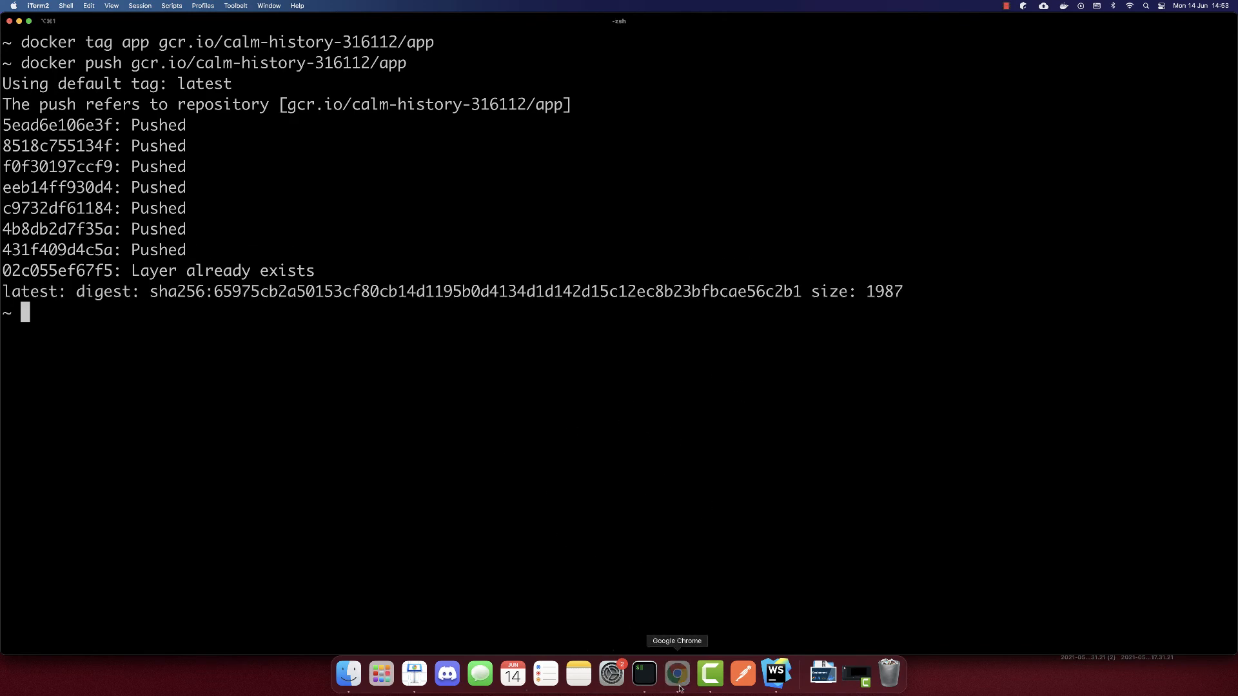
Verify the app repository holds the latest image, copy its full name, and return to repositories
{"action": "left_click", "coordinate": [676, 673]}
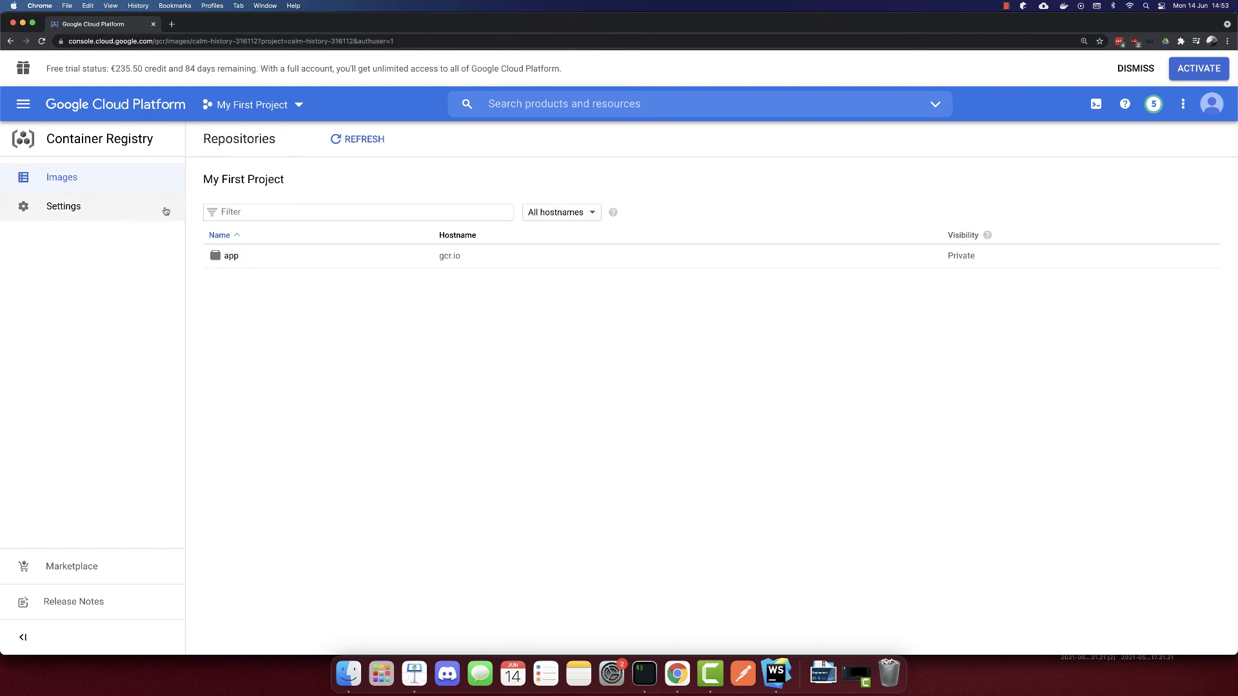
{"action": "mouse_move", "coordinate": [231, 255]}
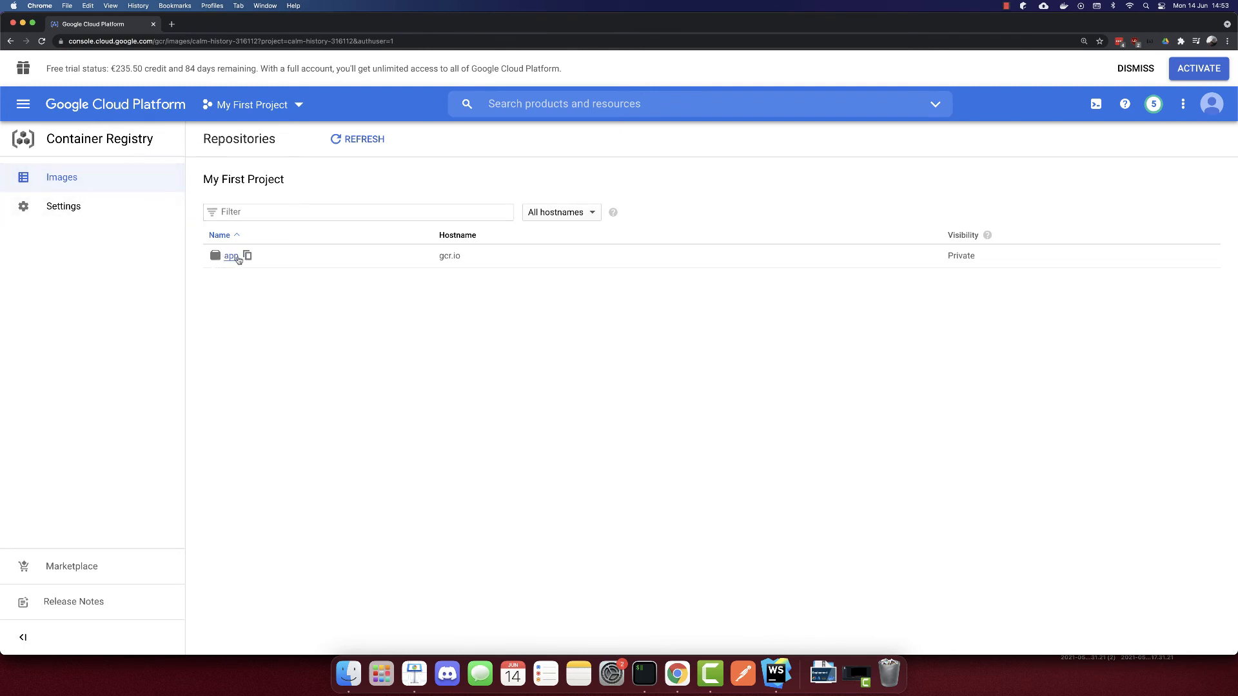
{"action": "mouse_move", "coordinate": [337, 322]}
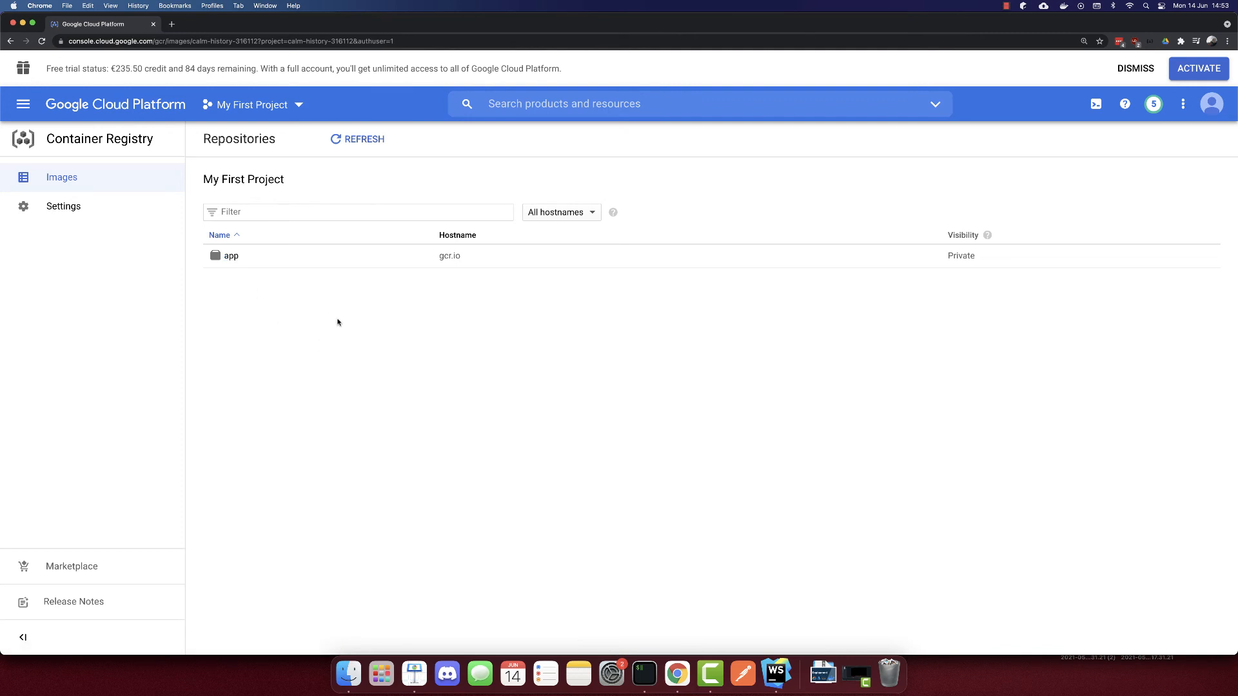
{"action": "left_click", "coordinate": [231, 255]}
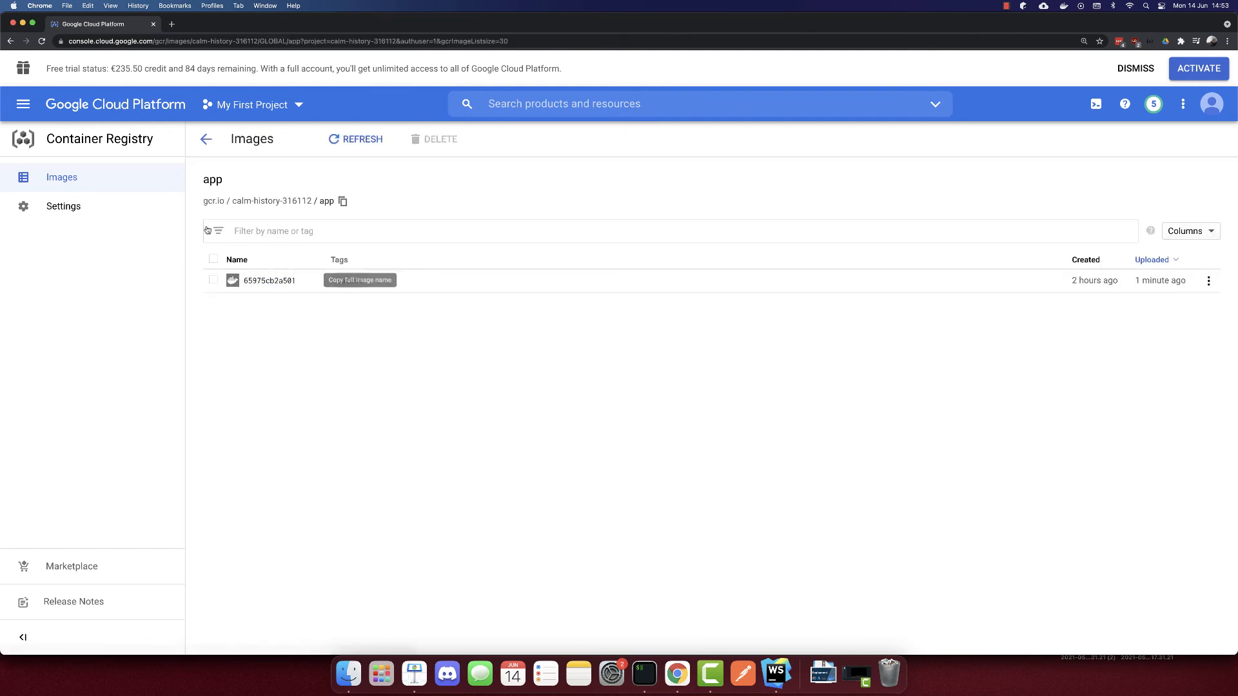
{"action": "left_click", "coordinate": [343, 200]}
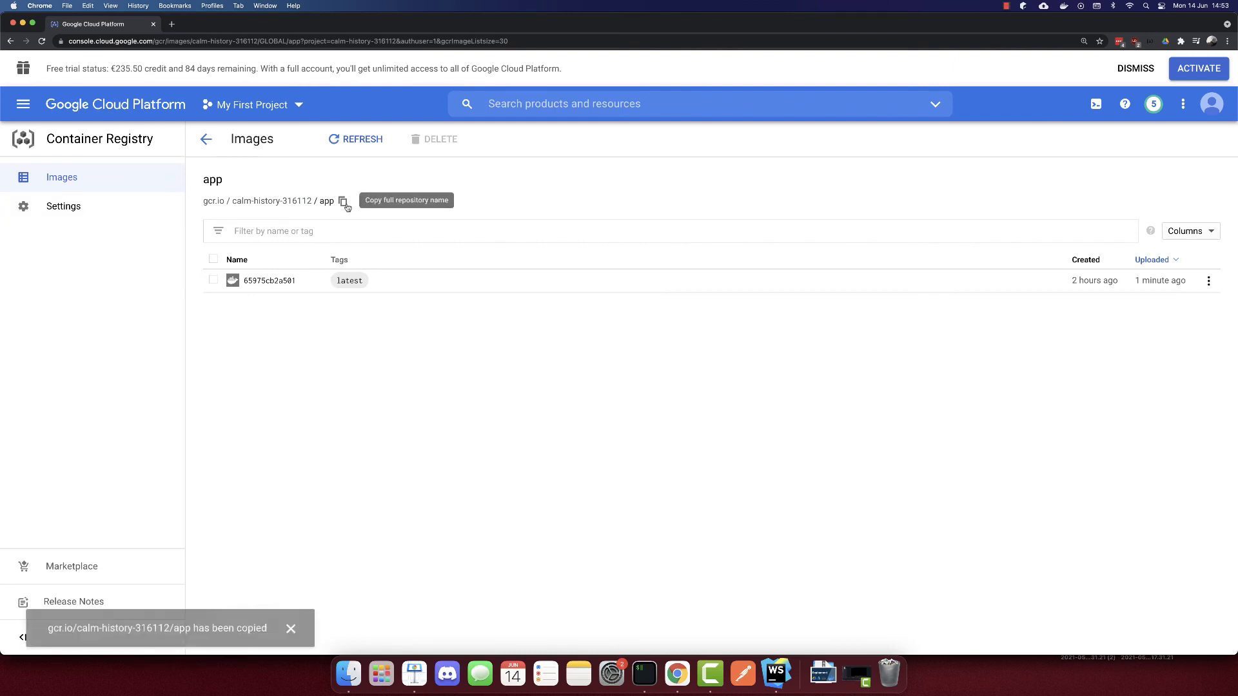
{"action": "left_click", "coordinate": [205, 139]}
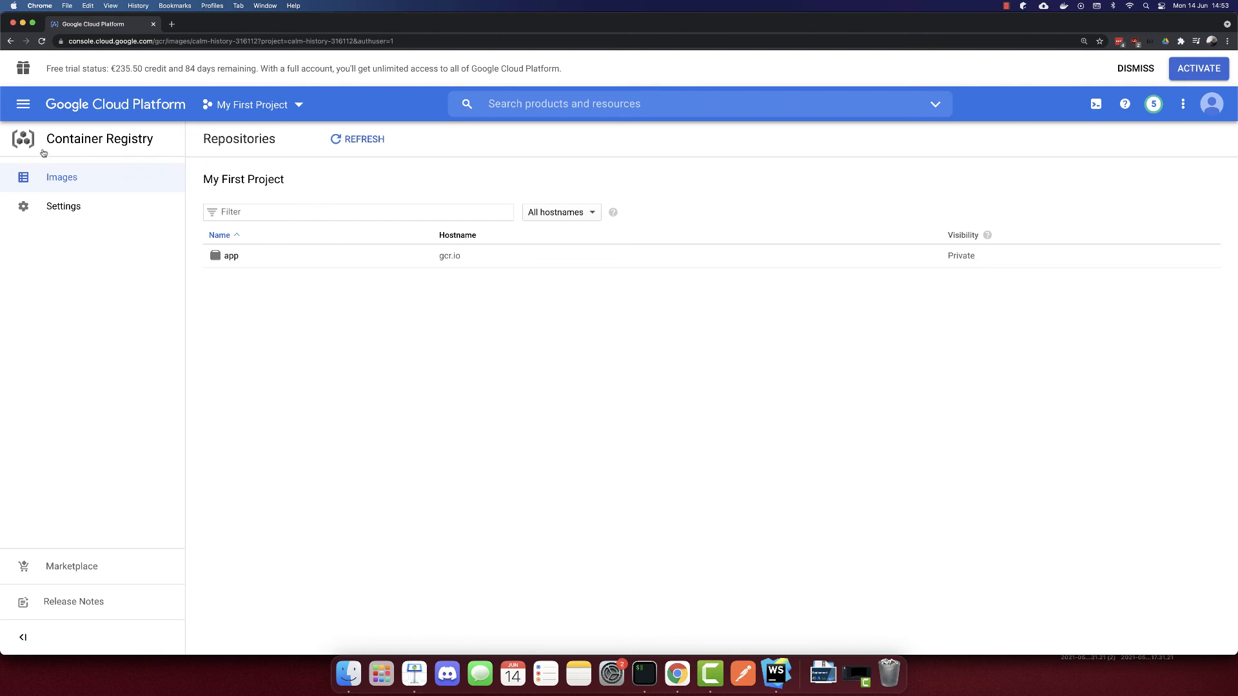
In Cloud Run, create a new service named app and continue past the settings step
{"action": "left_click", "coordinate": [23, 103]}
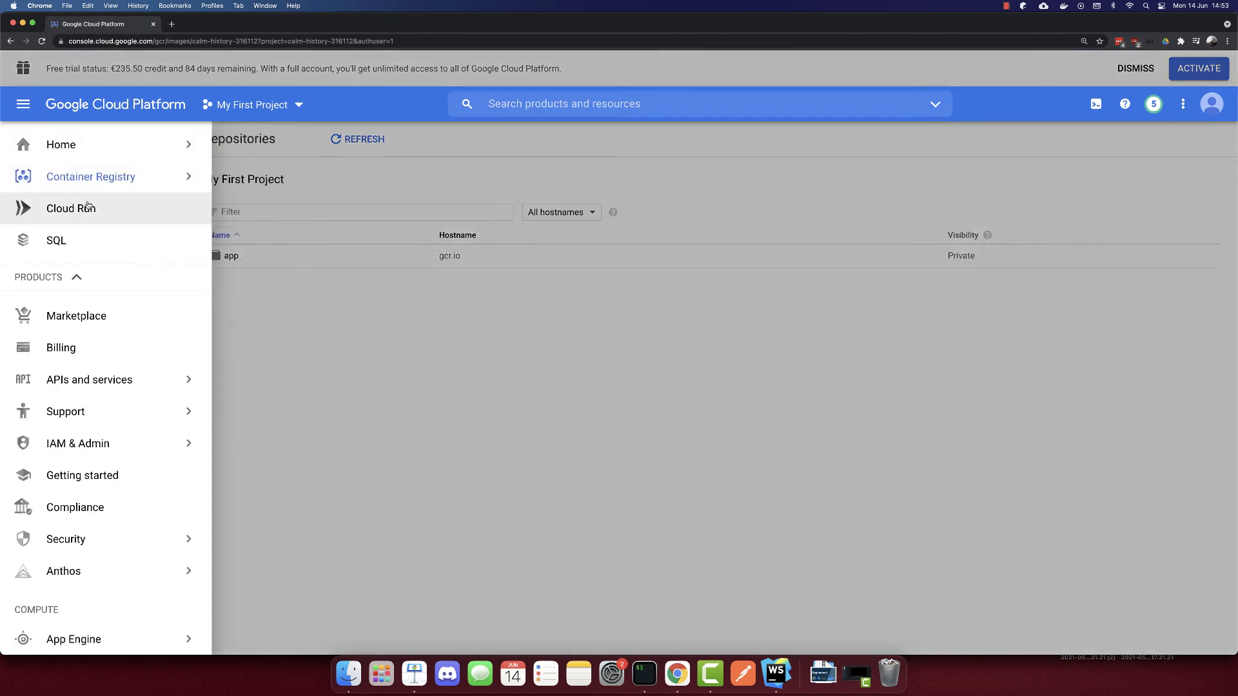
{"action": "left_click", "coordinate": [69, 208]}
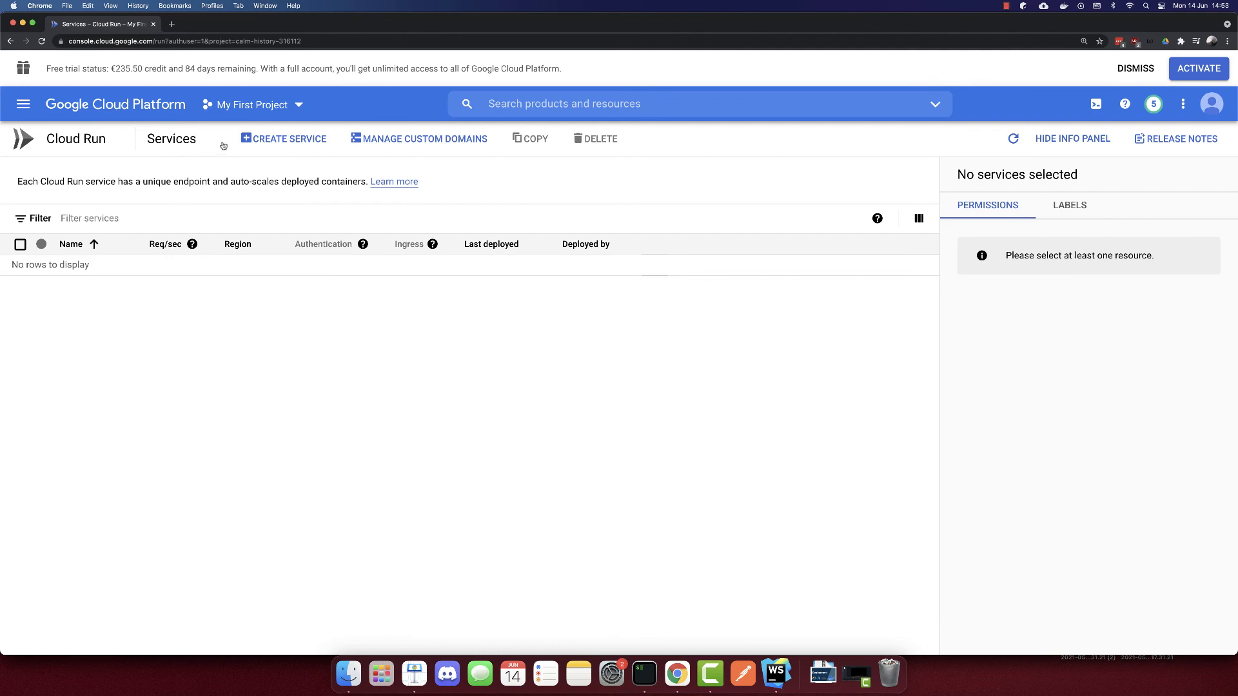
{"action": "left_click", "coordinate": [284, 138]}
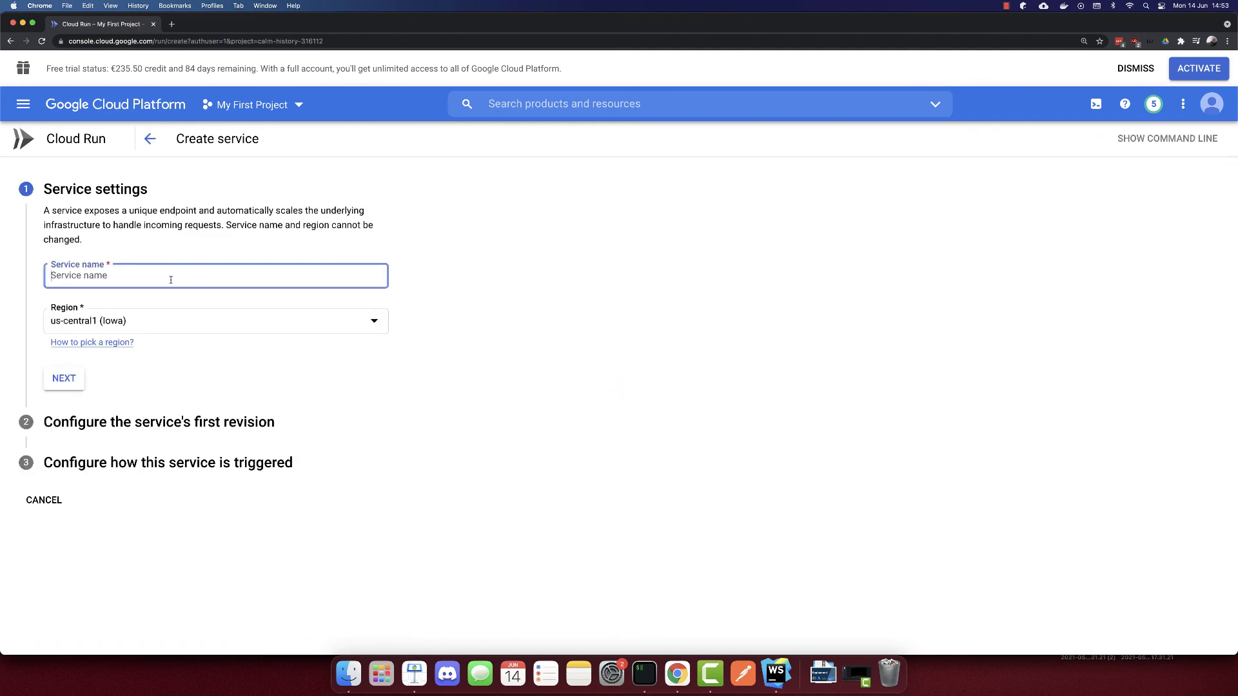
{"action": "type", "text": "app"}
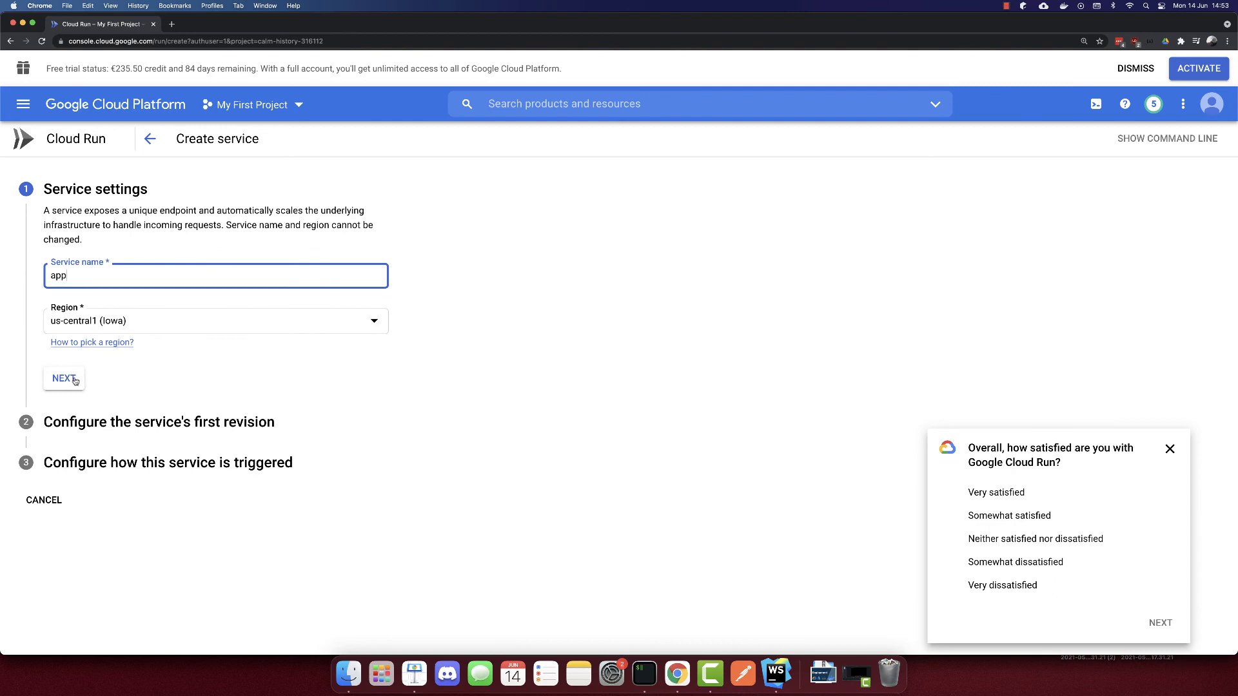
{"action": "left_click", "coordinate": [63, 379]}
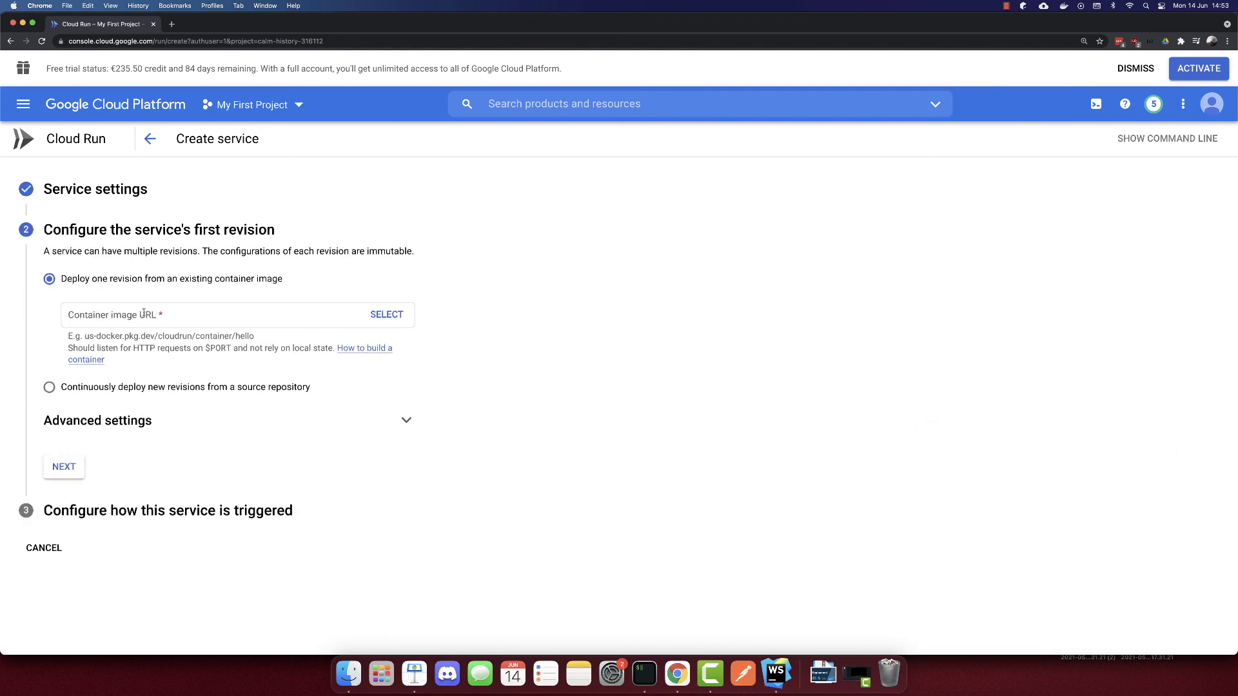
Select the latest gcr.io/calm-history-316112/app image as the revision's container image
{"action": "left_click", "coordinate": [386, 314]}
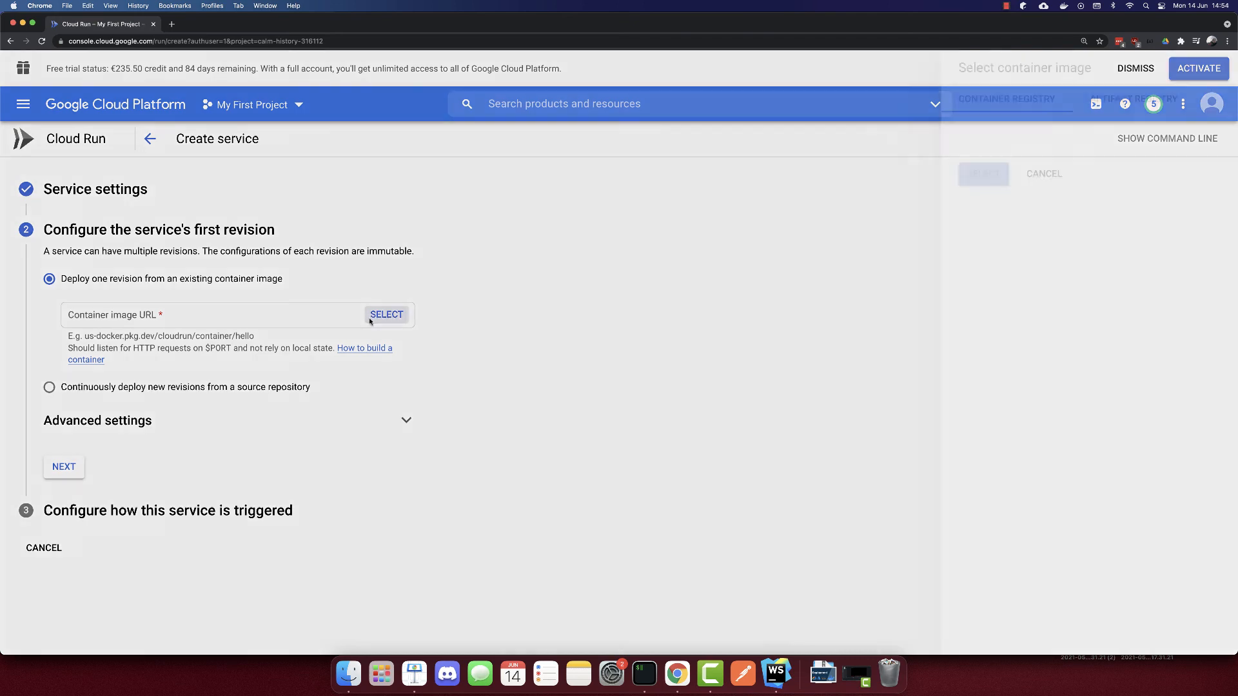
{"action": "left_click", "coordinate": [387, 314]}
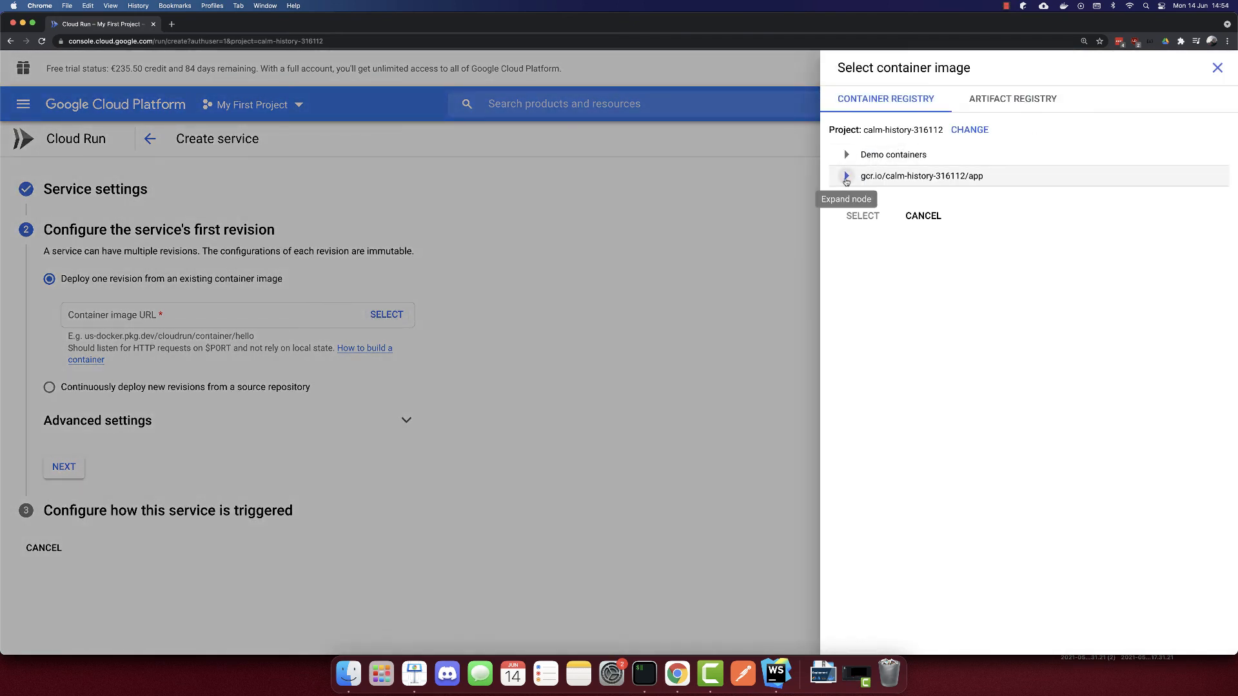
{"action": "left_click", "coordinate": [845, 176]}
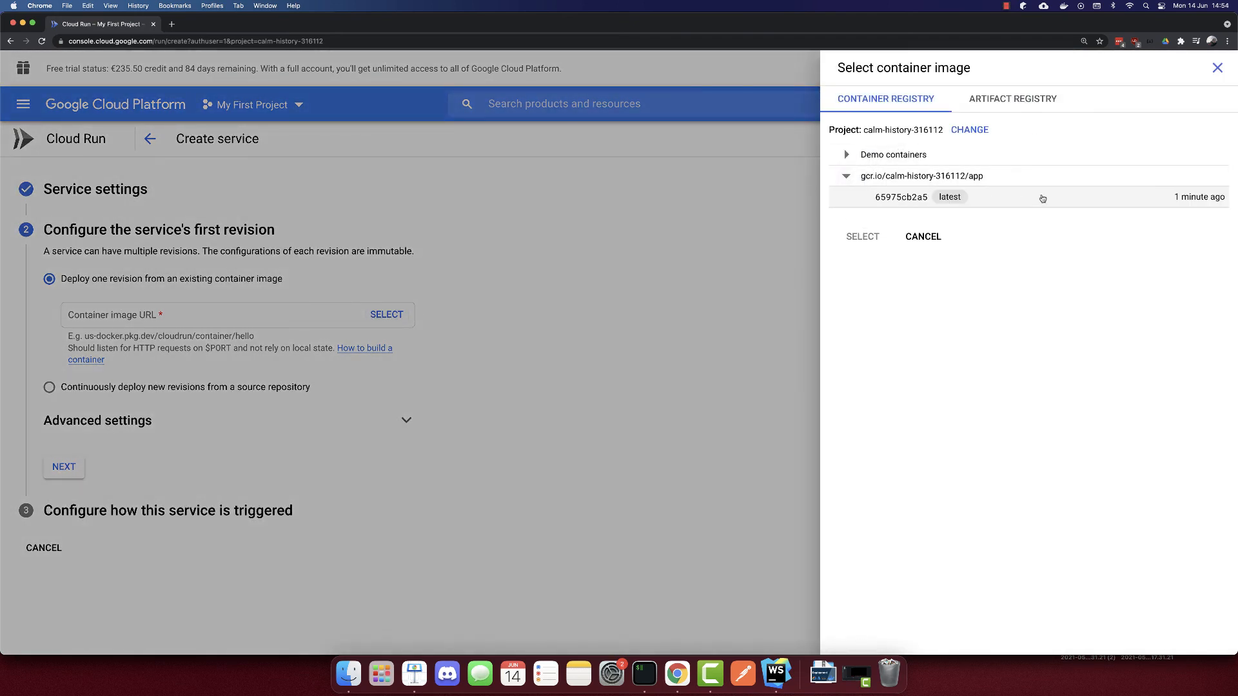
{"action": "left_click", "coordinate": [901, 197]}
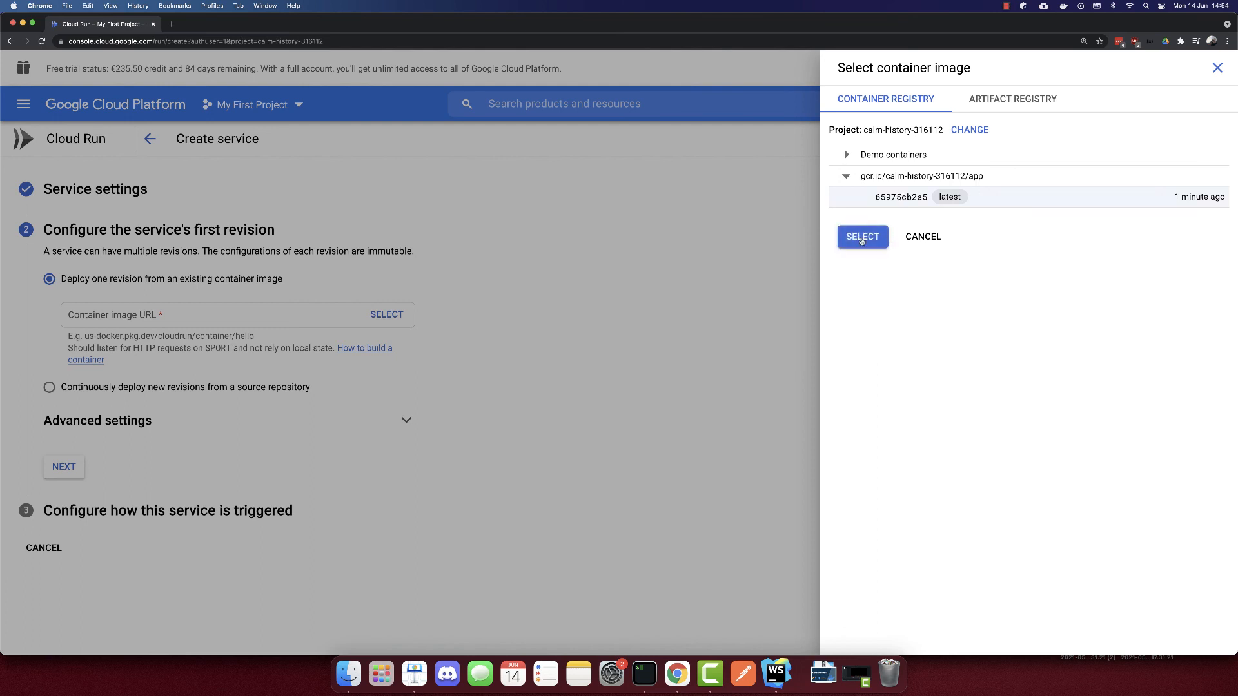
{"action": "left_click", "coordinate": [862, 236]}
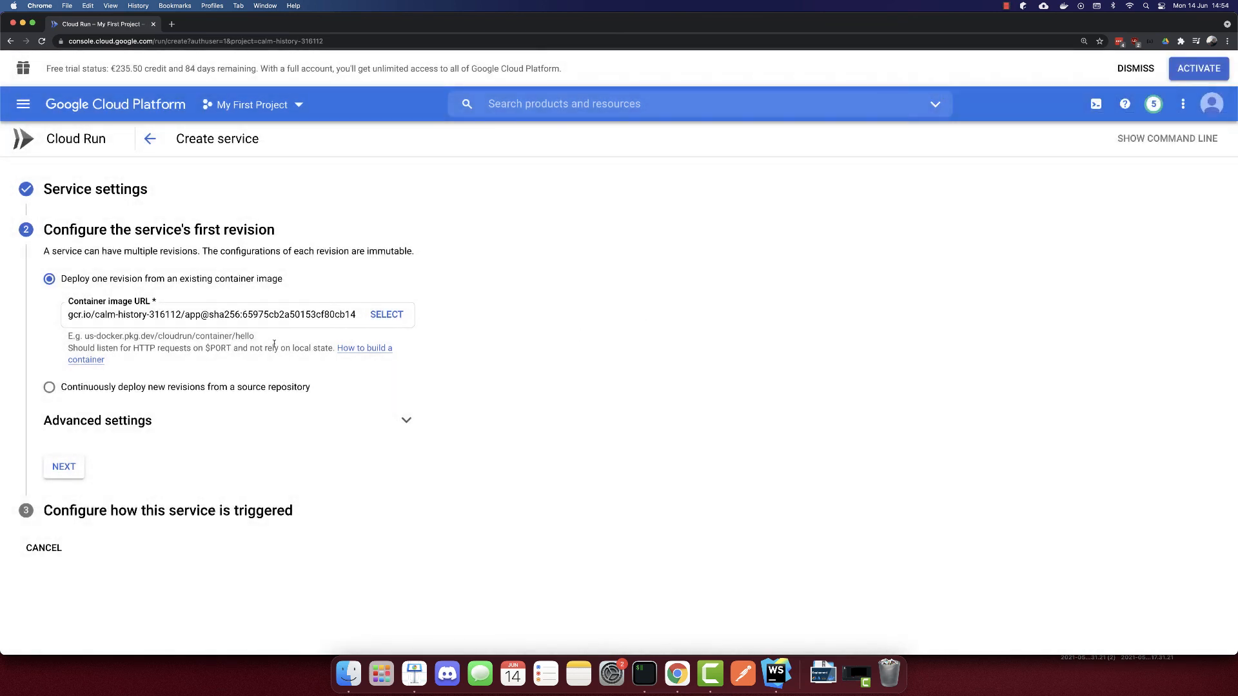
{"action": "mouse_move", "coordinate": [109, 451]}
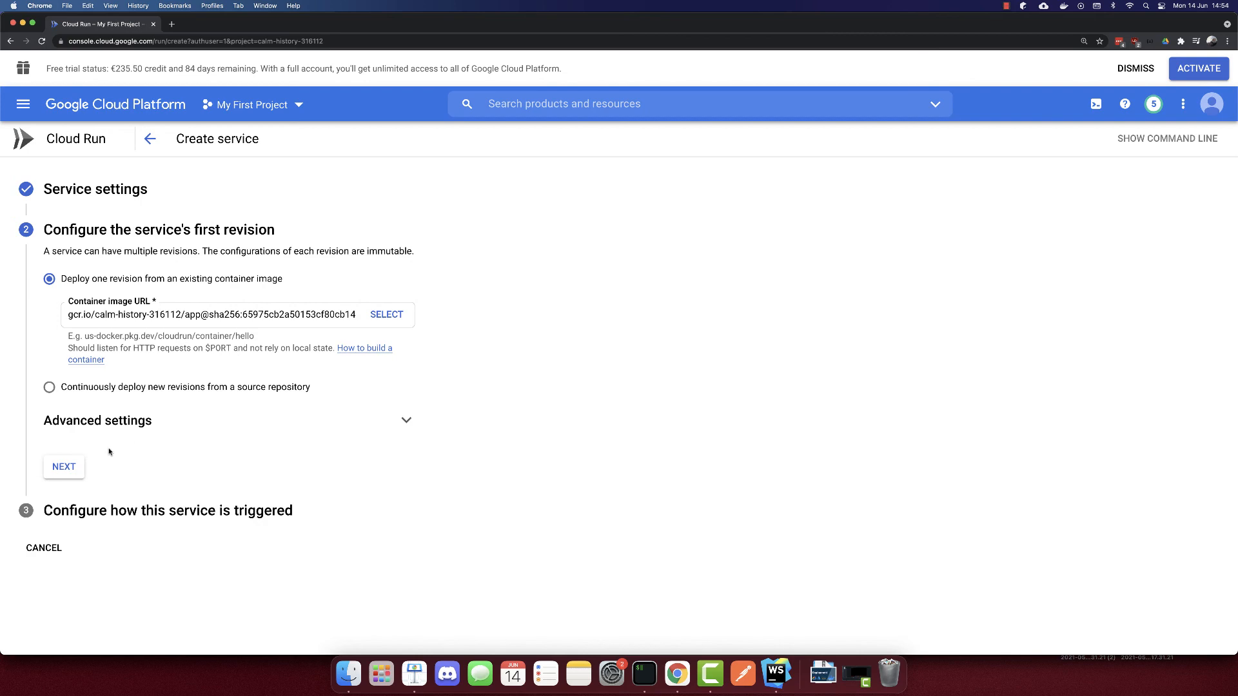
Under Advanced settings, edit the container port to 8080
{"action": "left_click", "coordinate": [97, 420]}
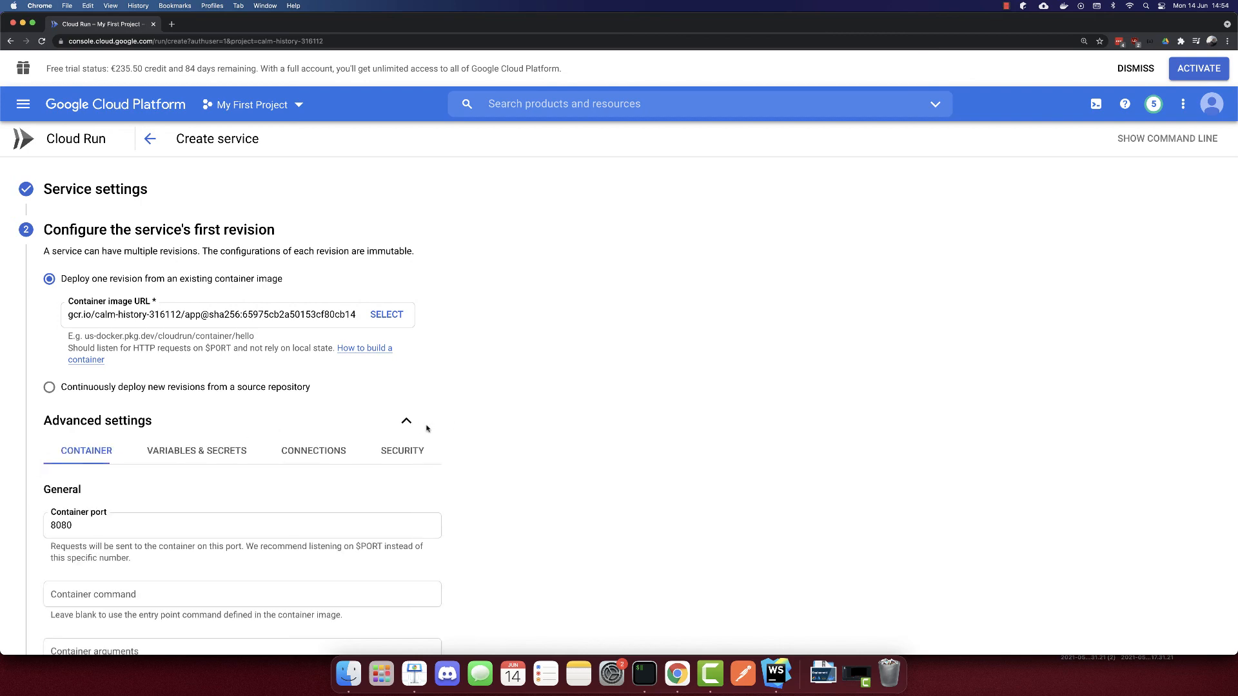
{"action": "scroll", "scroll_direction": "down", "scroll_amount": 3}
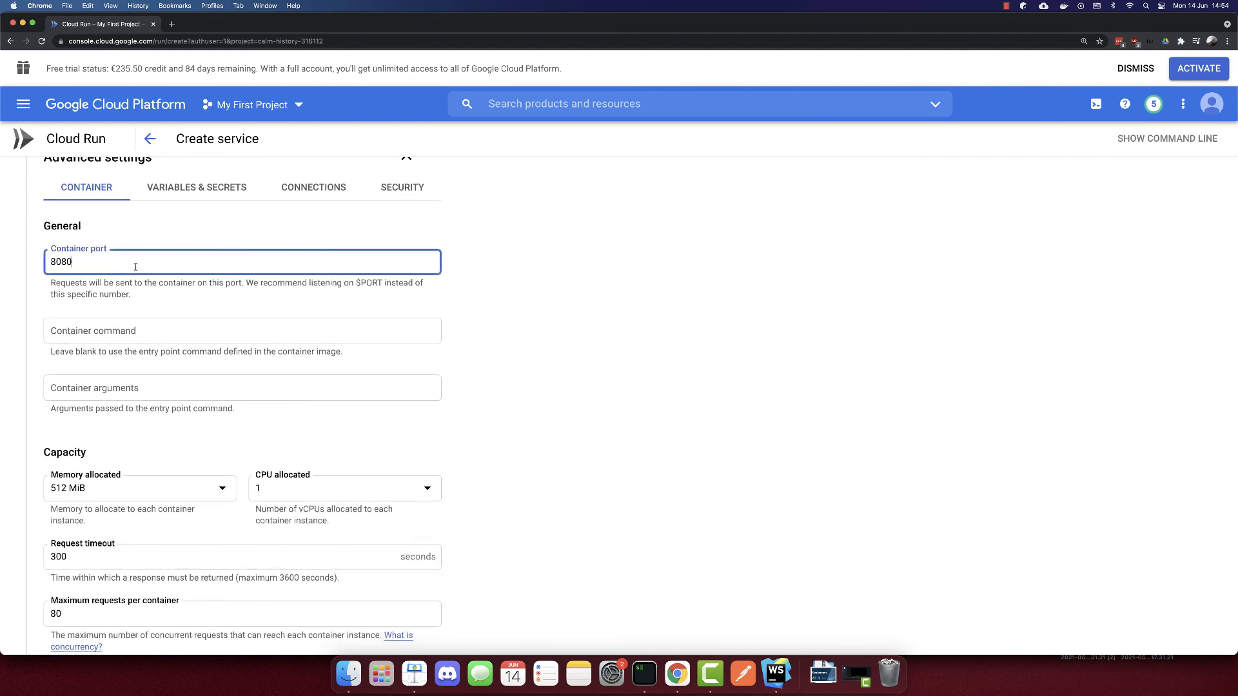
{"action": "key", "text": "Backspace"}
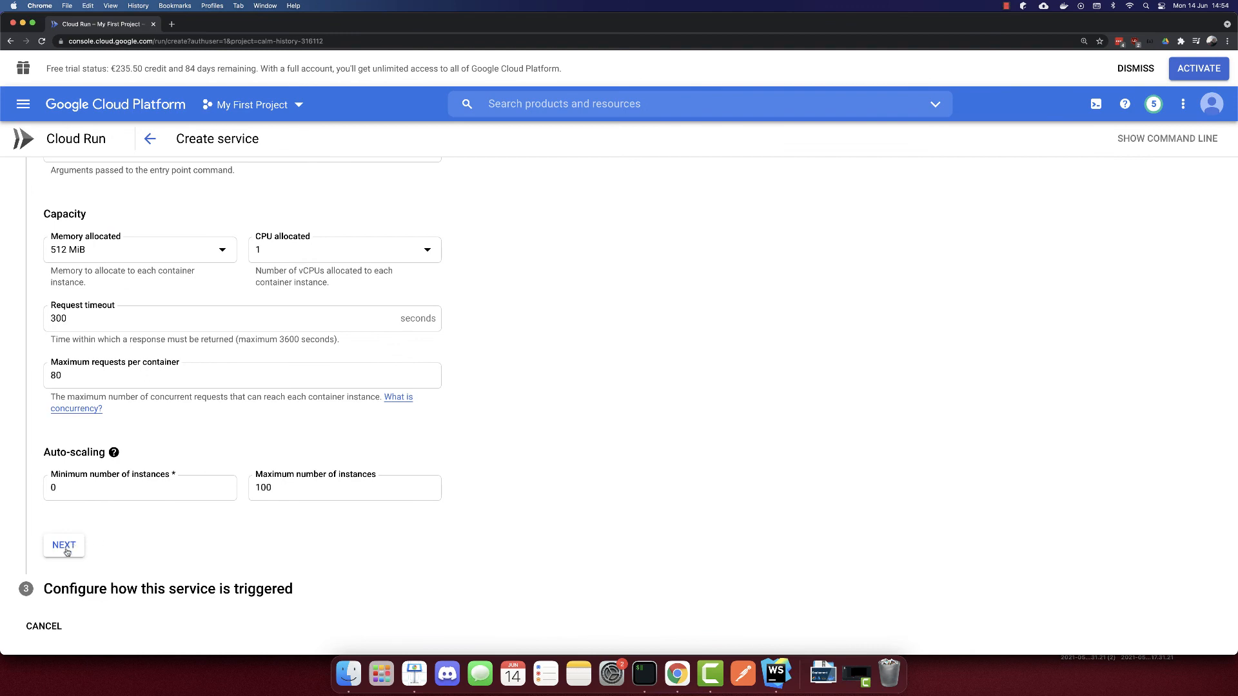
Allow unauthenticated invocations and create the service, with the latest revision serving all traffic
{"action": "left_click", "coordinate": [63, 545]}
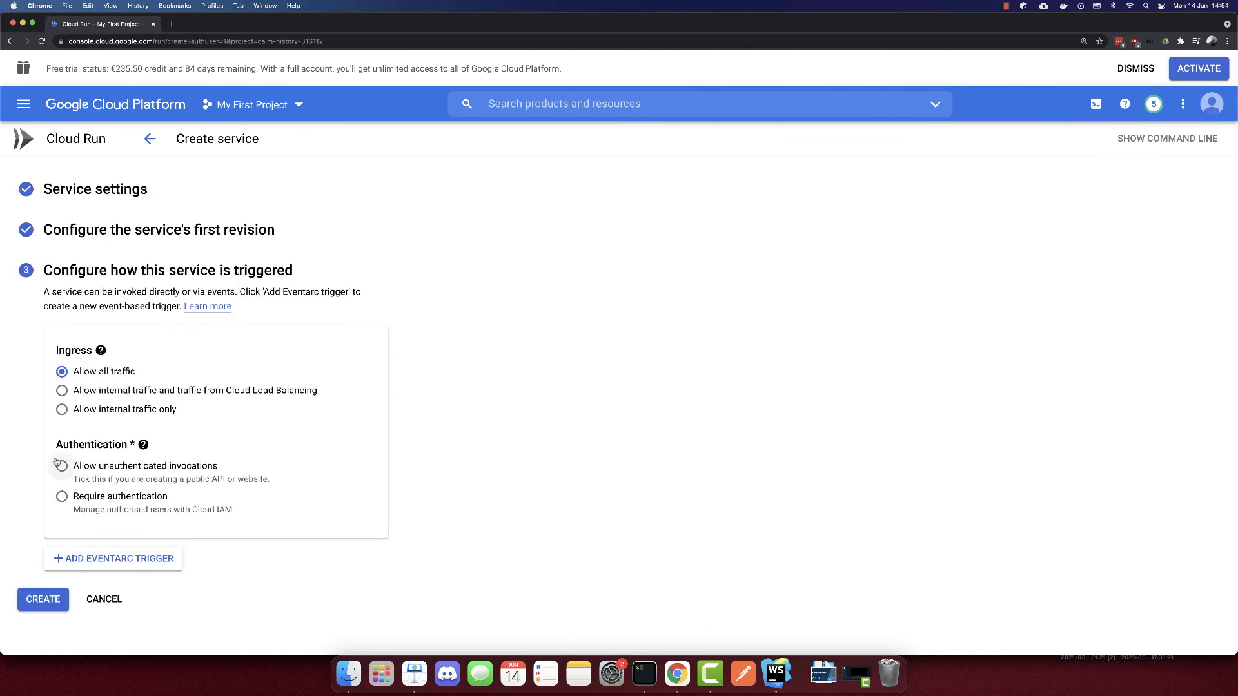
{"action": "left_click", "coordinate": [62, 466]}
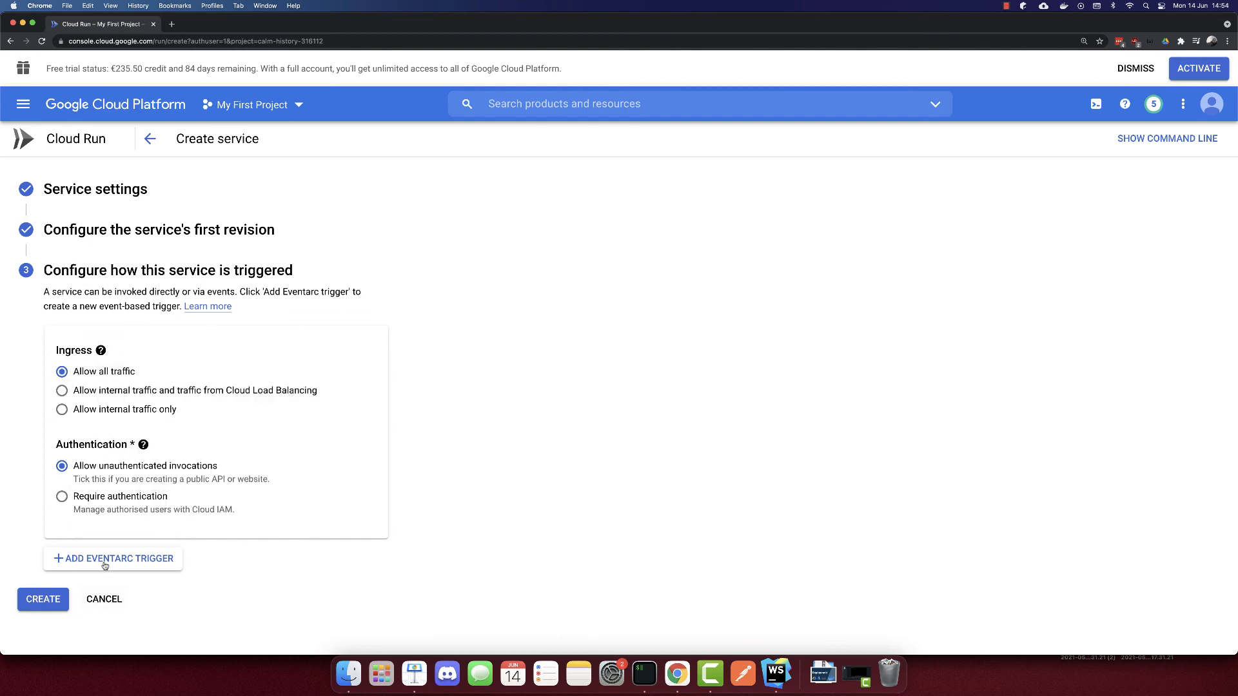
{"action": "left_click", "coordinate": [42, 599]}
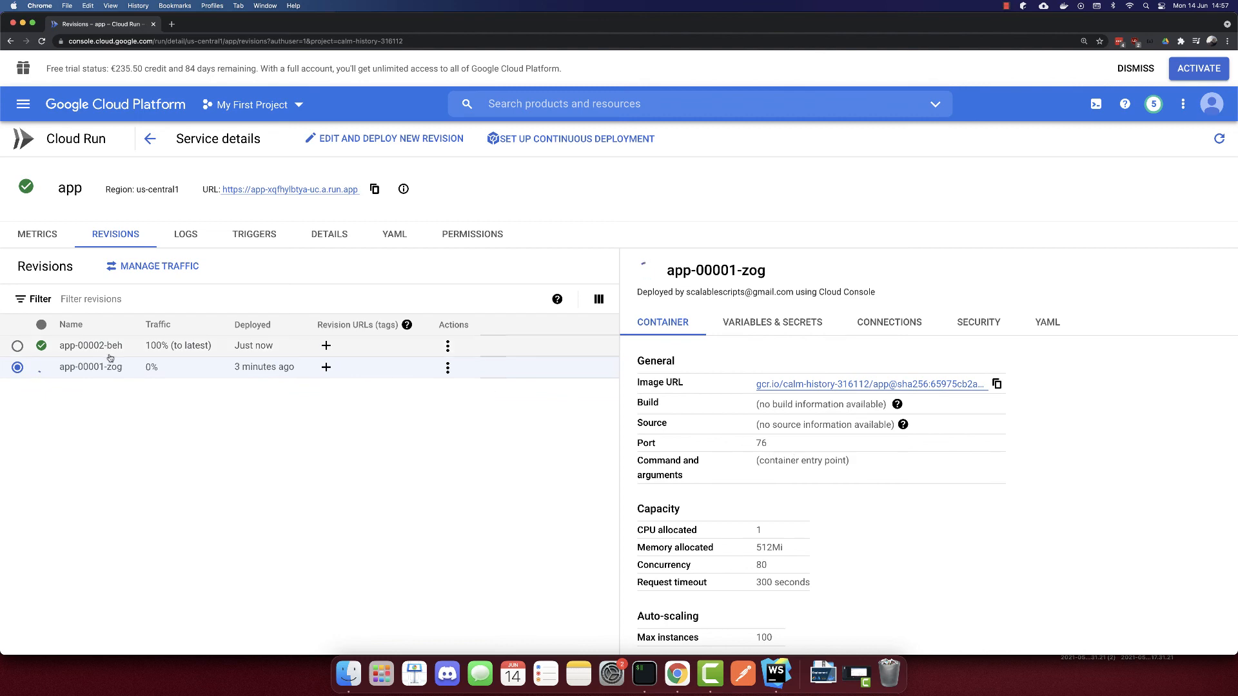
View revision app-00002-beh, load the public URL showing the React page, and return to Cloud Run
{"action": "left_click", "coordinate": [17, 345]}
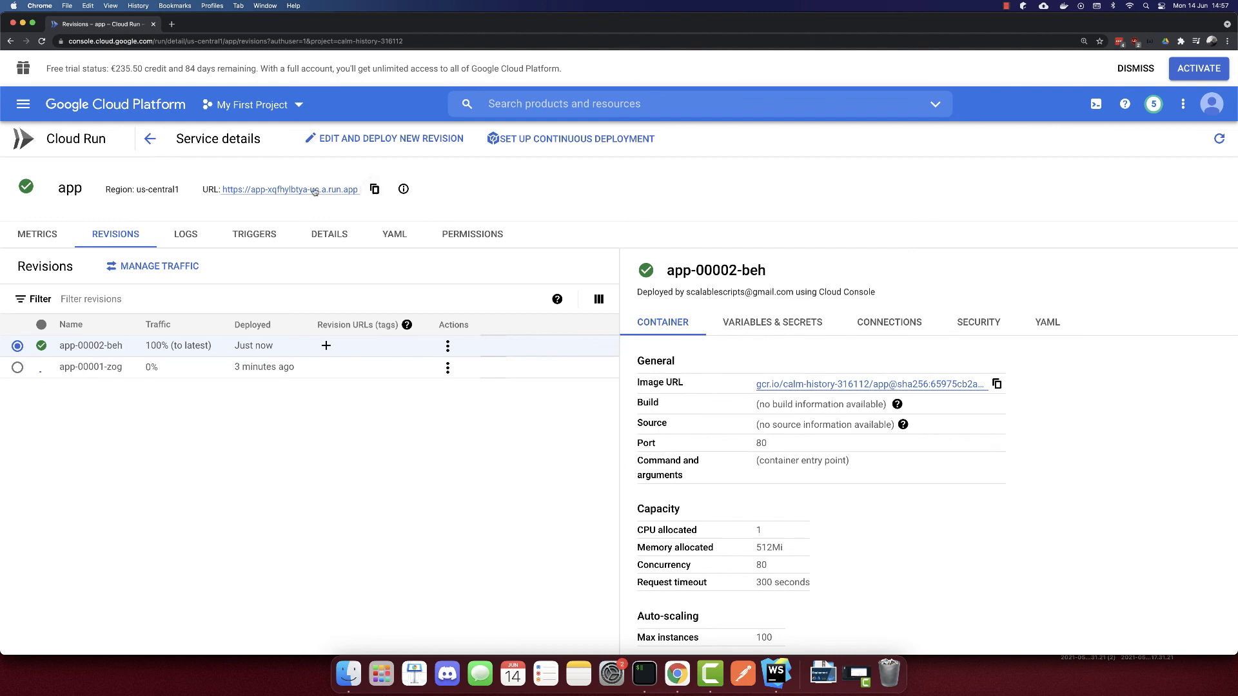
{"action": "left_click", "coordinate": [289, 189]}
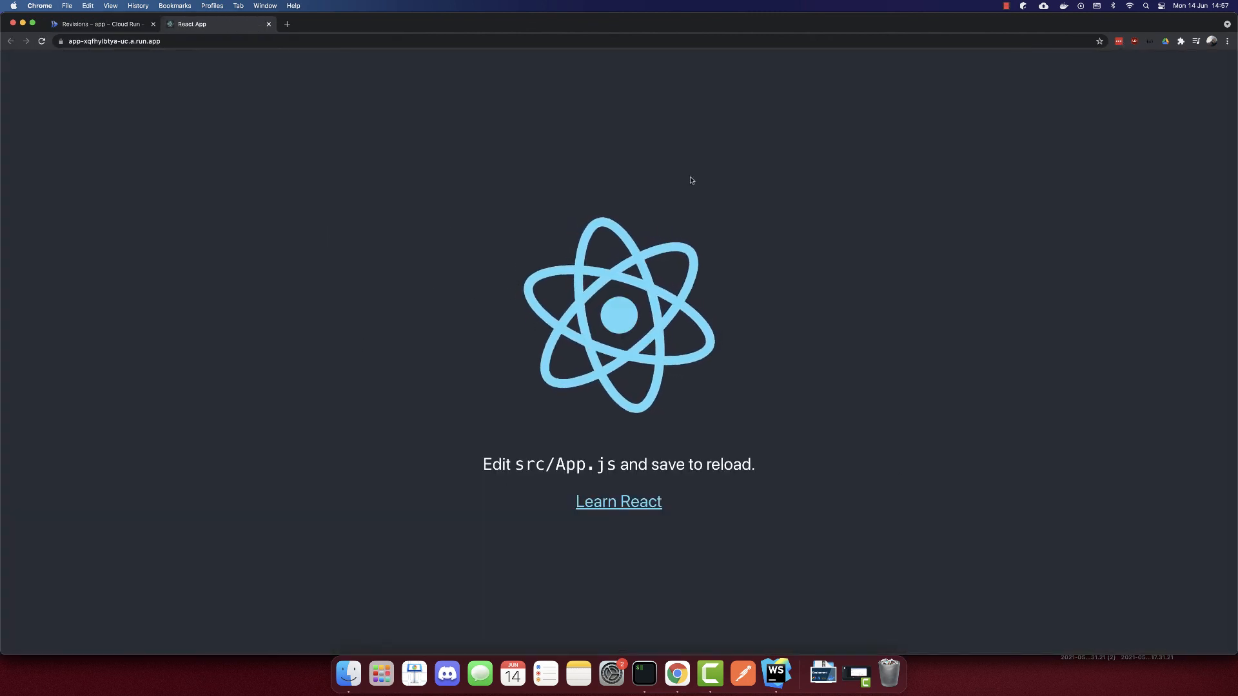
{"action": "left_click", "coordinate": [101, 23]}
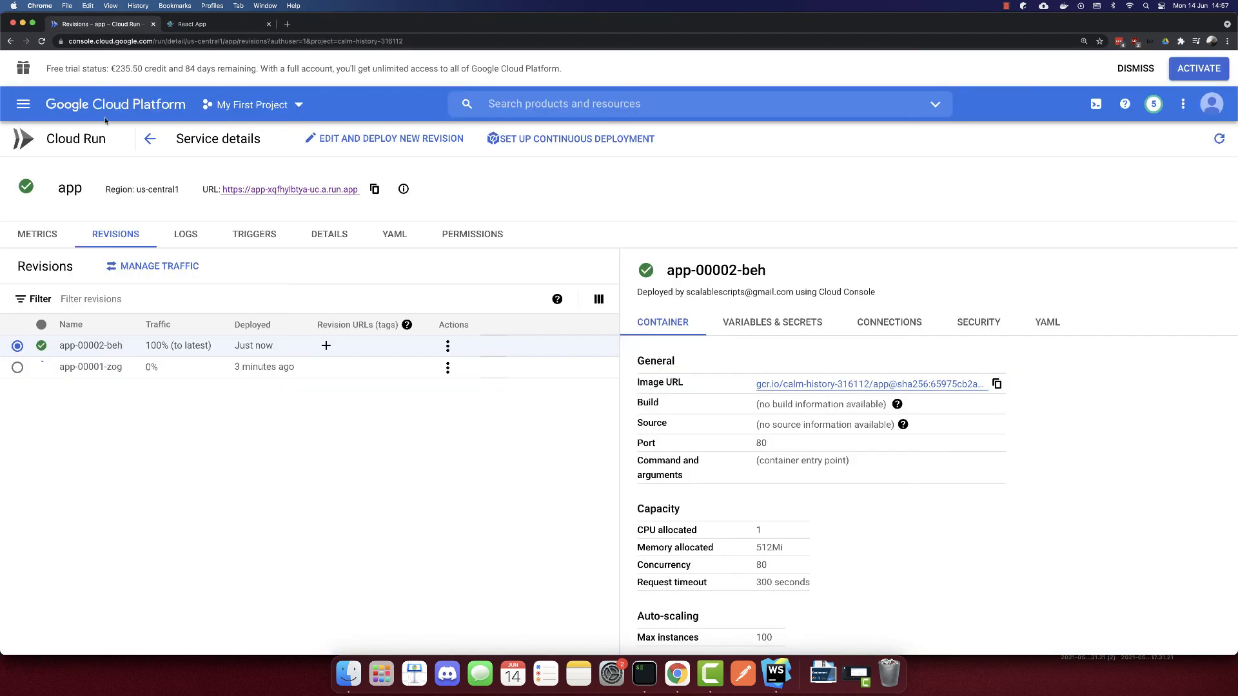
{"action": "mouse_move", "coordinate": [175, 513]}
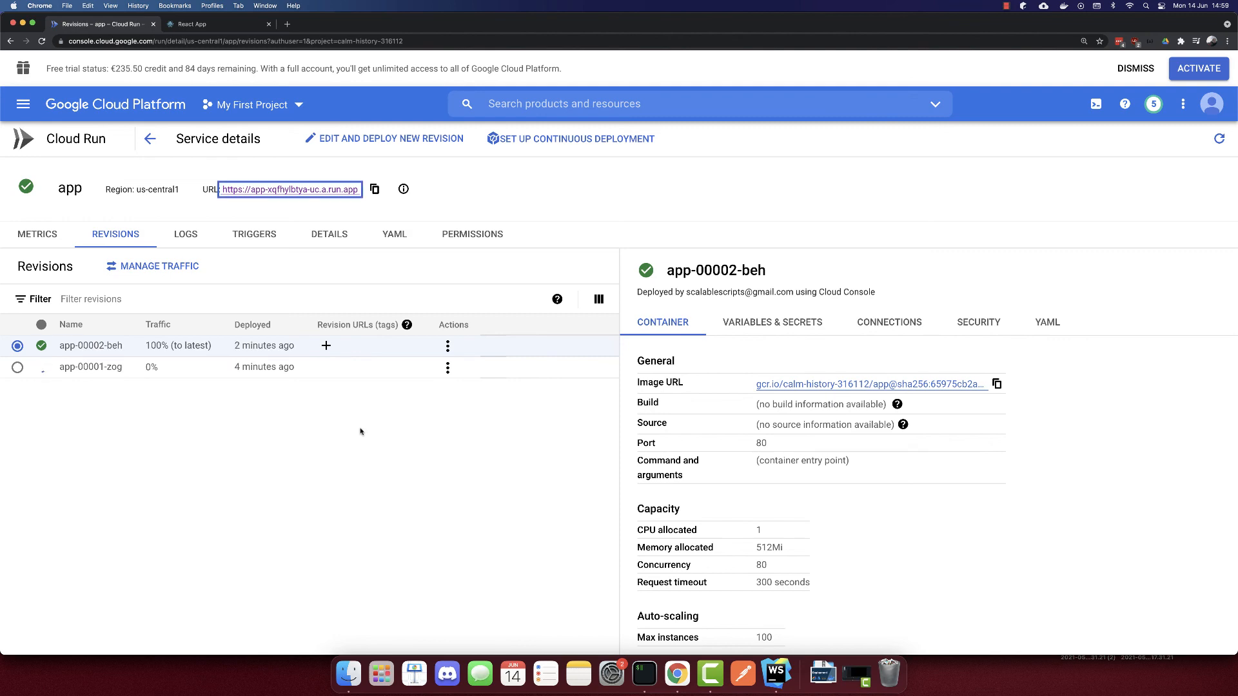
{"action": "mouse_move", "coordinate": [356, 421]}
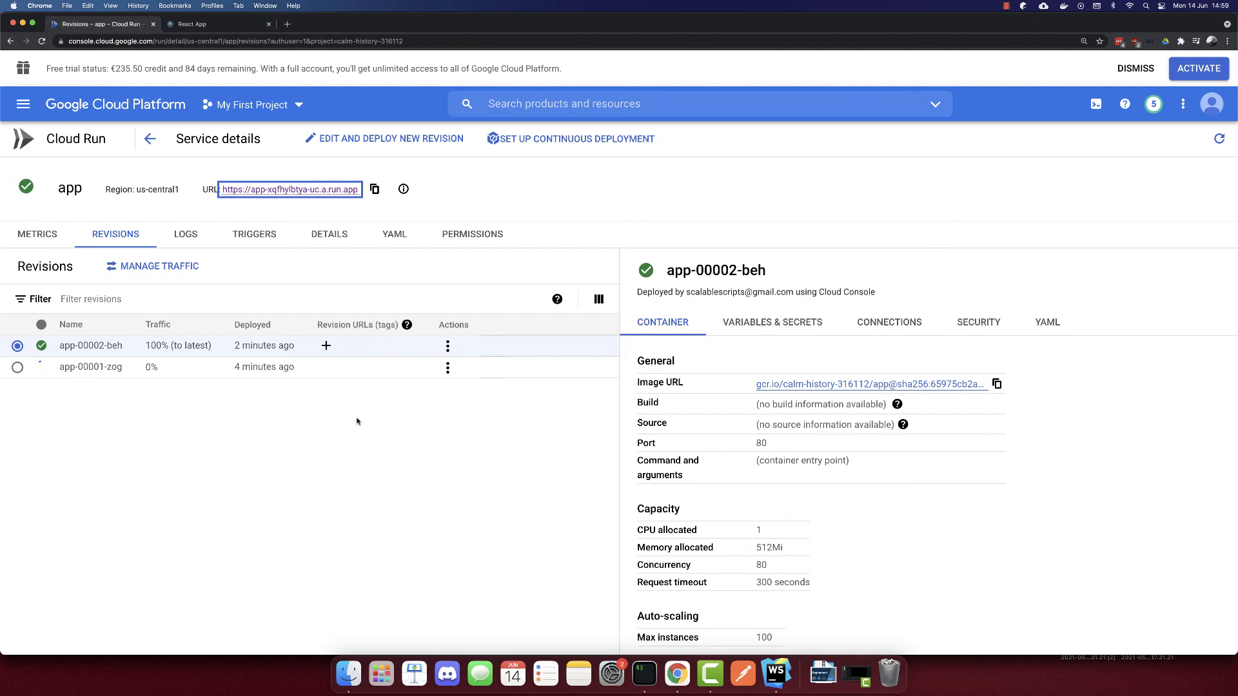